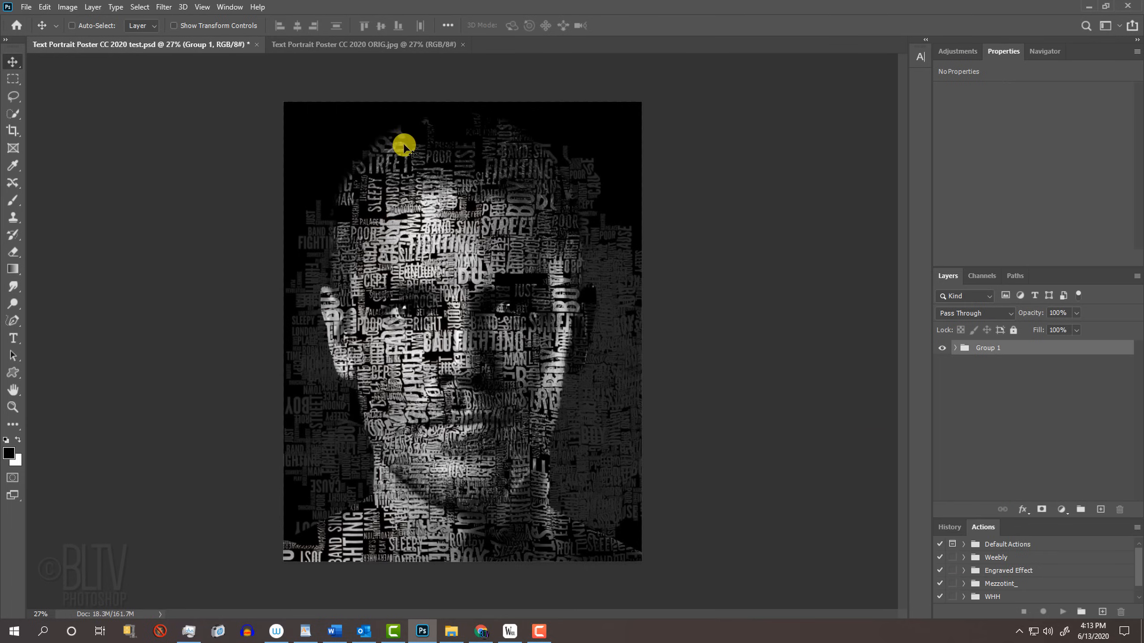
Step: Switch to the original colour photo, Text Portrait Poster CC 2020 ORIG.jpg
left_click(364, 45)
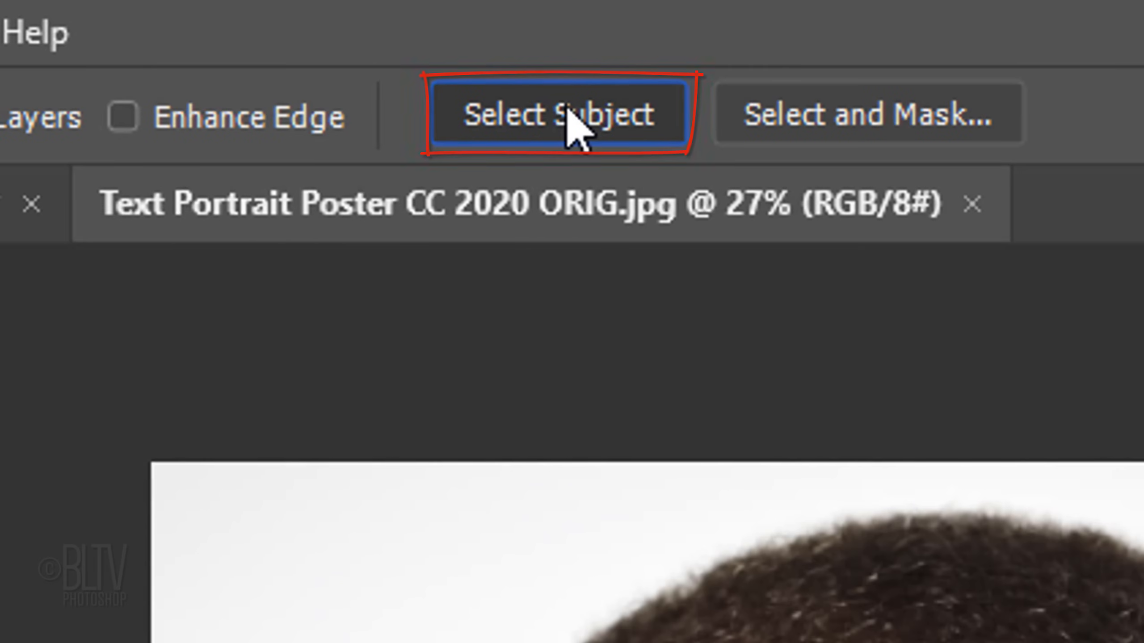
Step: Auto-select the man with Select Subject, holding Shift to get the older Refine Edge dialog
left_click(382, 19)
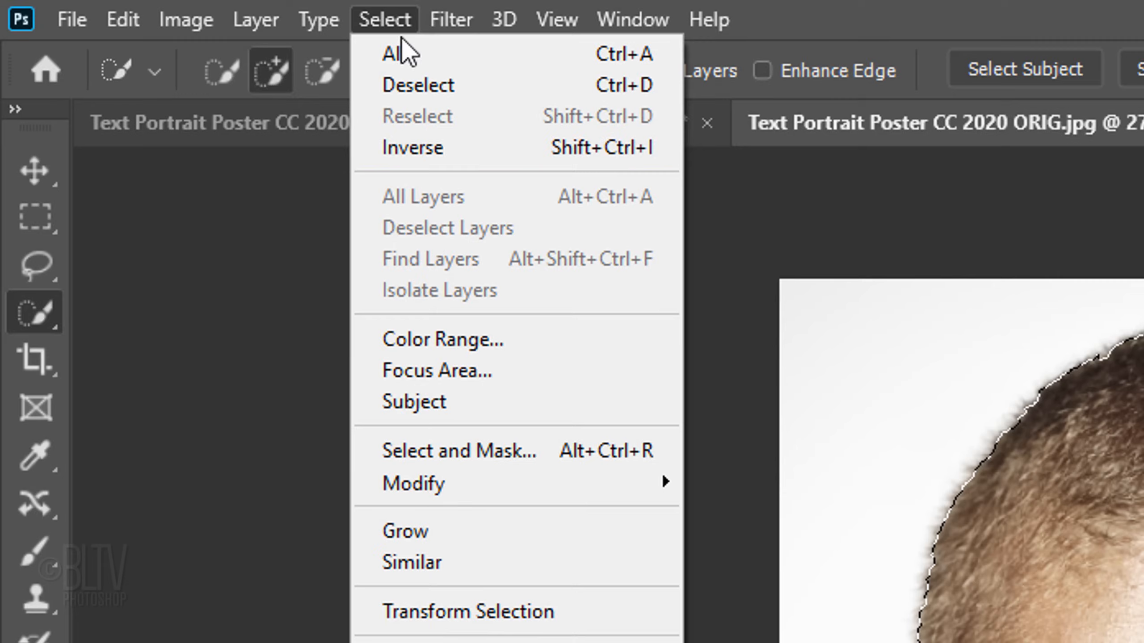
mouse_move(441, 450)
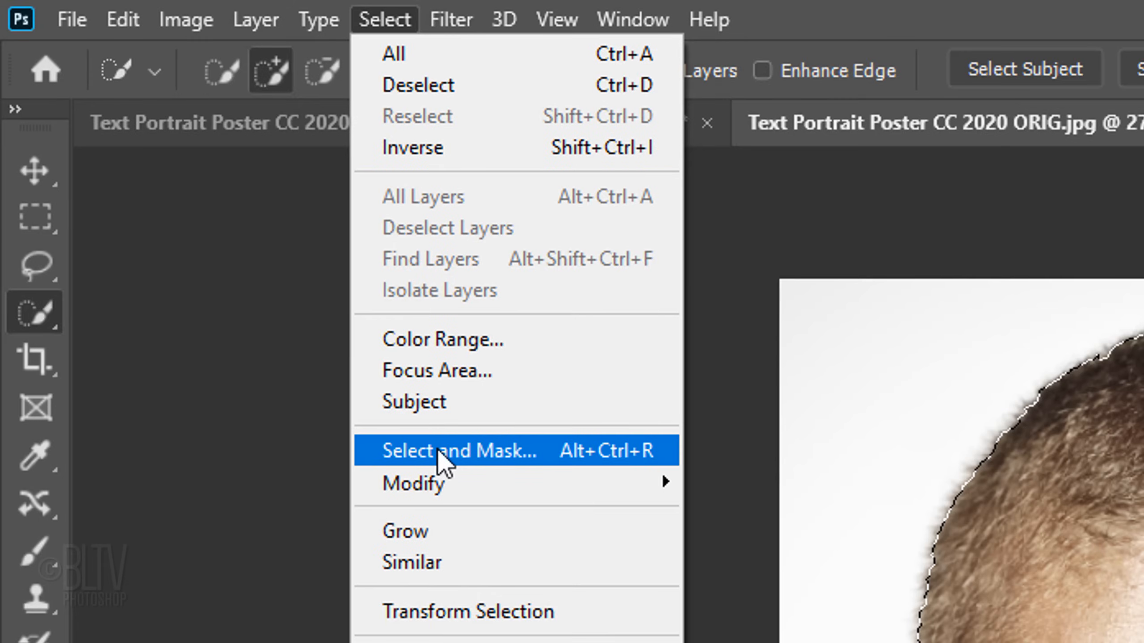
key("shift")
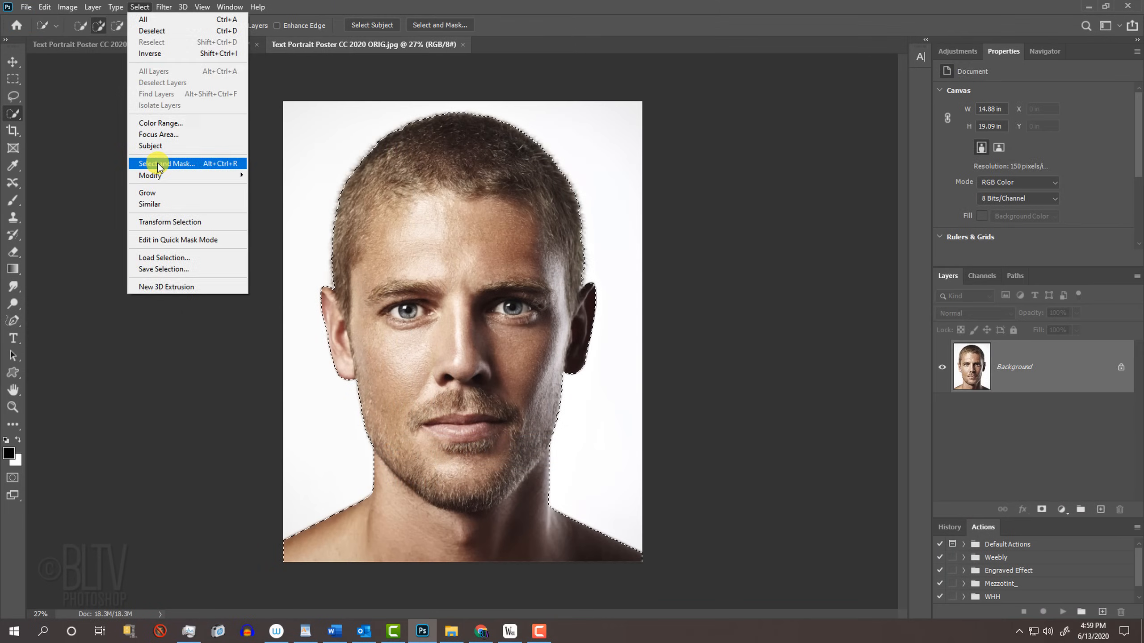
Step: Brush-refine the head edges, with Decontaminate Colors at 100% and output to a new layer
left_click(168, 164)
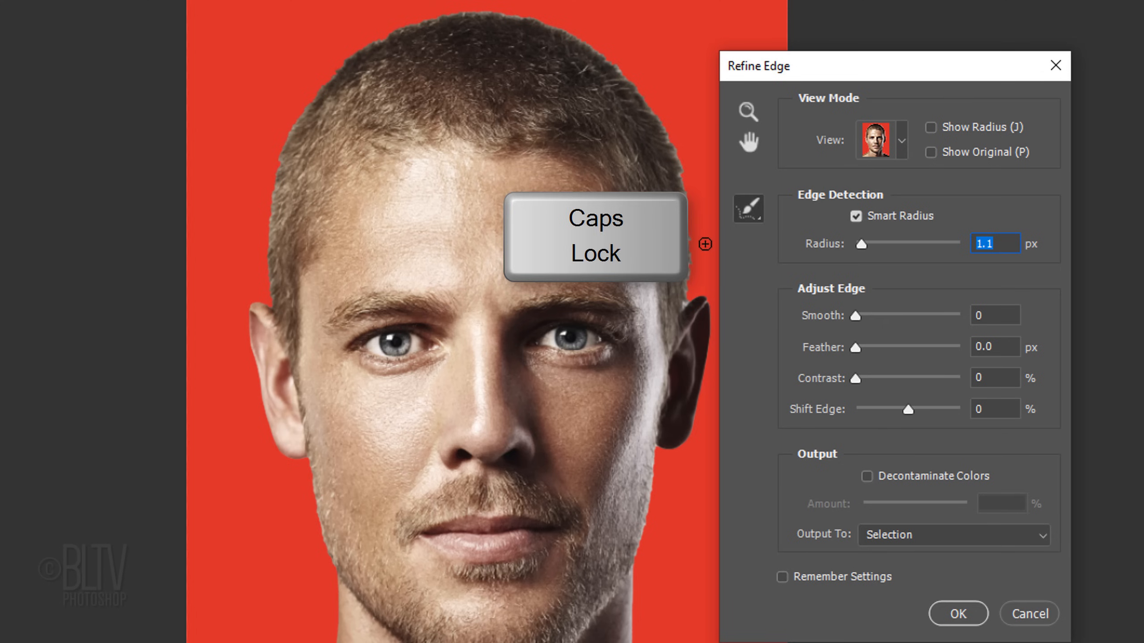
key("]")
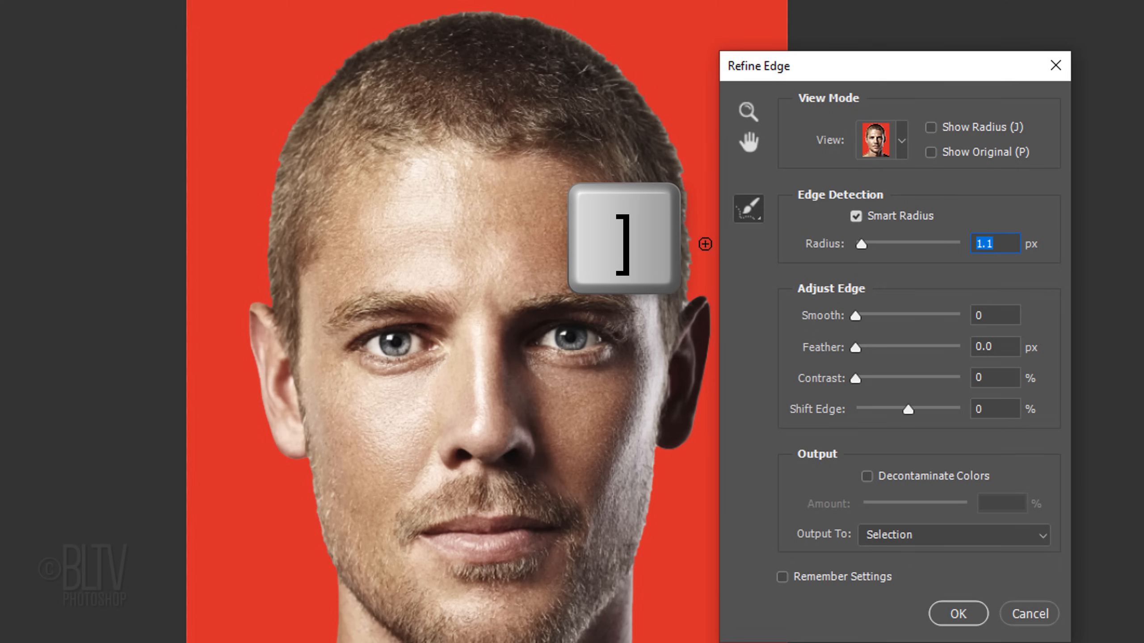
key("[")
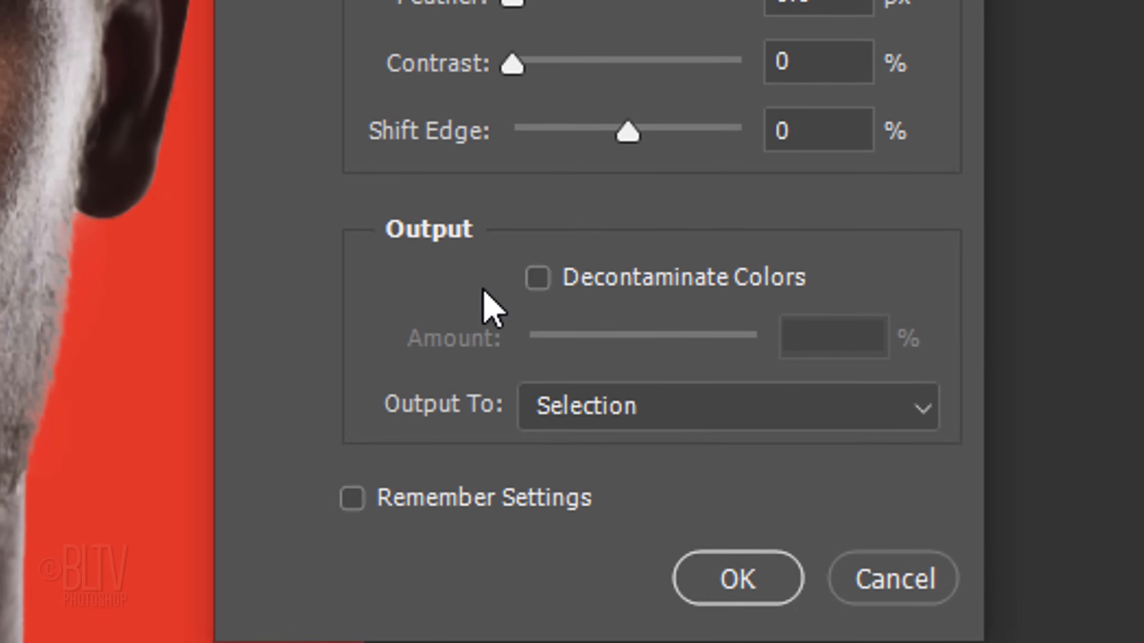
left_click(537, 278)
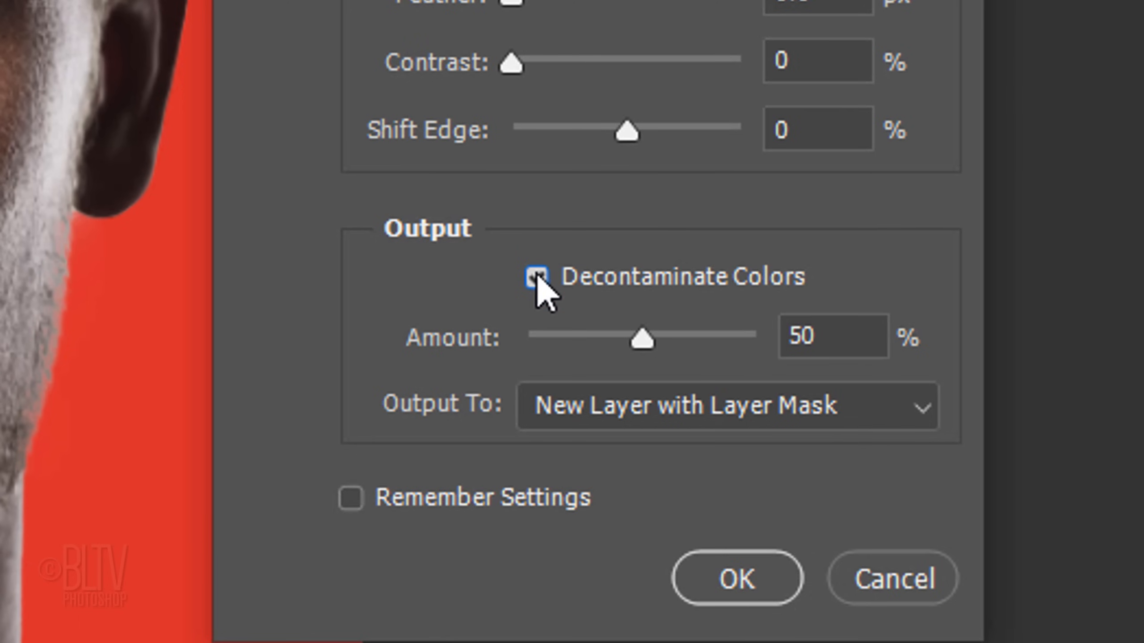
left_click(537, 277)
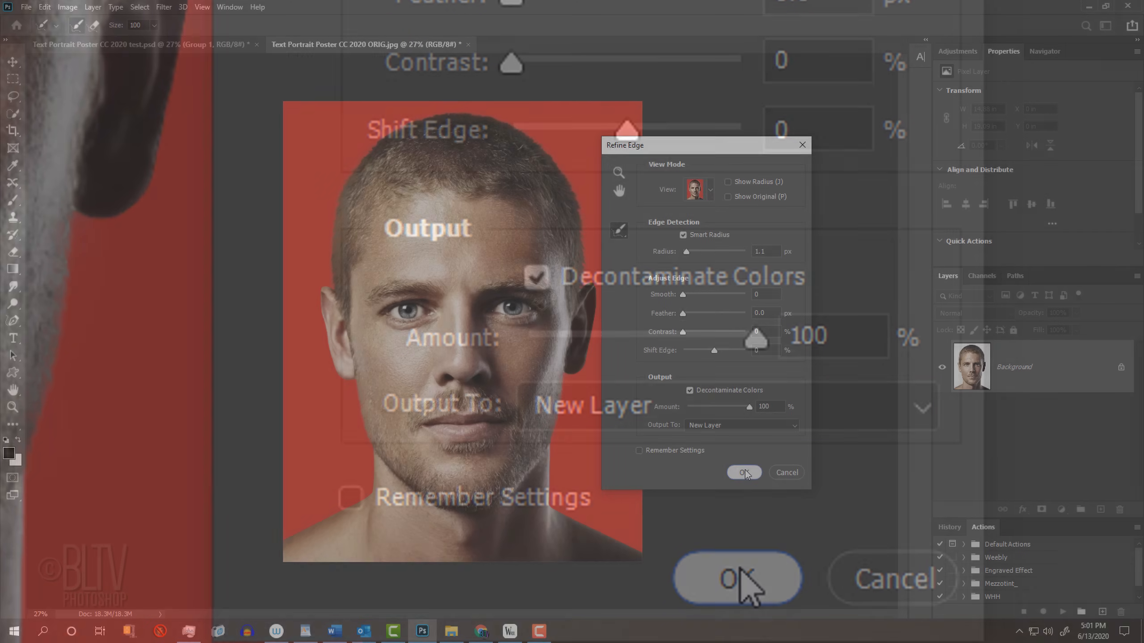
Step: Create the cut-out head layer and fill a new layer beneath it with black
left_click(743, 473)
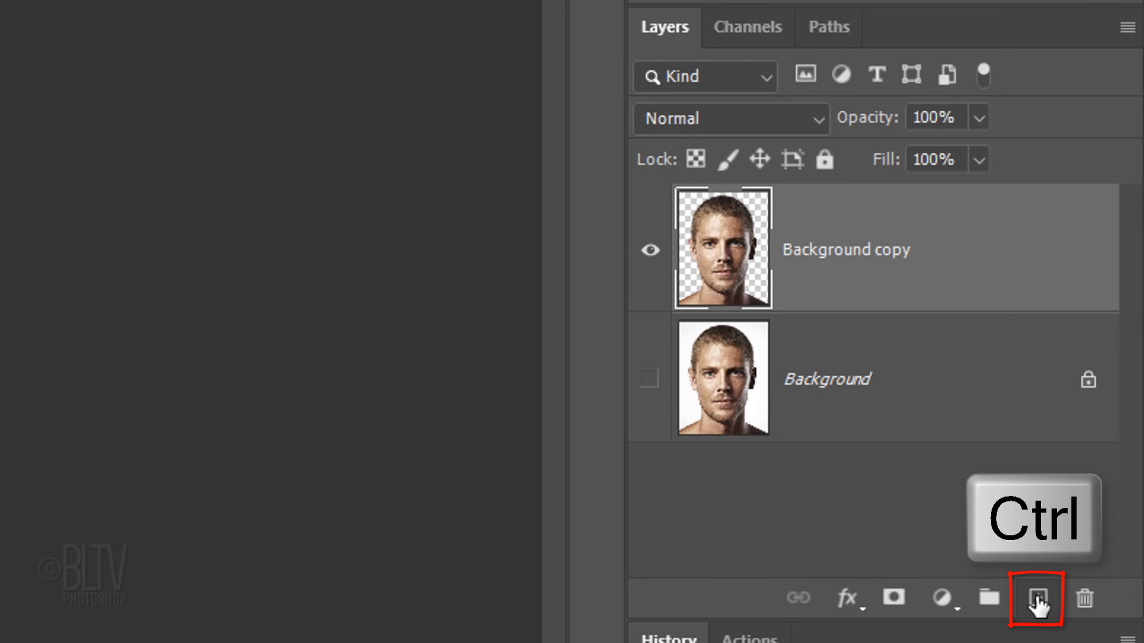
left_click(1037, 598)
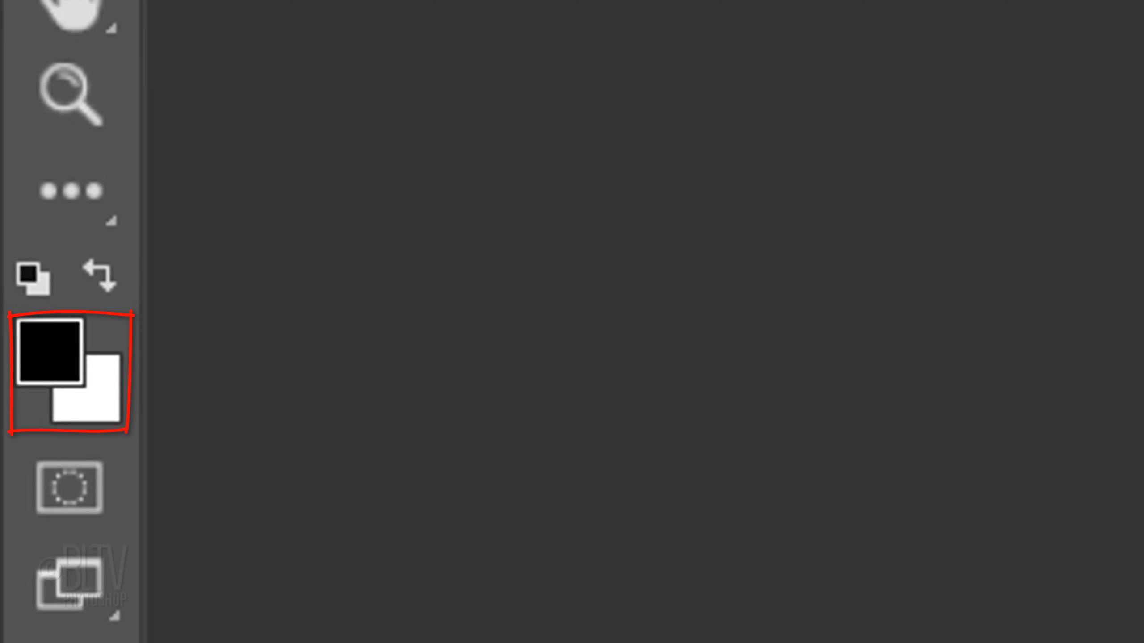
key("d")
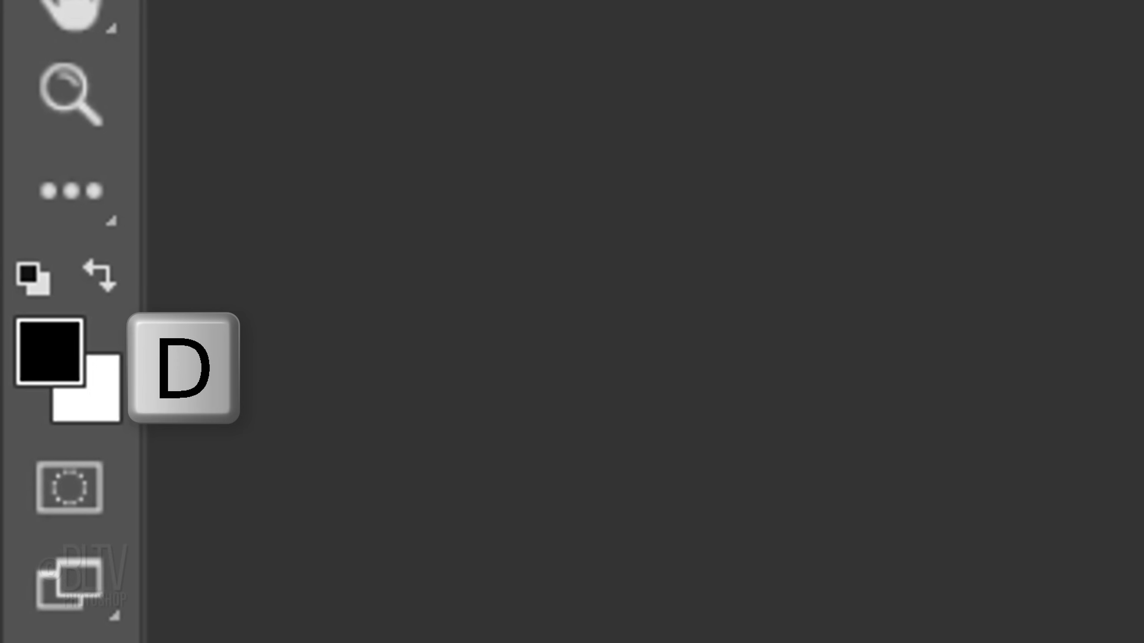
left_click(1036, 598)
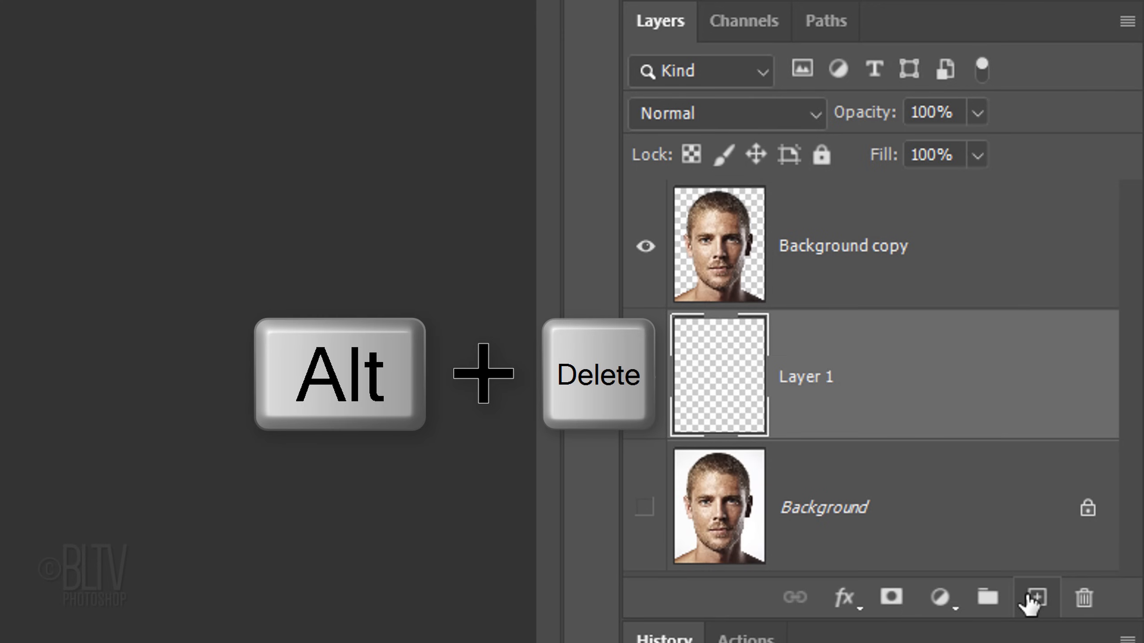
key("alt+Delete")
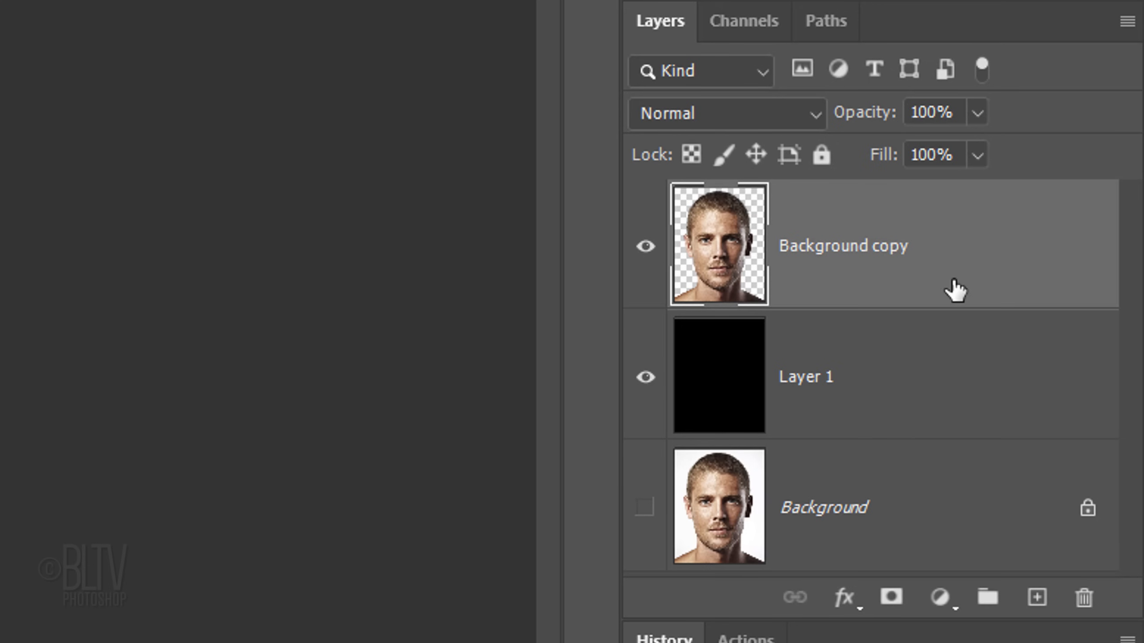
mouse_move(940, 597)
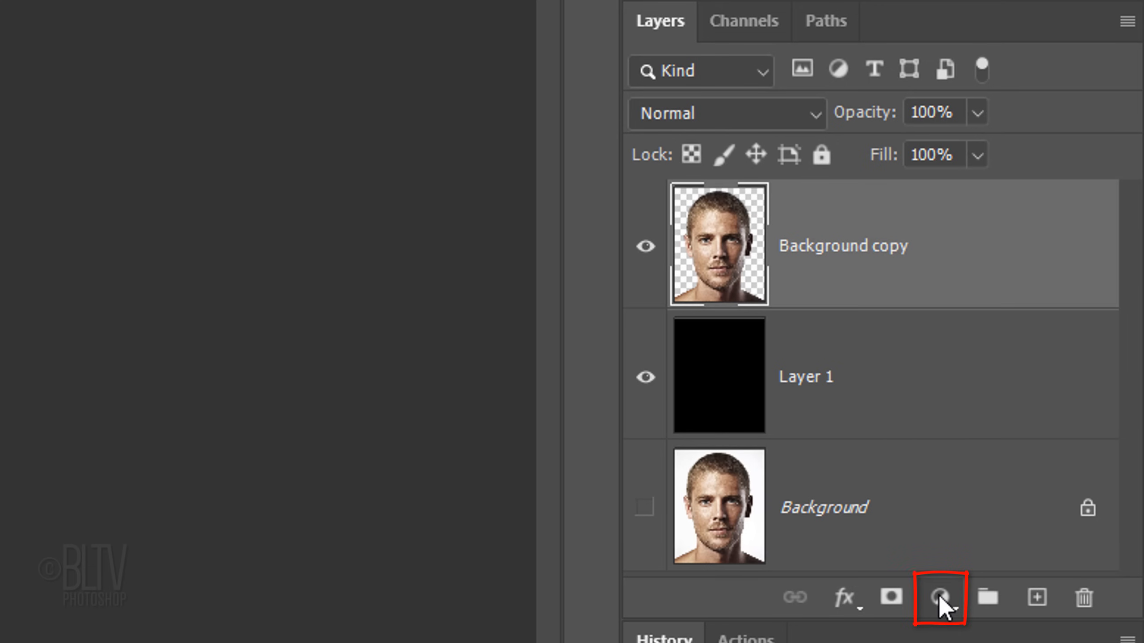
Step: Add a Black & White adjustment layer and save the head outline as a new channel
left_click(940, 598)
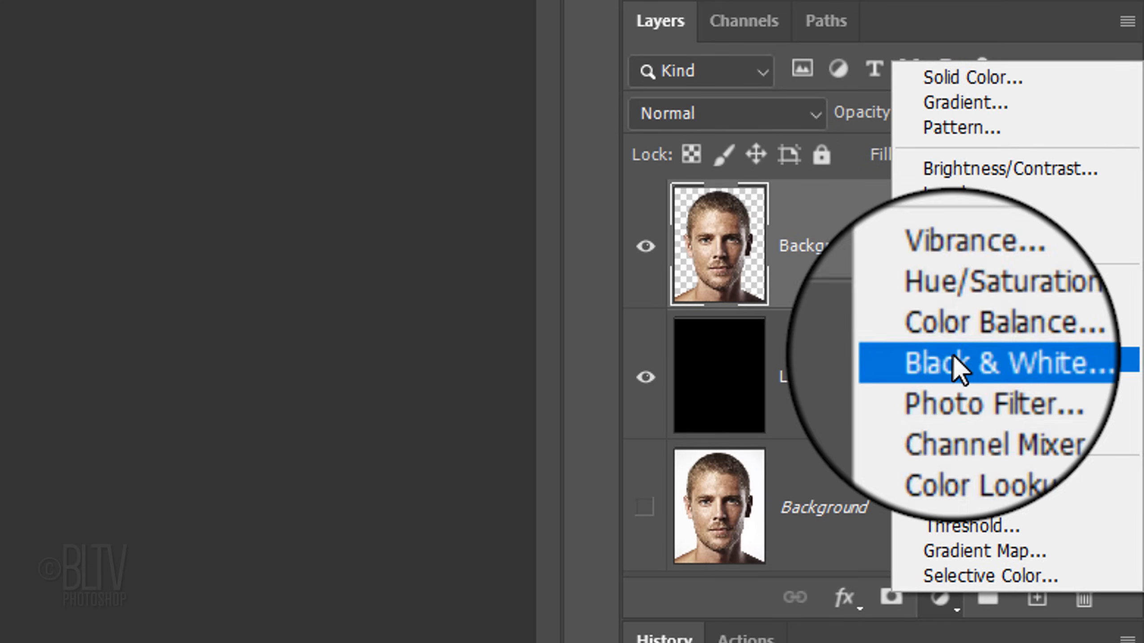
left_click(989, 362)
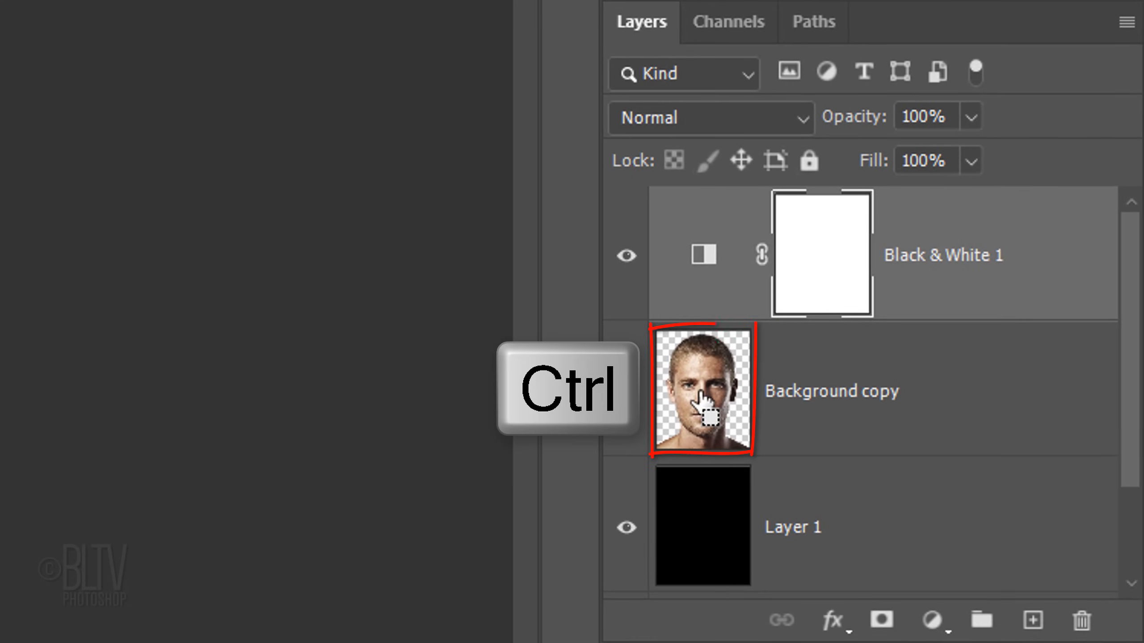
left_click(416, 17)
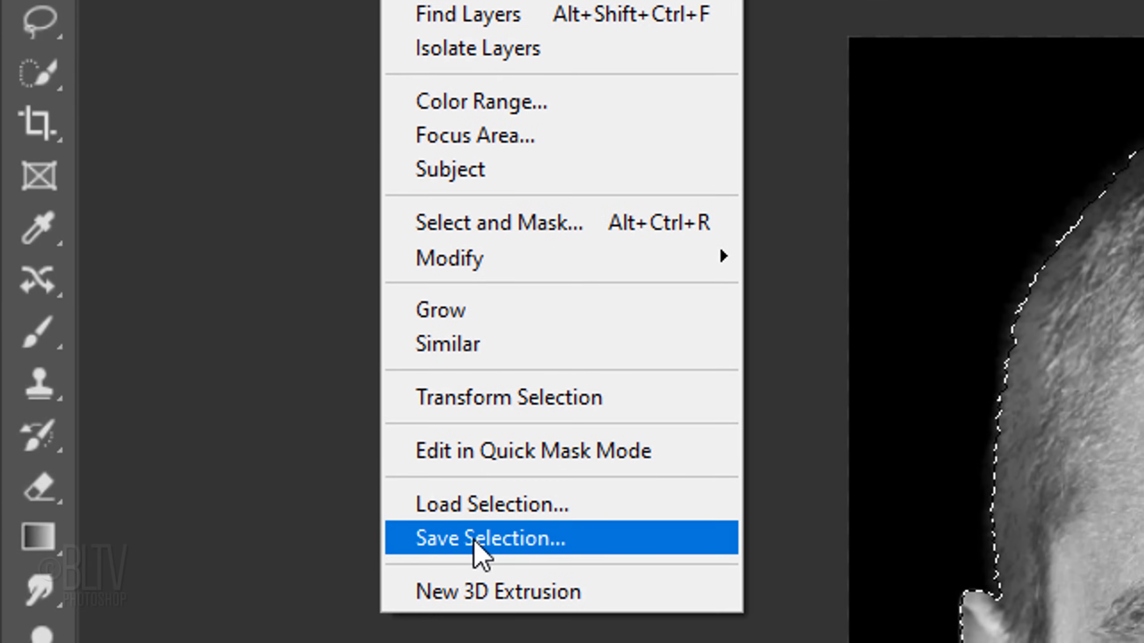
left_click(489, 538)
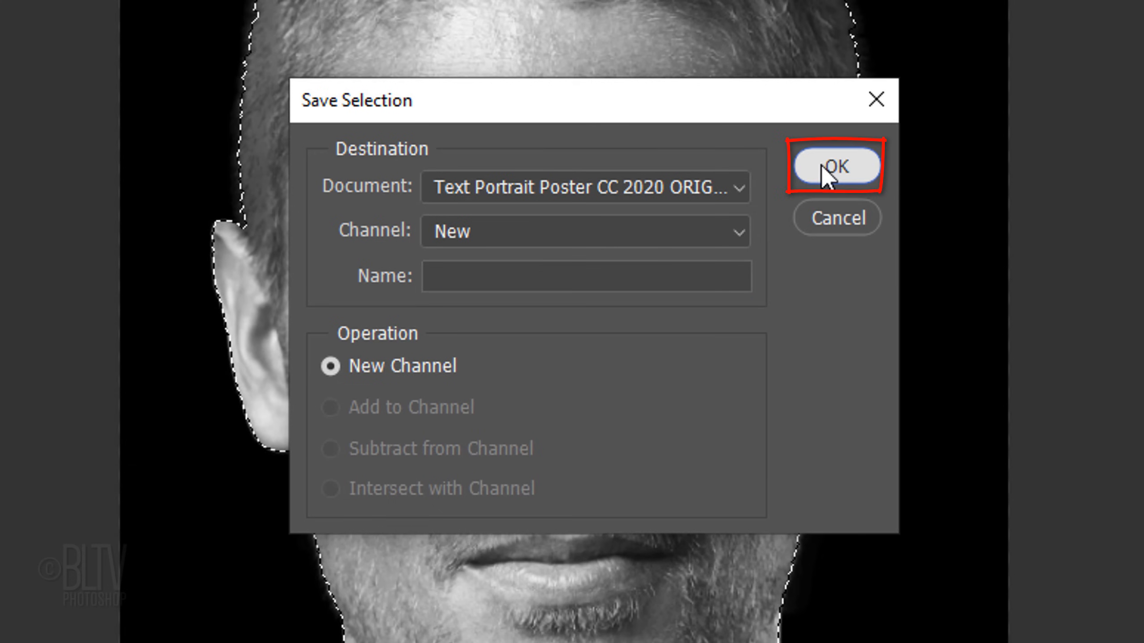
left_click(835, 165)
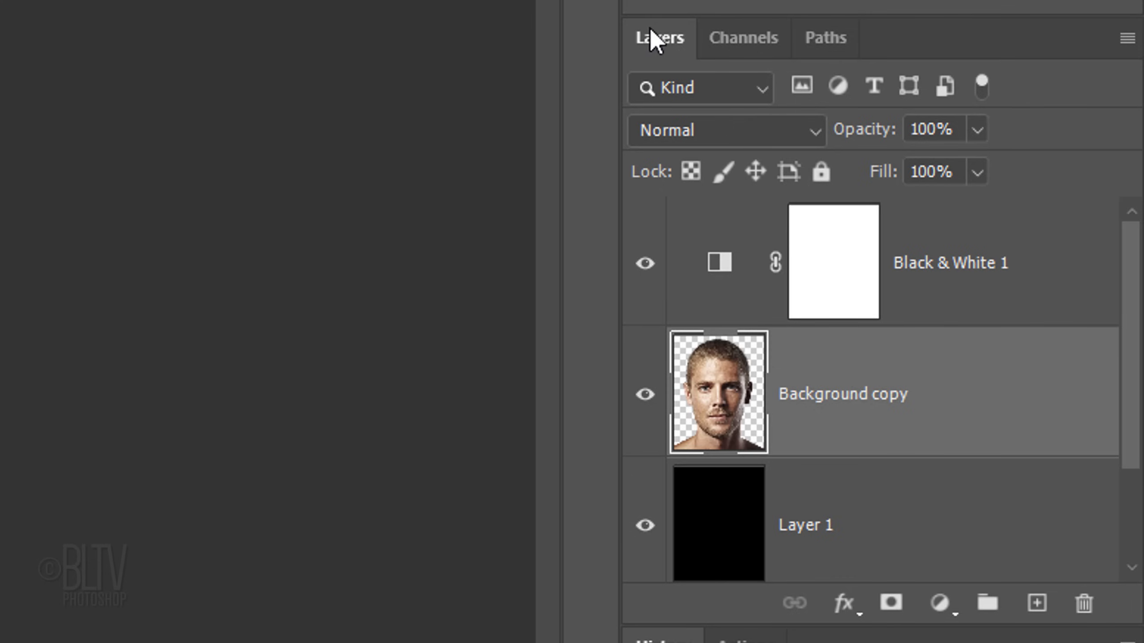
left_click(743, 37)
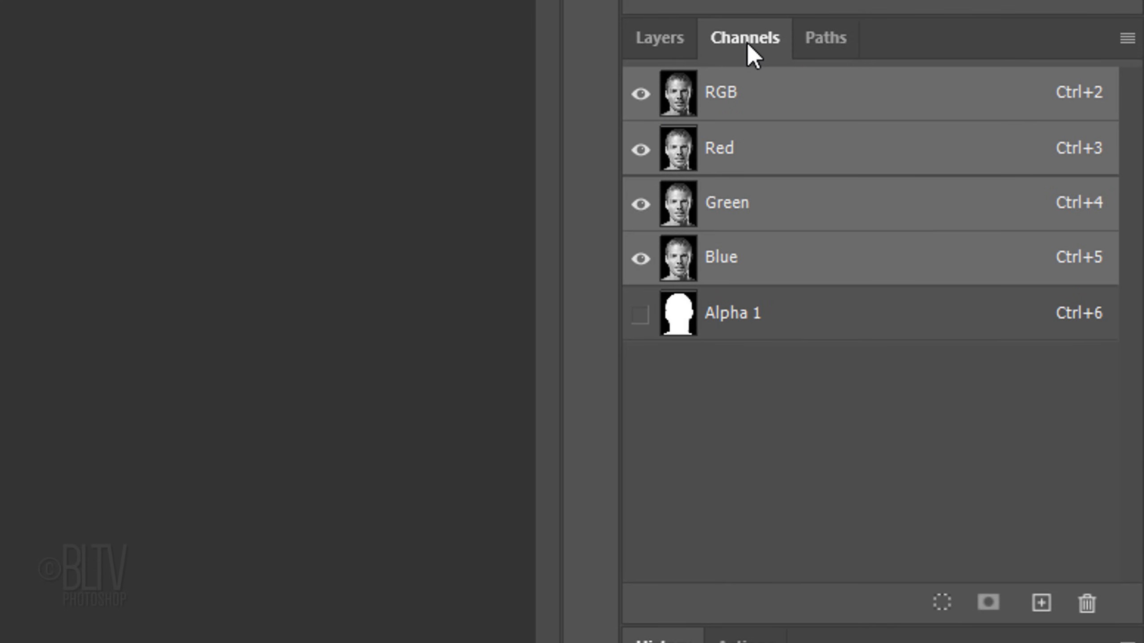
left_click(658, 37)
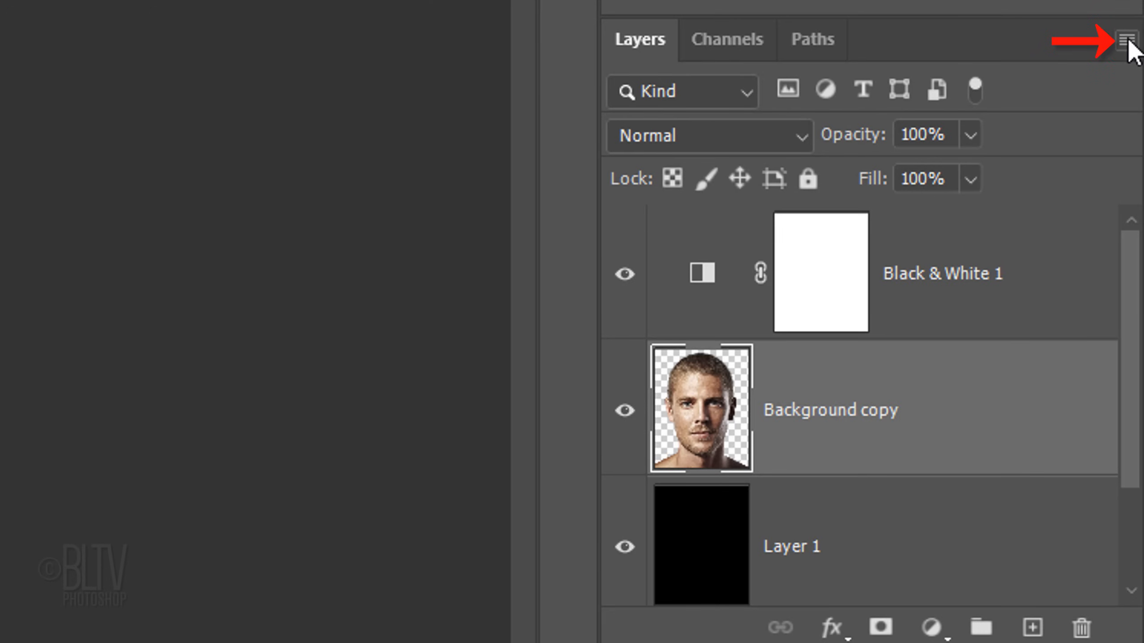
Step: Duplicate the head layer into a new document named 'Displacement'
left_click(1129, 41)
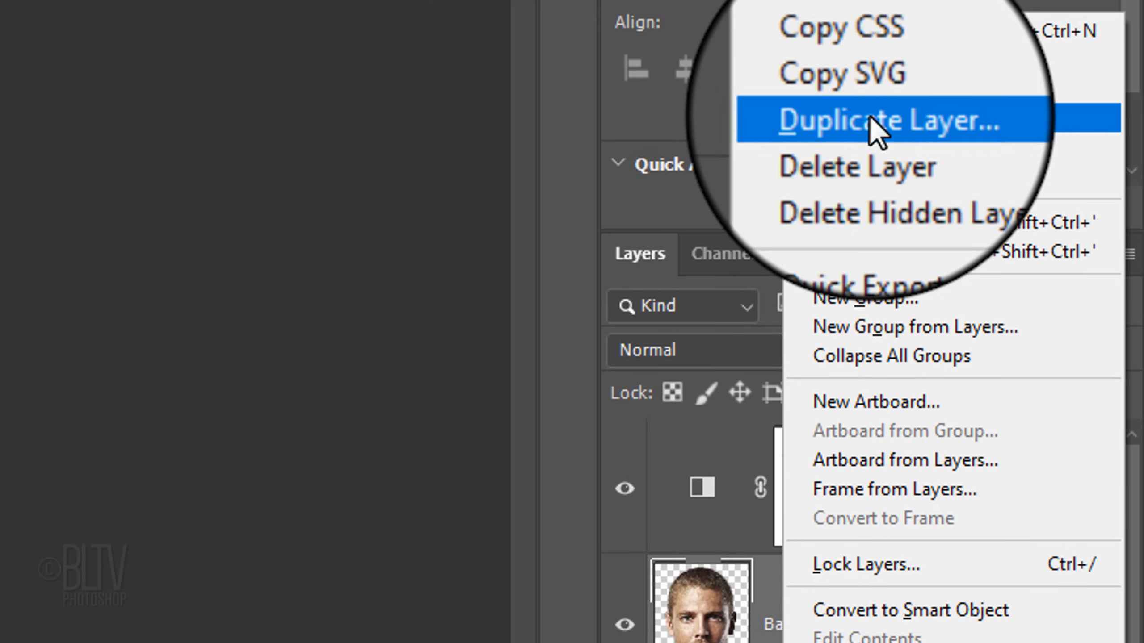
left_click(889, 120)
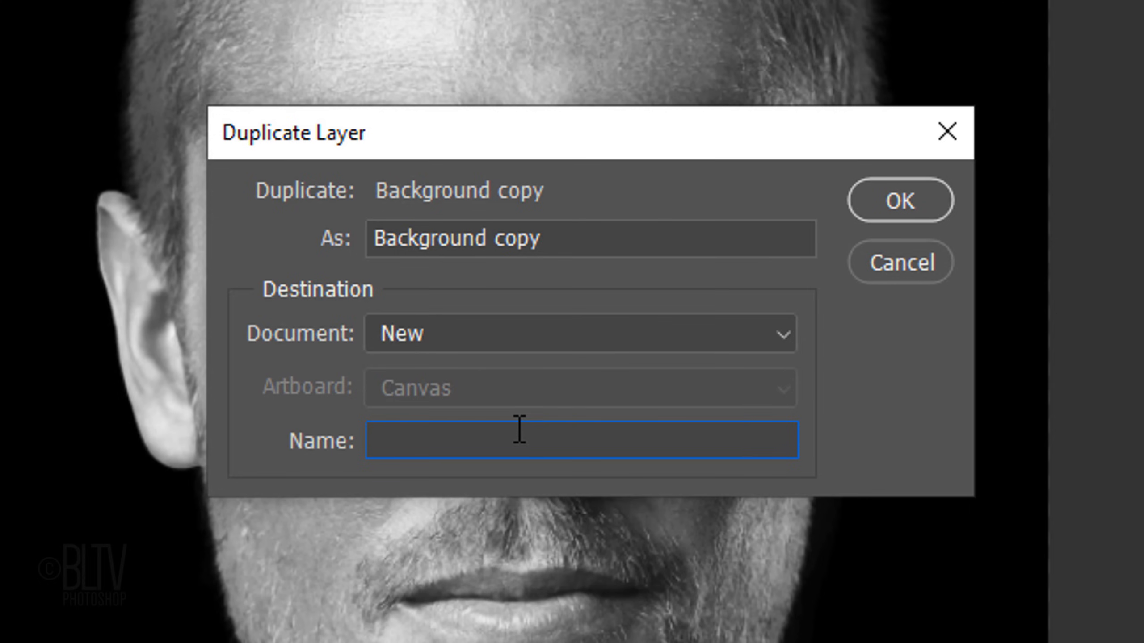
type("Displacement")
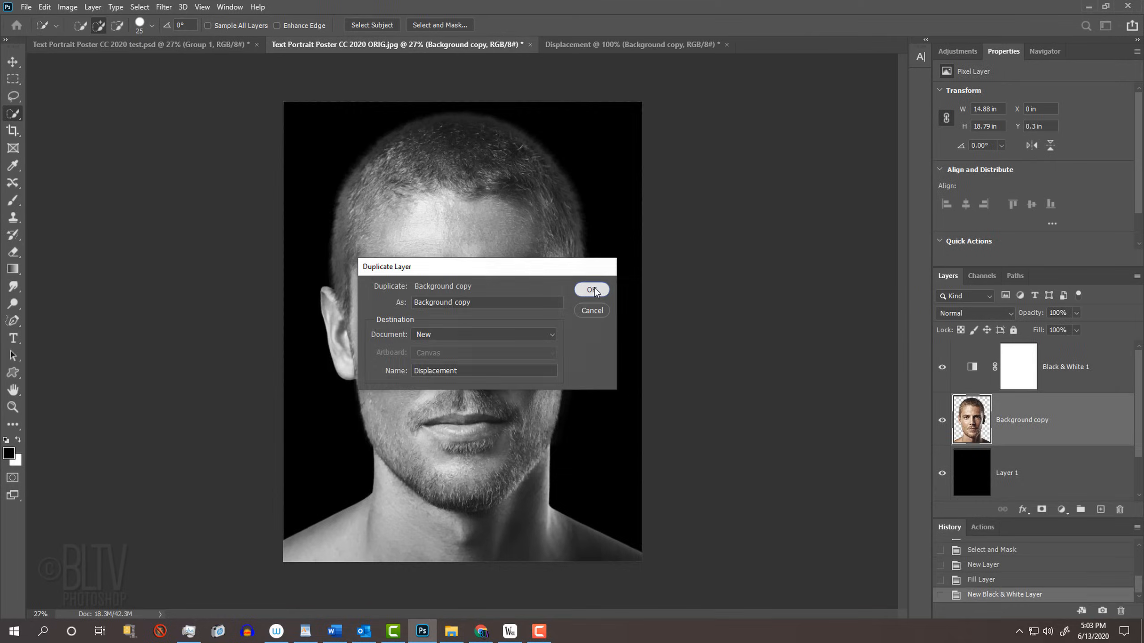
left_click(590, 289)
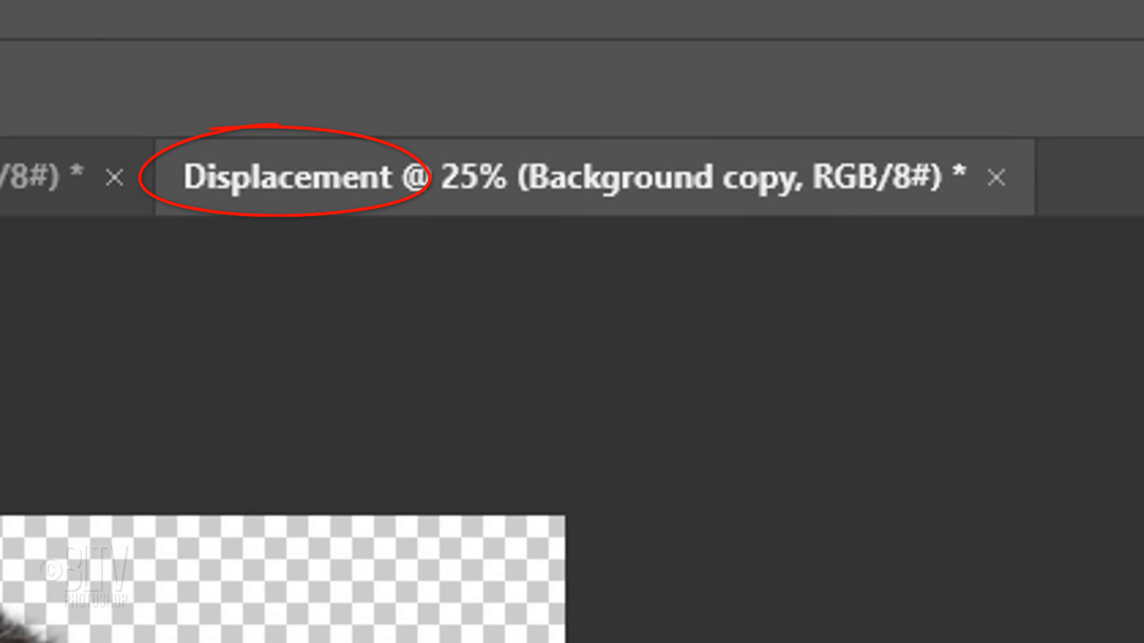
Step: Desaturate the head and apply a Gaussian blur with a 6.0-pixel radius
key("ctrl+shift+u")
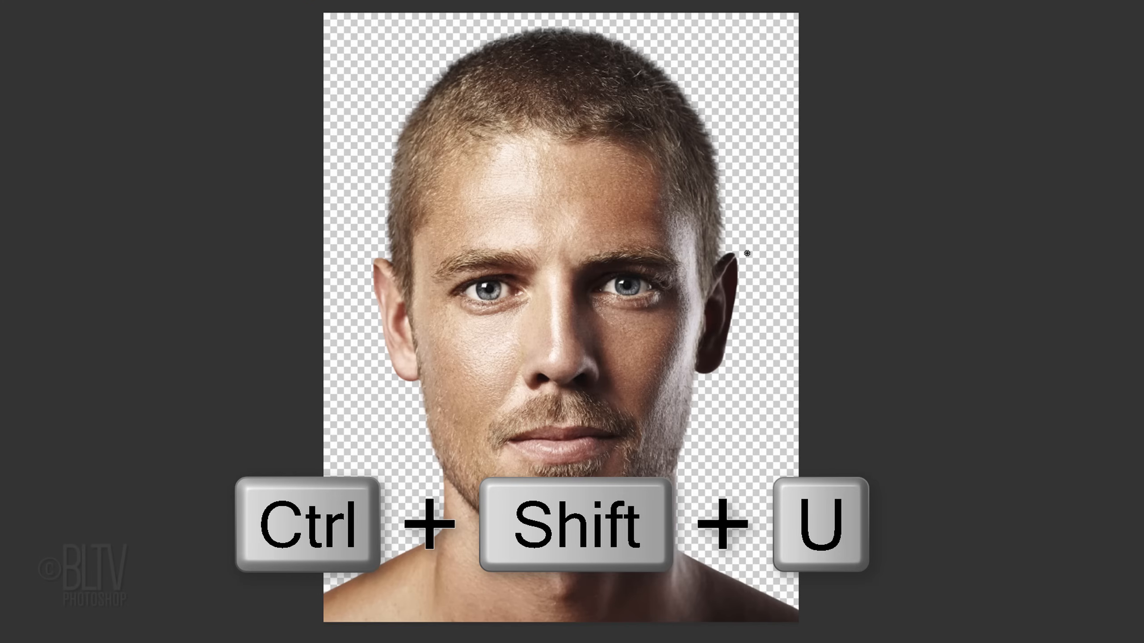
left_click(380, 17)
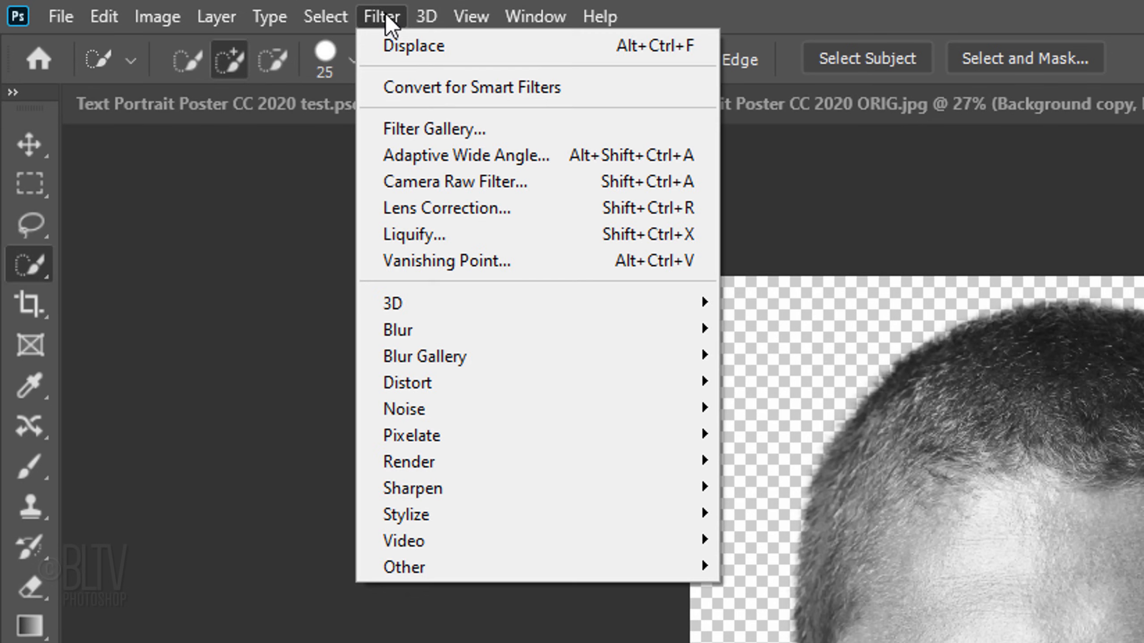
mouse_move(424, 356)
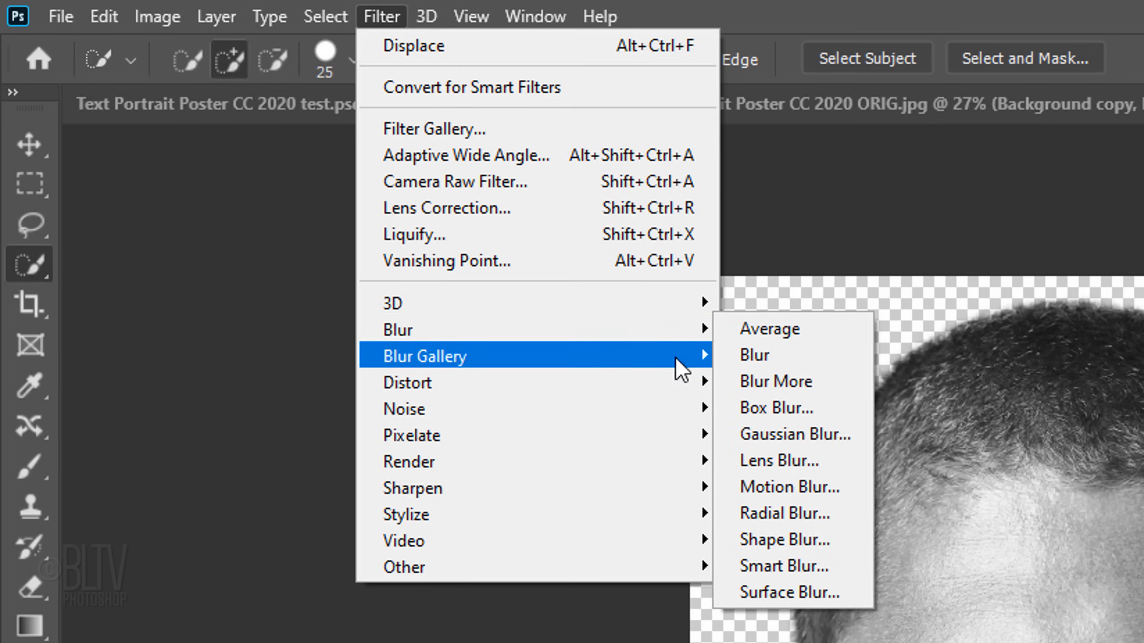
left_click(794, 434)
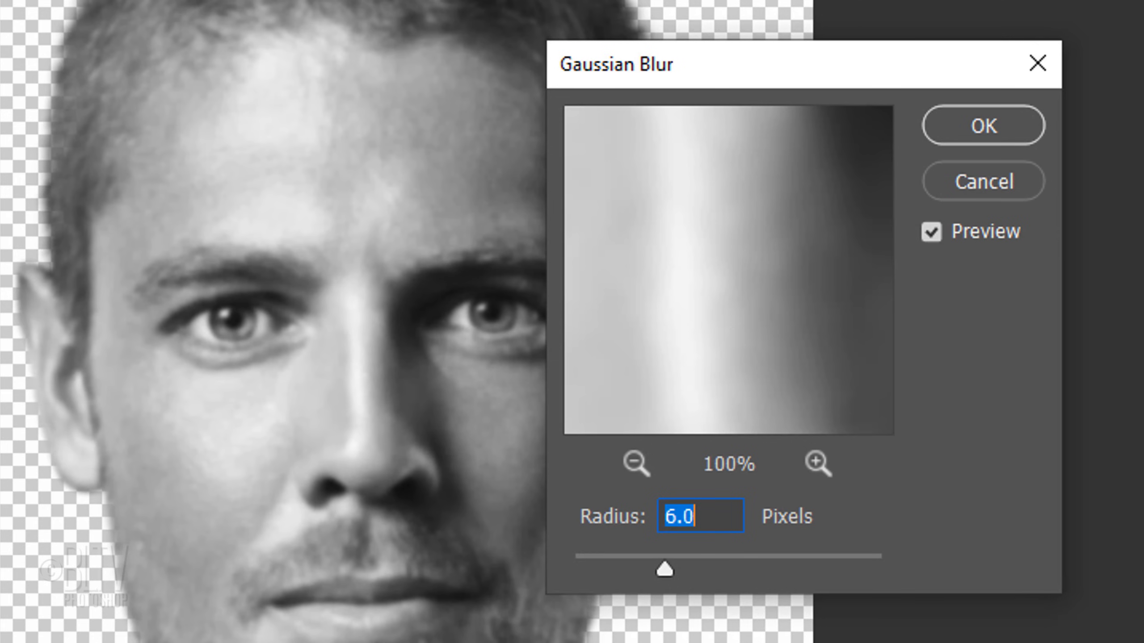
left_click(982, 124)
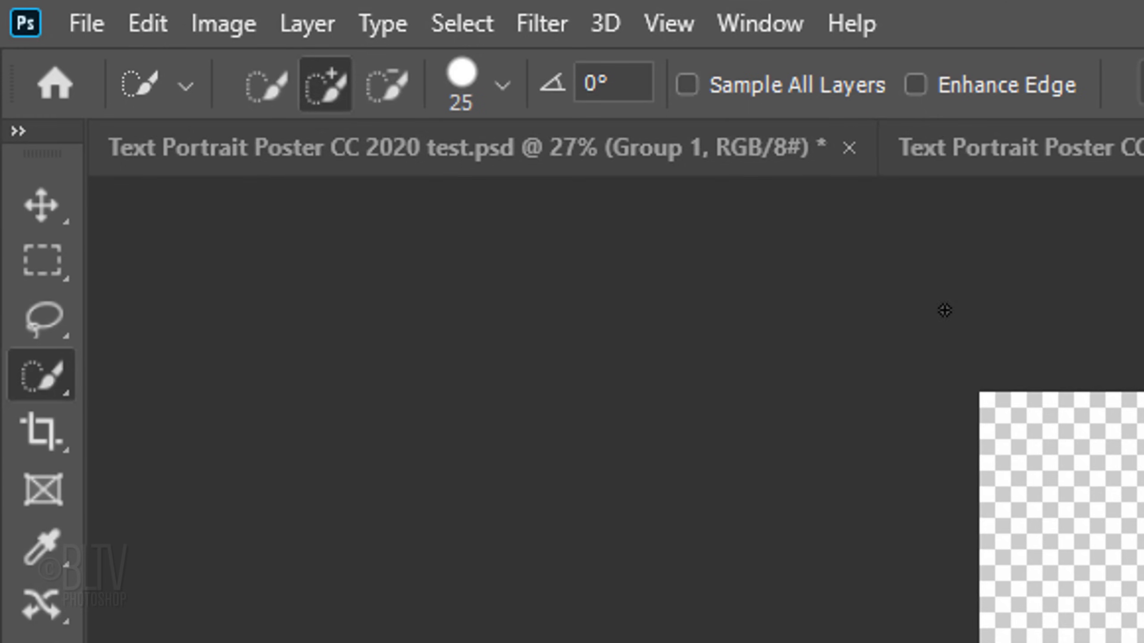
Step: Save the document as Displacement.psd, accepting the Photoshop Format Options
left_click(86, 23)
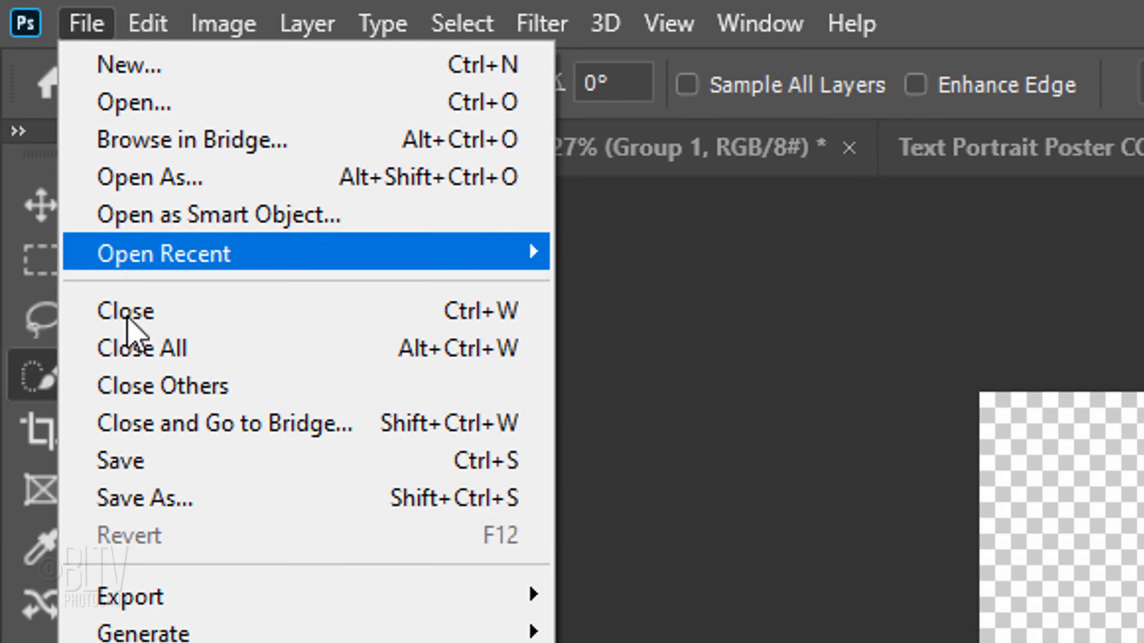
left_click(146, 499)
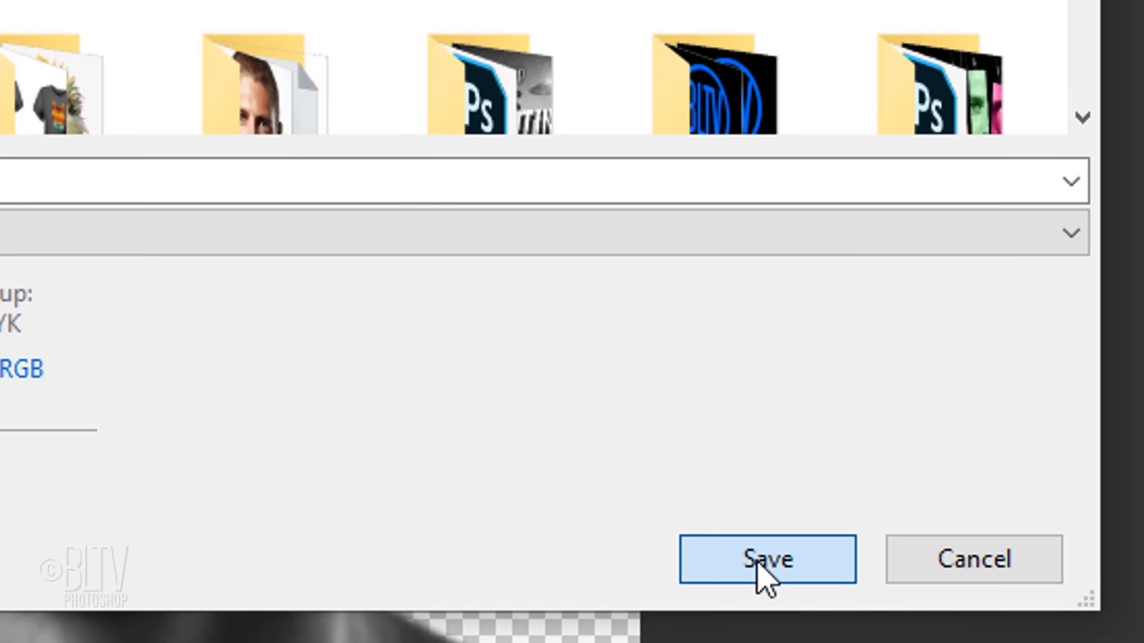
left_click(765, 559)
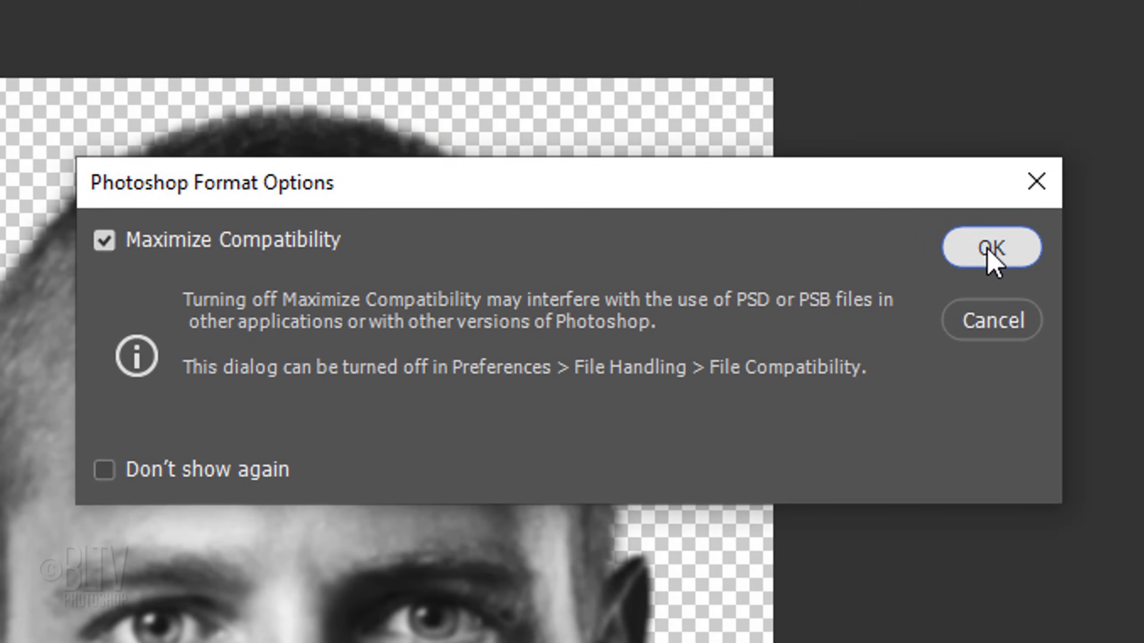
left_click(990, 247)
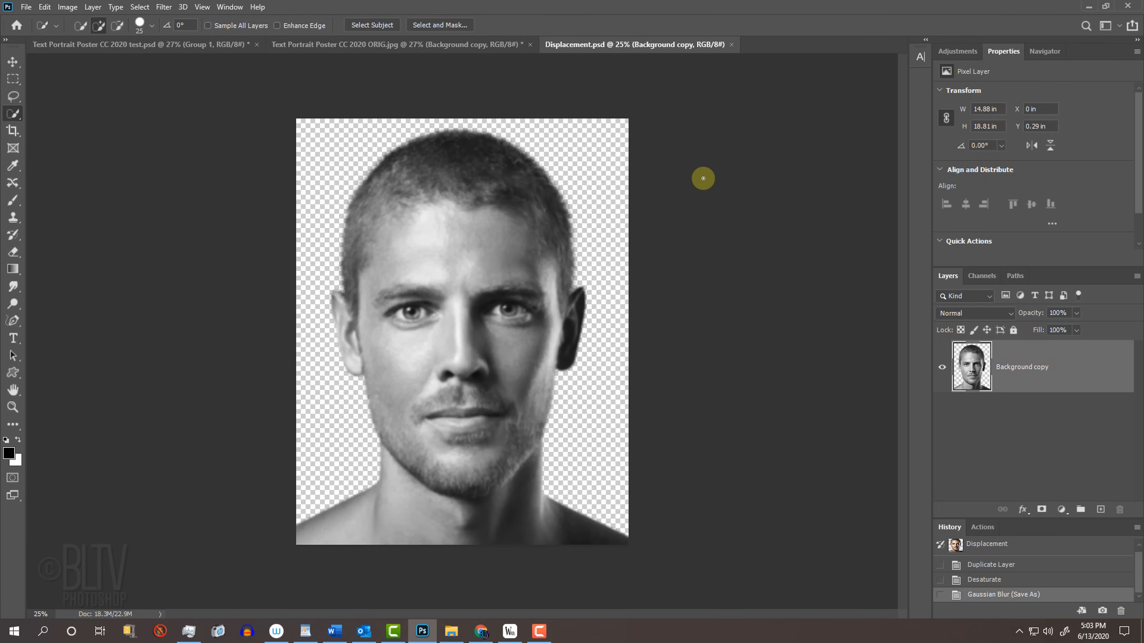
mouse_move(727, 73)
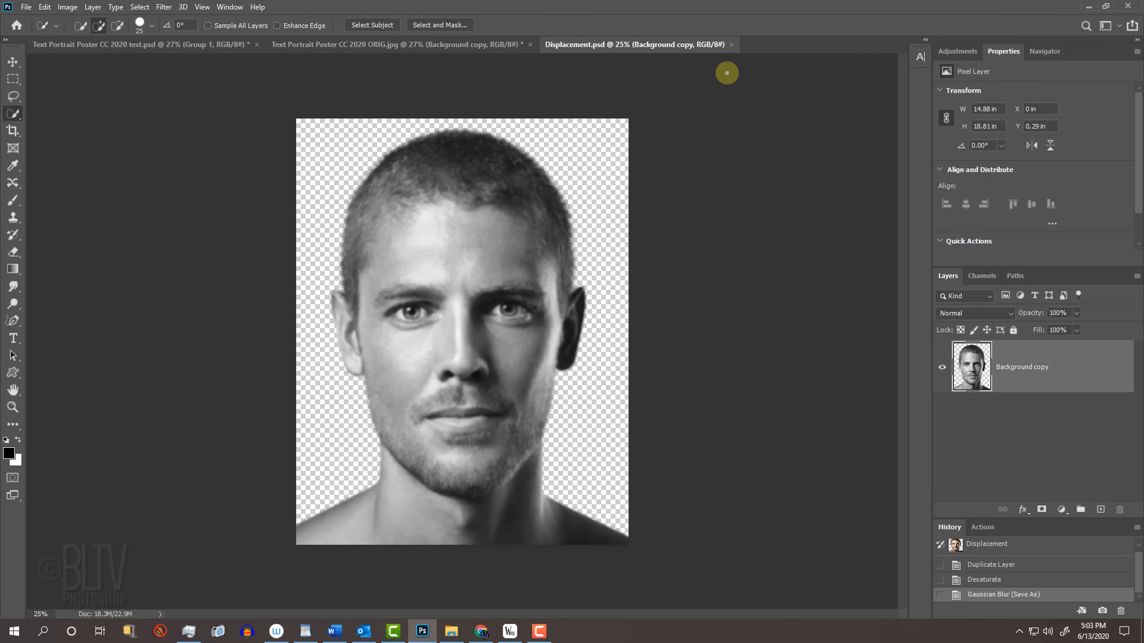
Step: Close the Displacement.psd tab to return to the original portrait
left_click(732, 45)
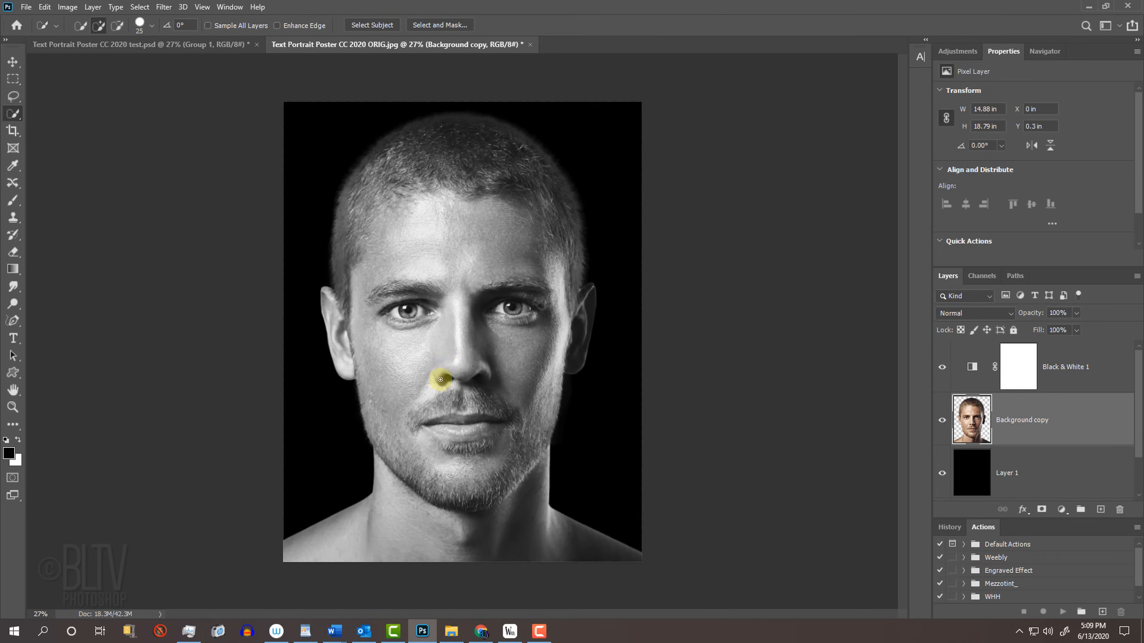
Step: Select and copy all lyrics in the Word document, then minimize Word
left_click(333, 631)
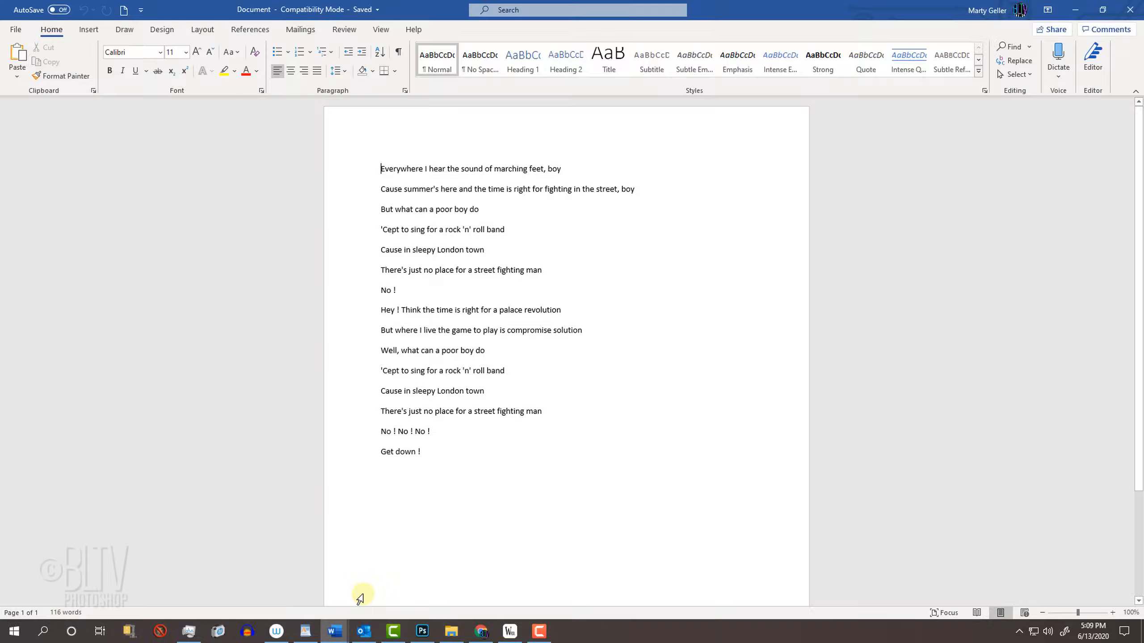
key("ctrl+a")
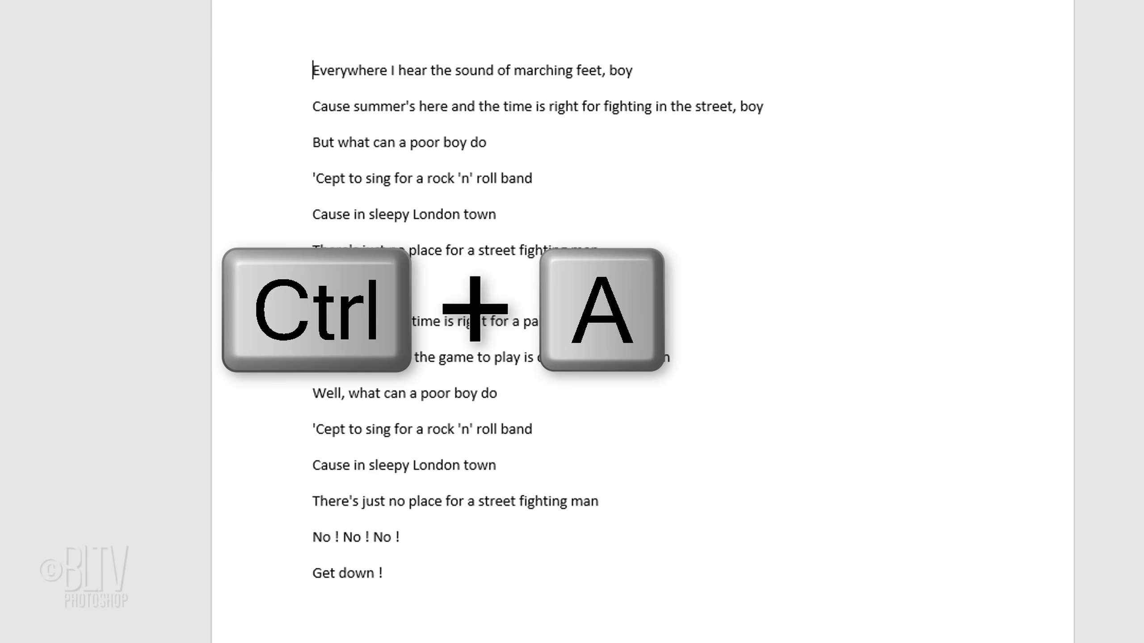
key("ctrl+a")
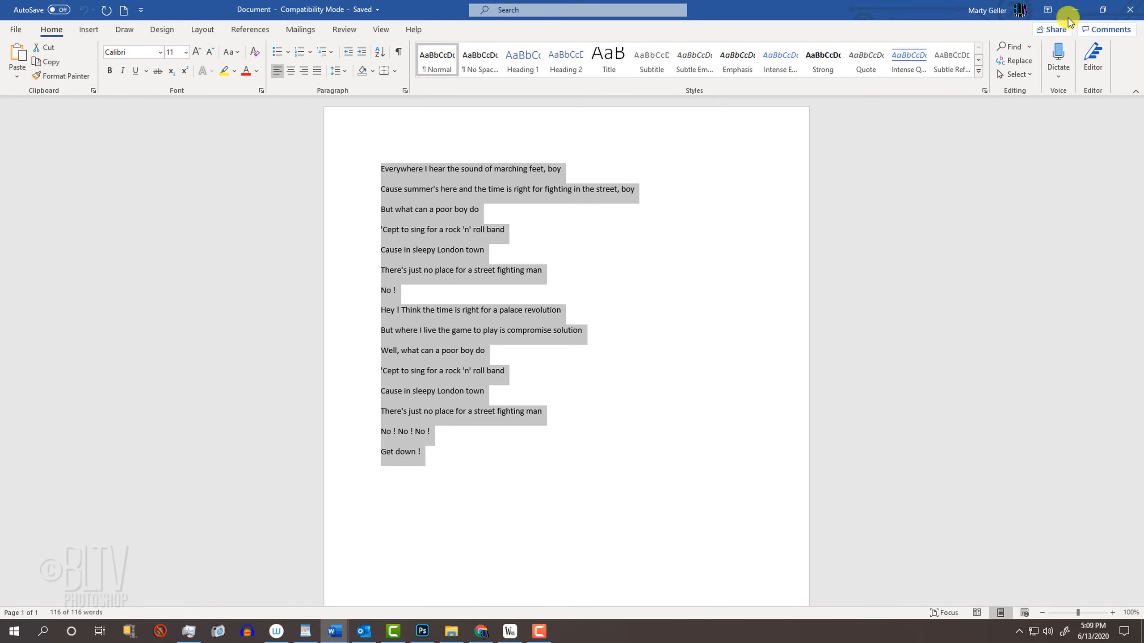
left_click(422, 631)
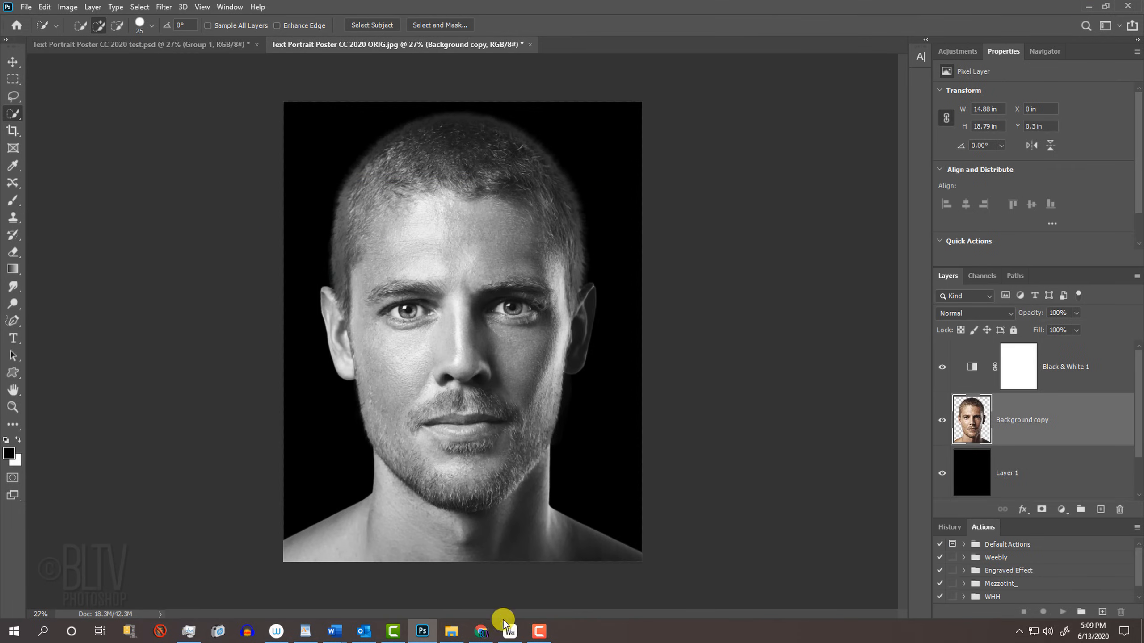
Step: Open wordle.net and scroll down to the Windows and Mac OS X installer links
left_click(480, 631)
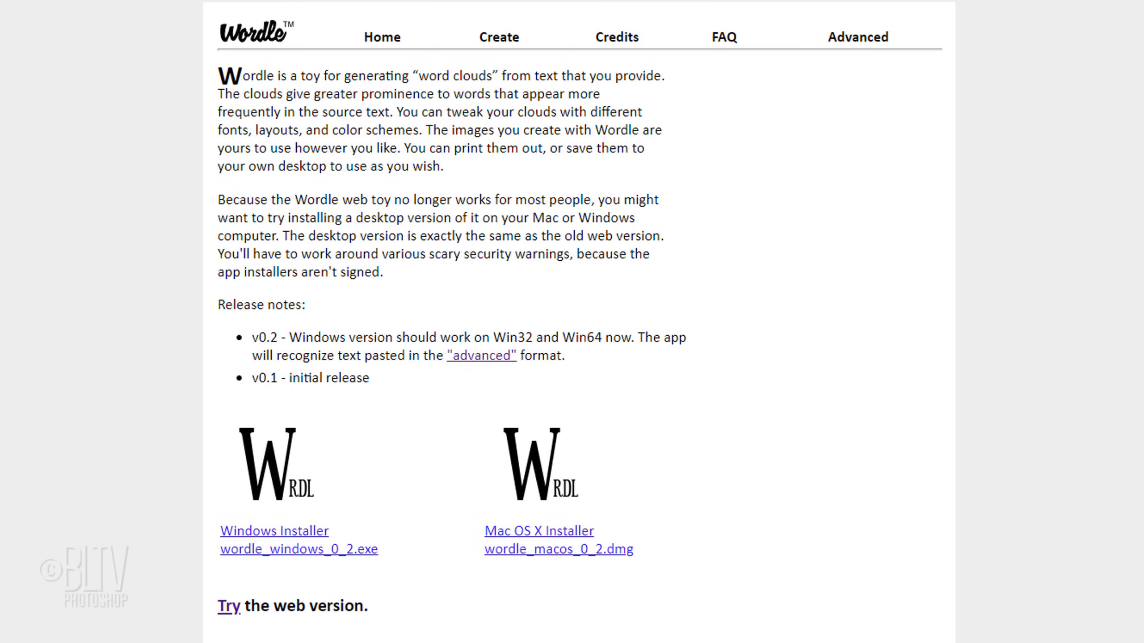
scroll("down", 3)
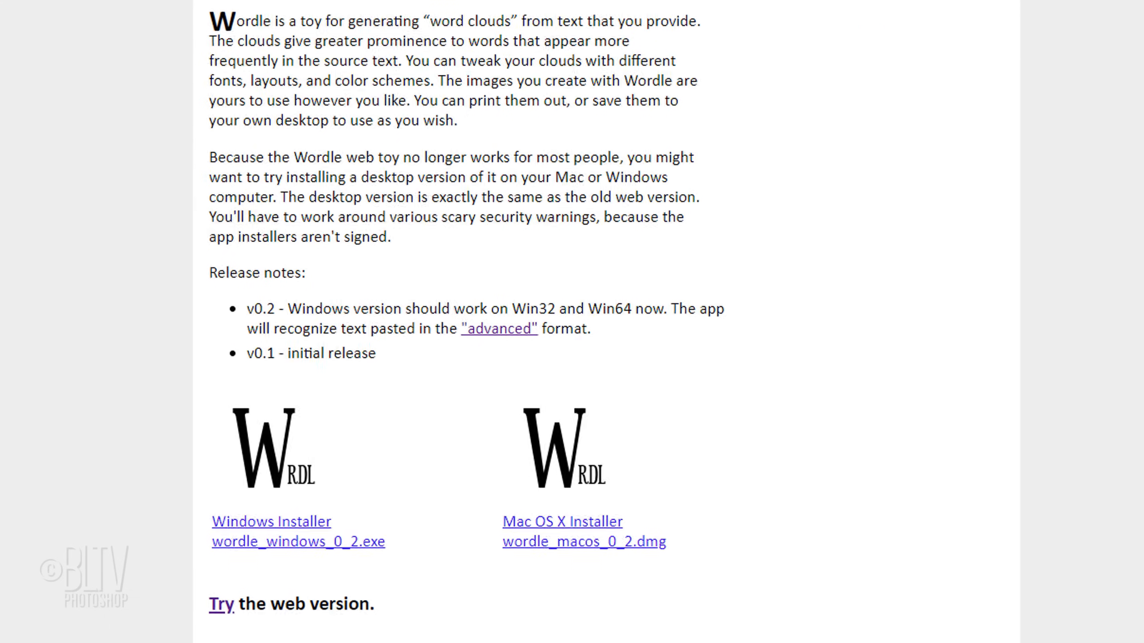
scroll("down", 3)
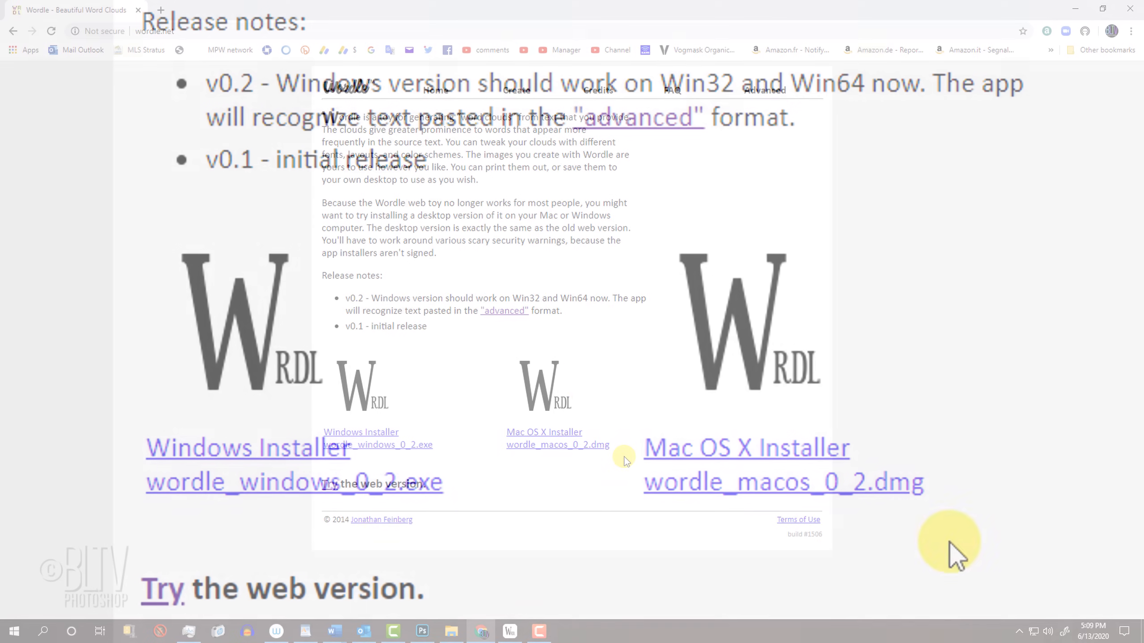
Step: Paste the copied song lyrics into Wordle's Your Text page
left_click(422, 632)
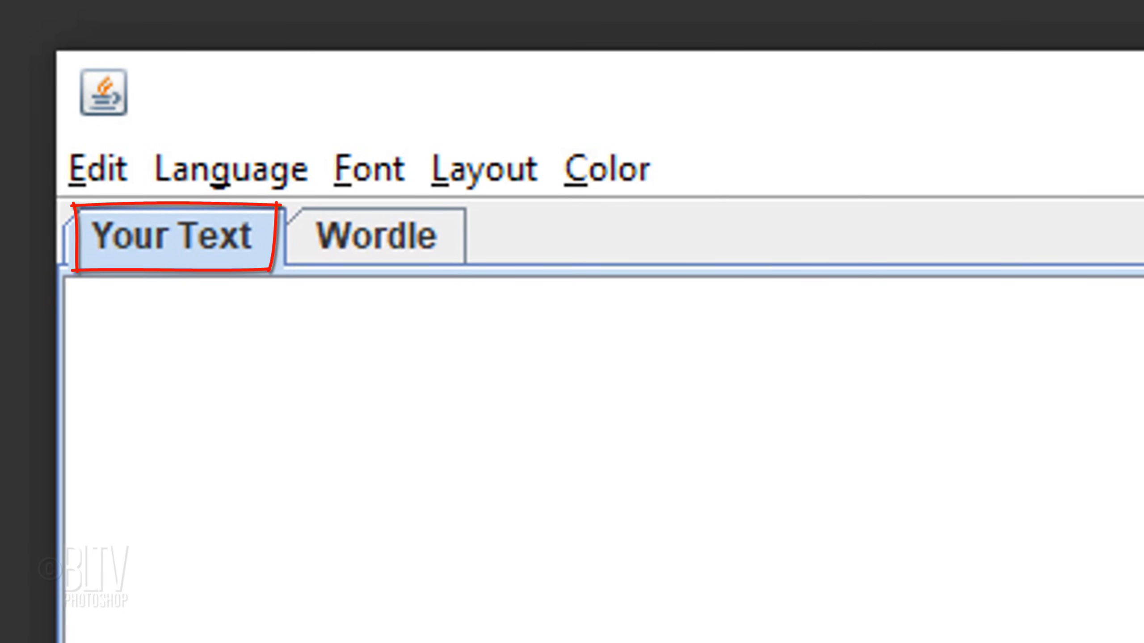
key("ctrl+v")
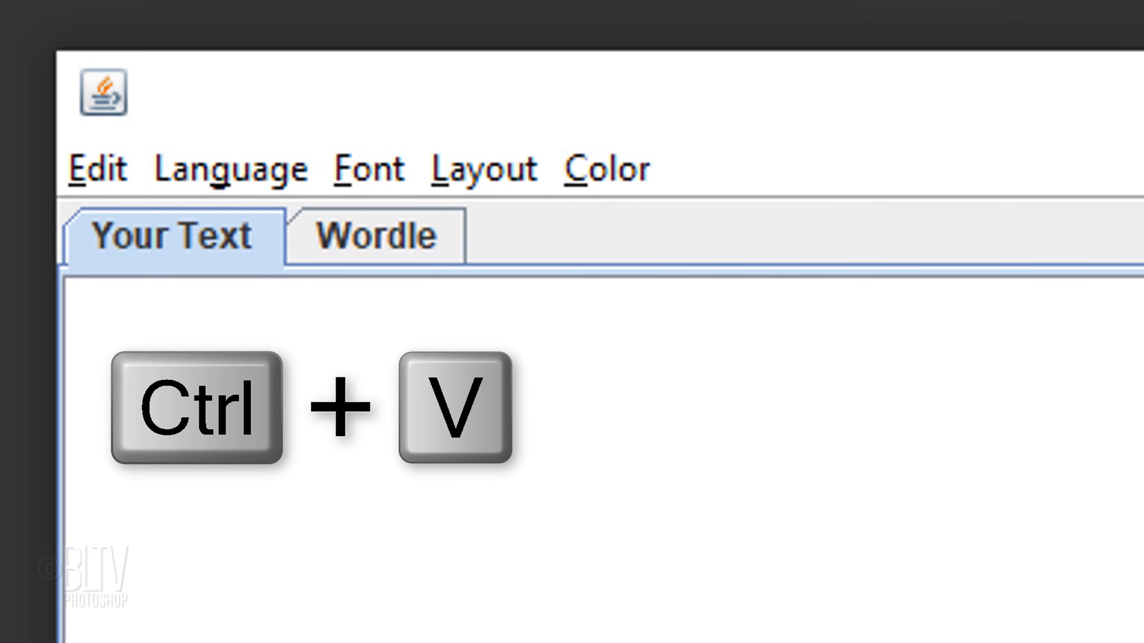
key("ctrl+v")
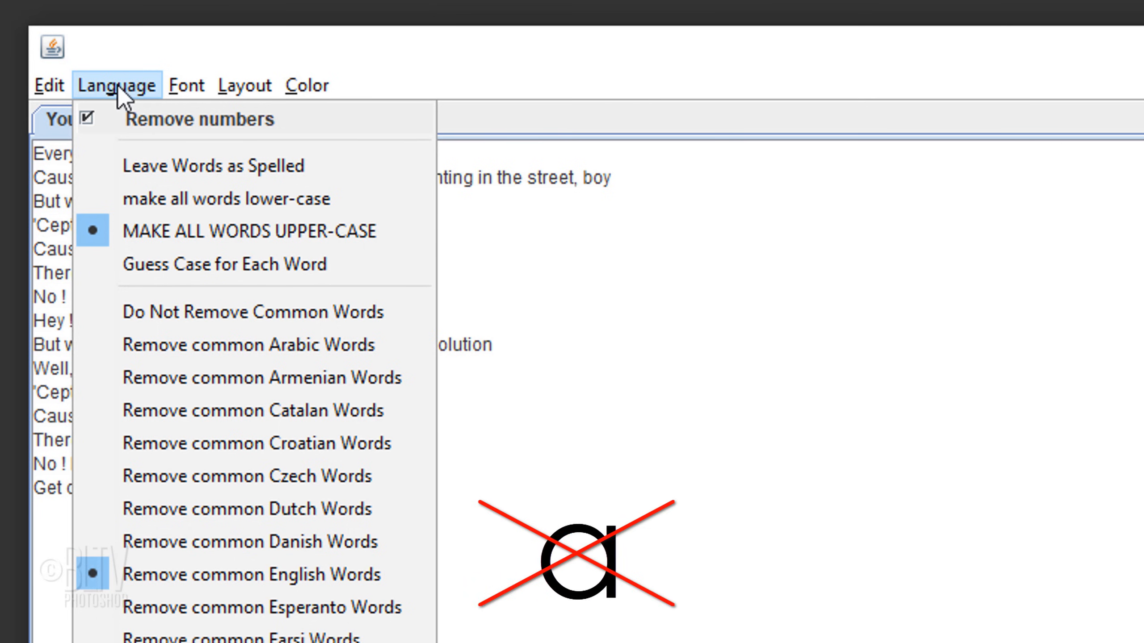
Step: Make words upper-case without common English words, use Steelfish font, and save as wordle 3.png
left_click(187, 101)
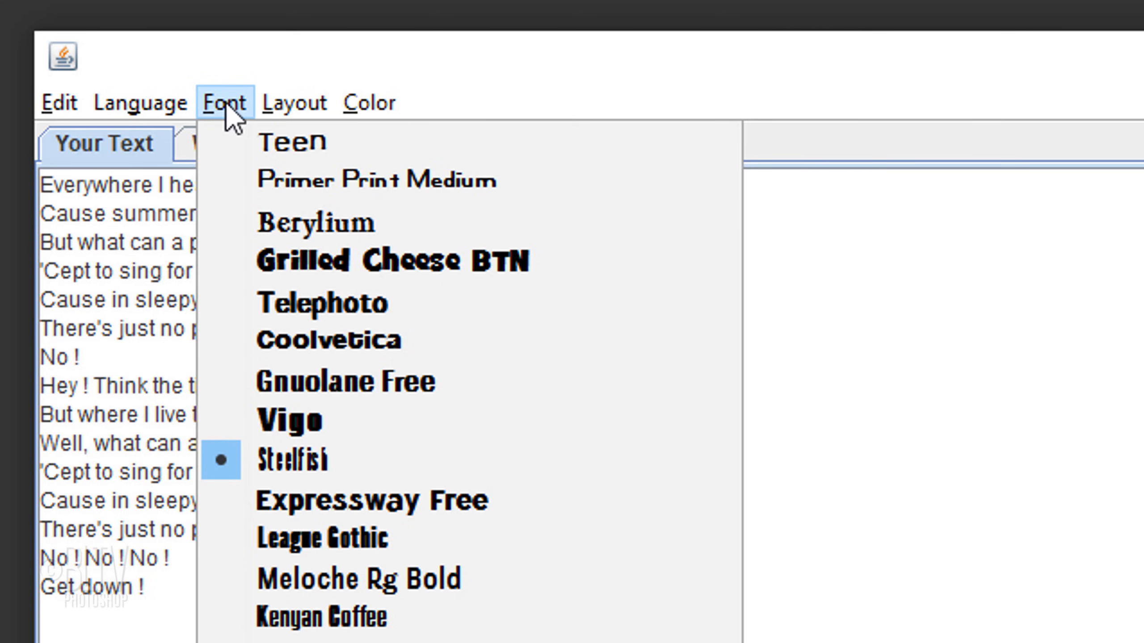
left_click(293, 102)
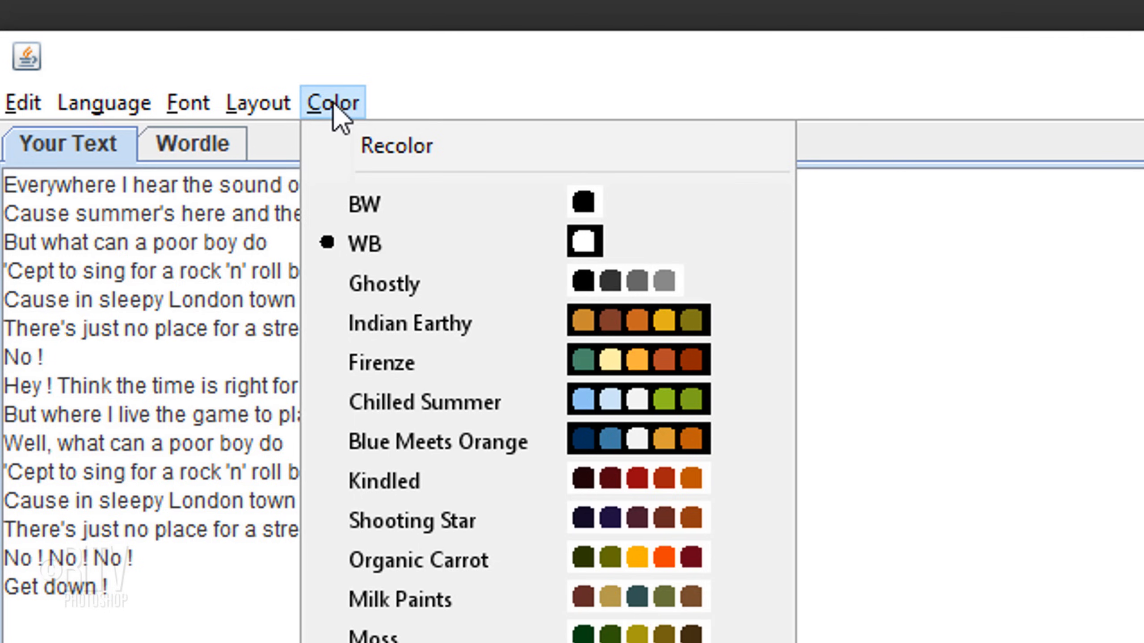
scroll("down", 3)
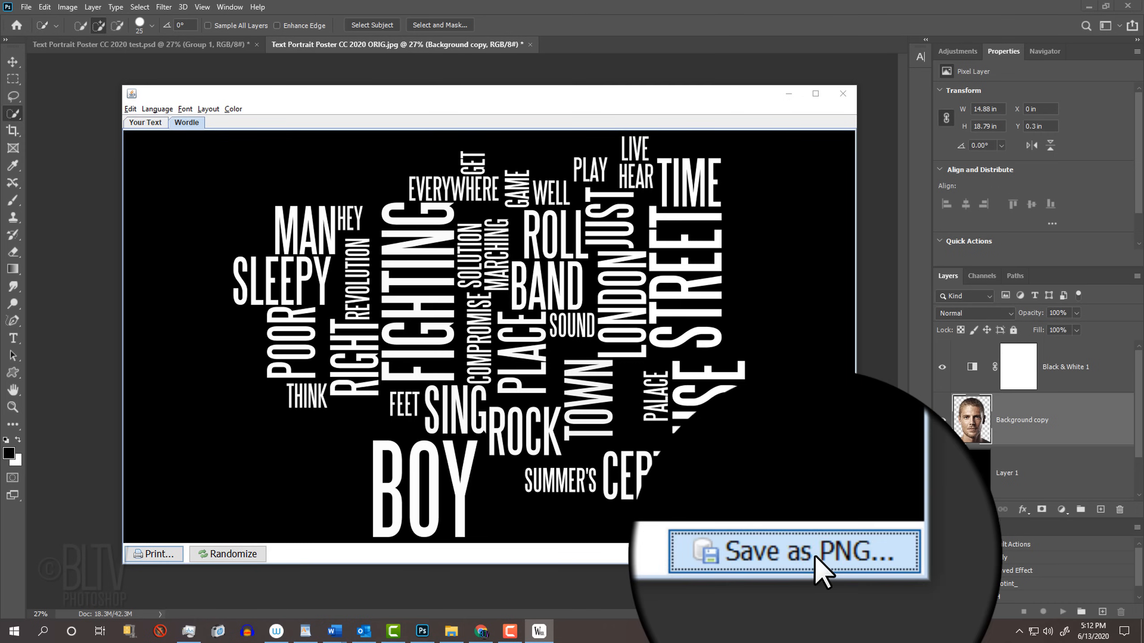
left_click(806, 554)
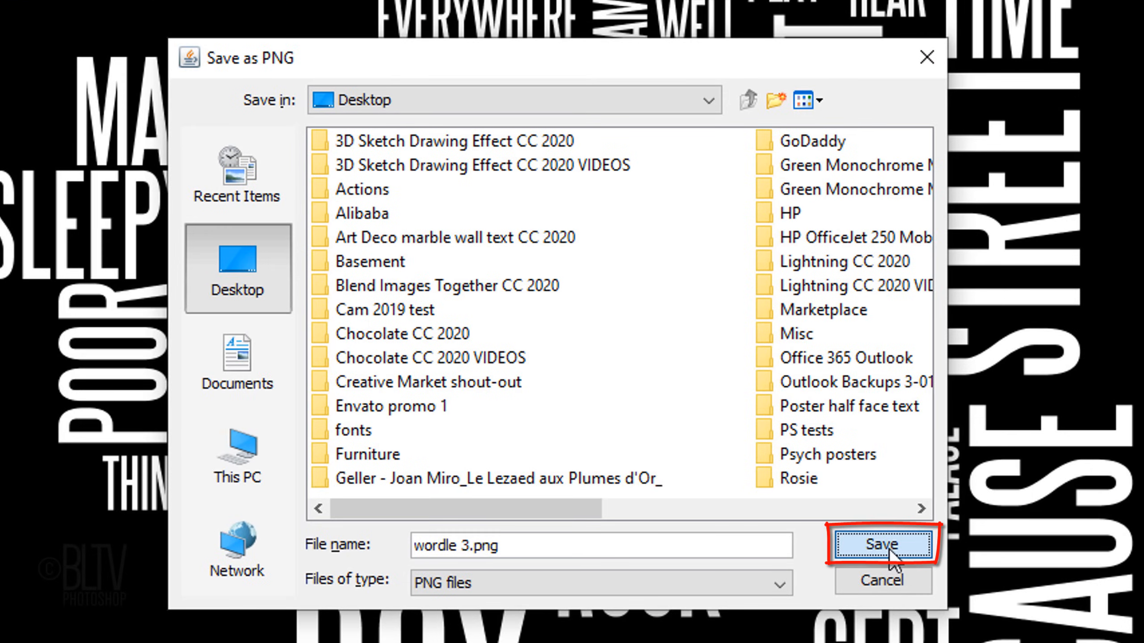
left_click(881, 544)
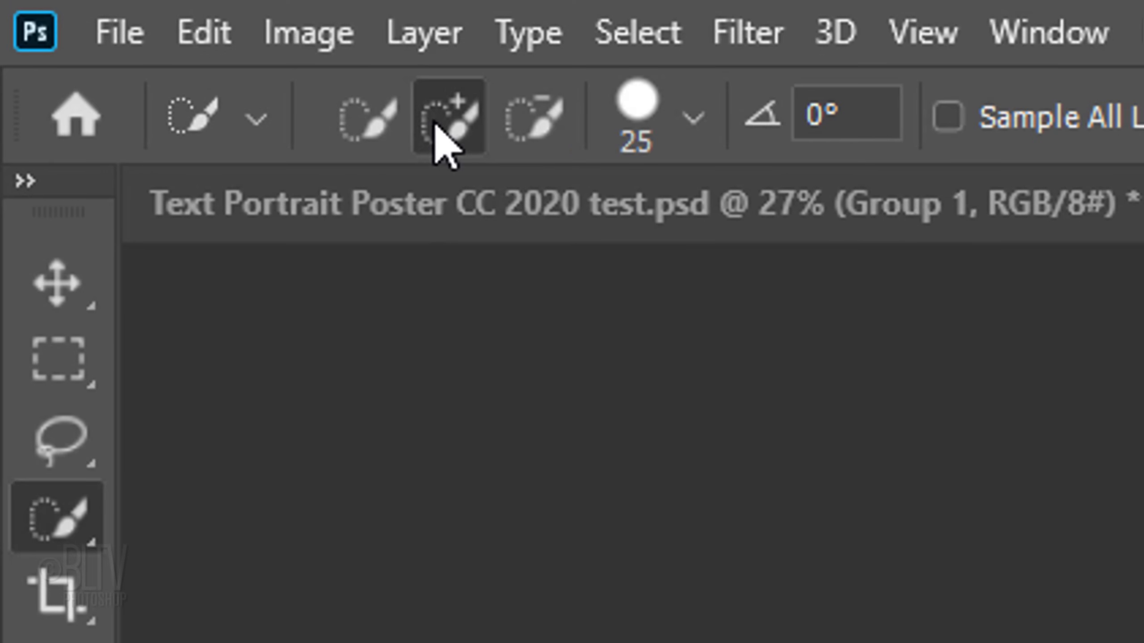
Step: Open wordle 3.png from the Desktop in Photoshop
left_click(118, 31)
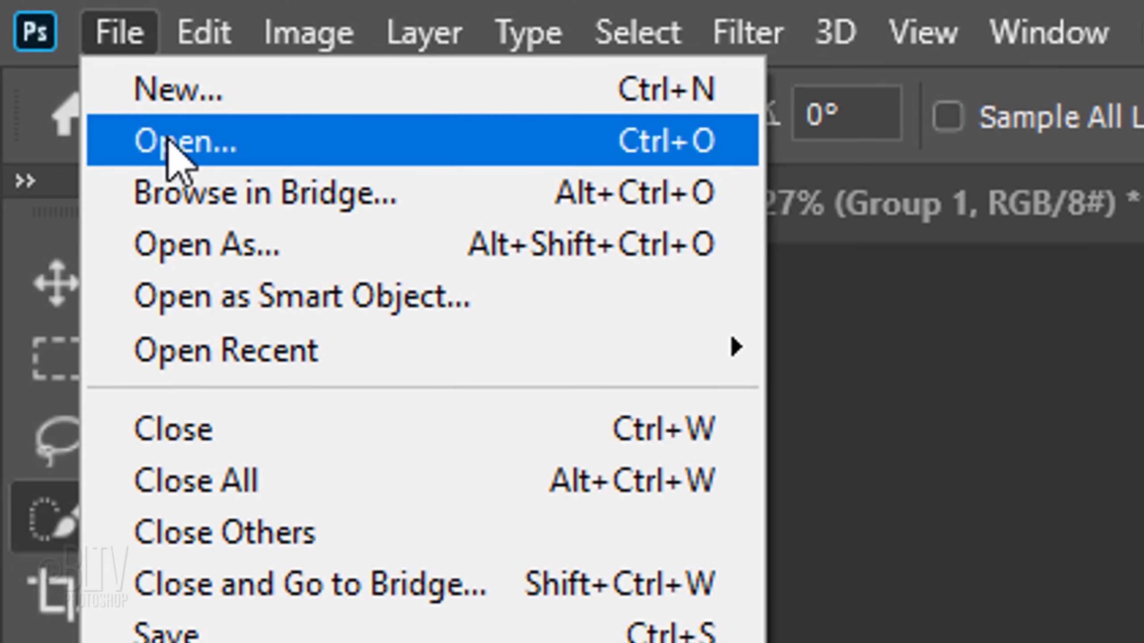
left_click(188, 140)
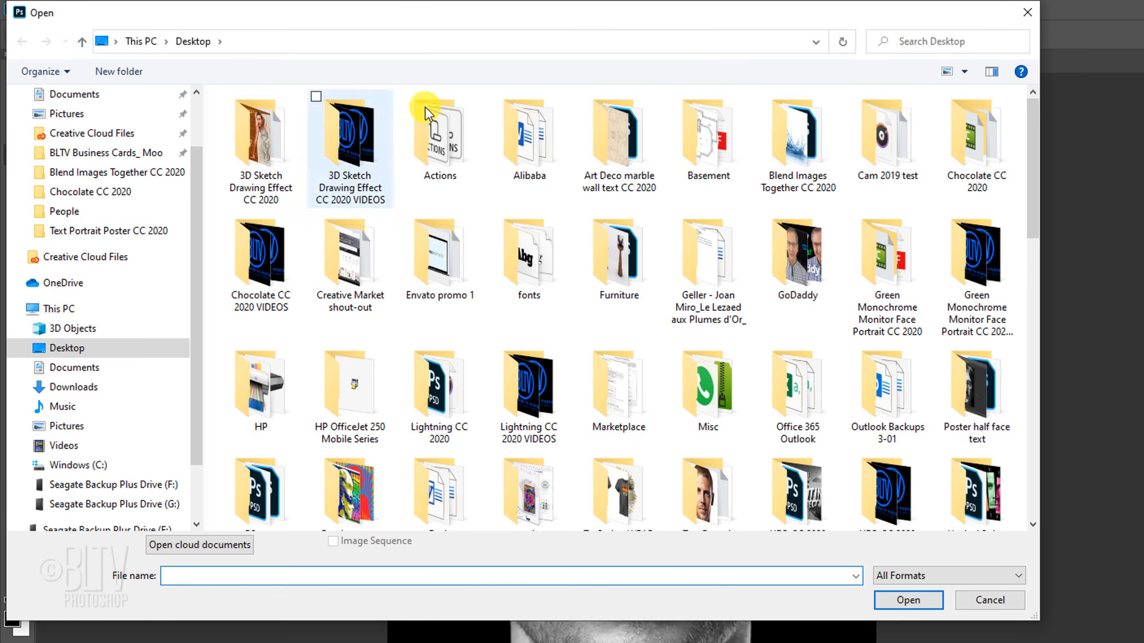
scroll("down", 3)
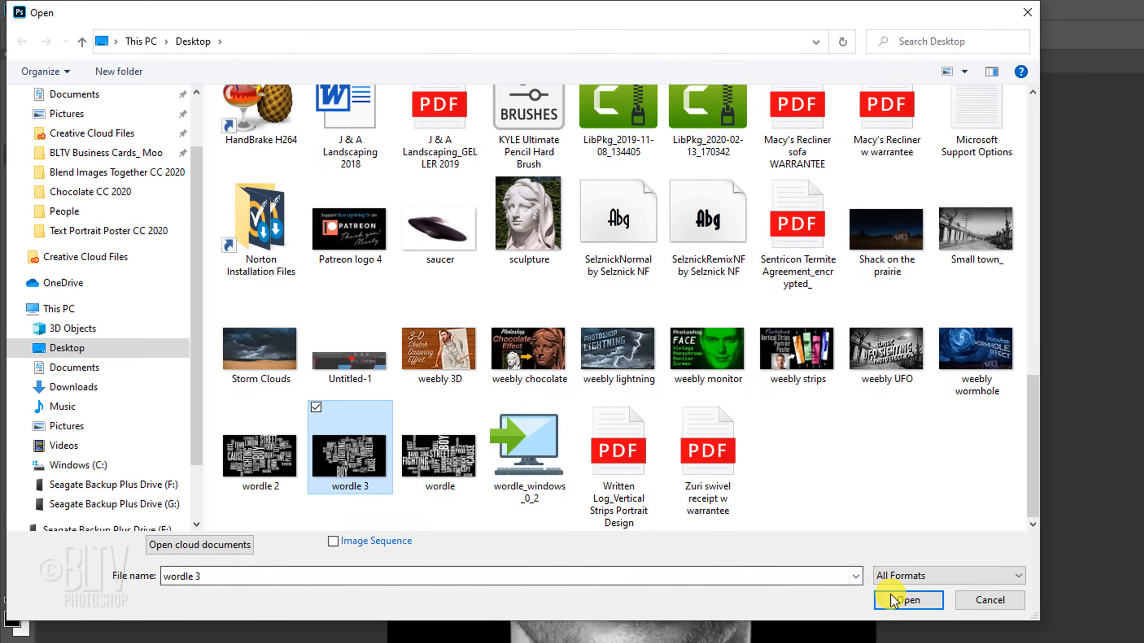
left_click(907, 600)
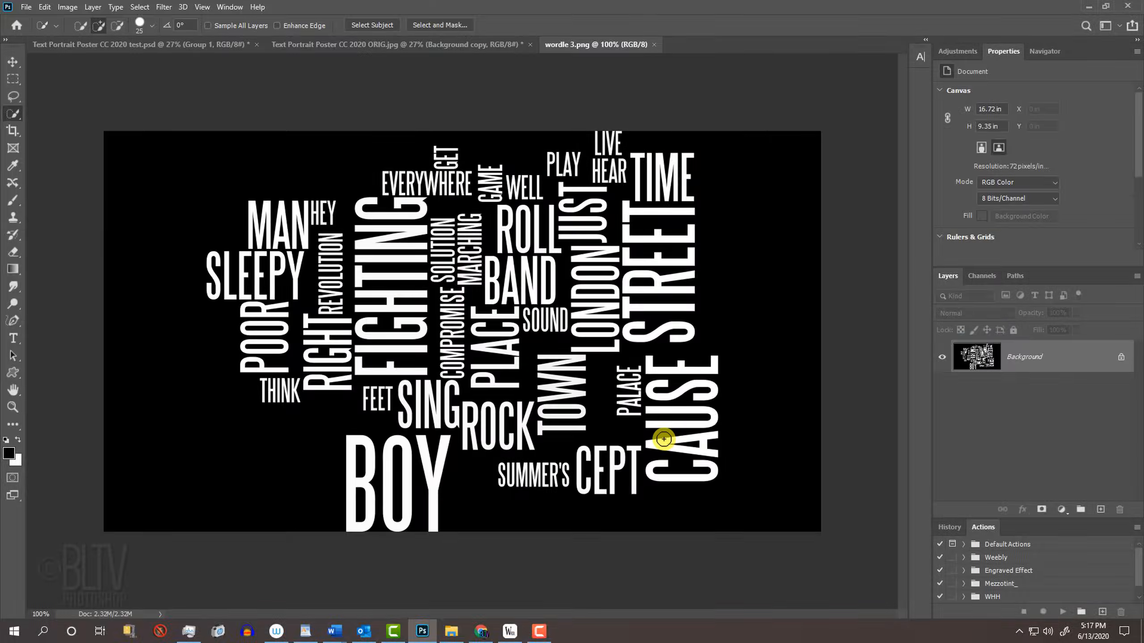
Step: Load the white words as a channel selection and copy them to Layer 1
left_click(981, 275)
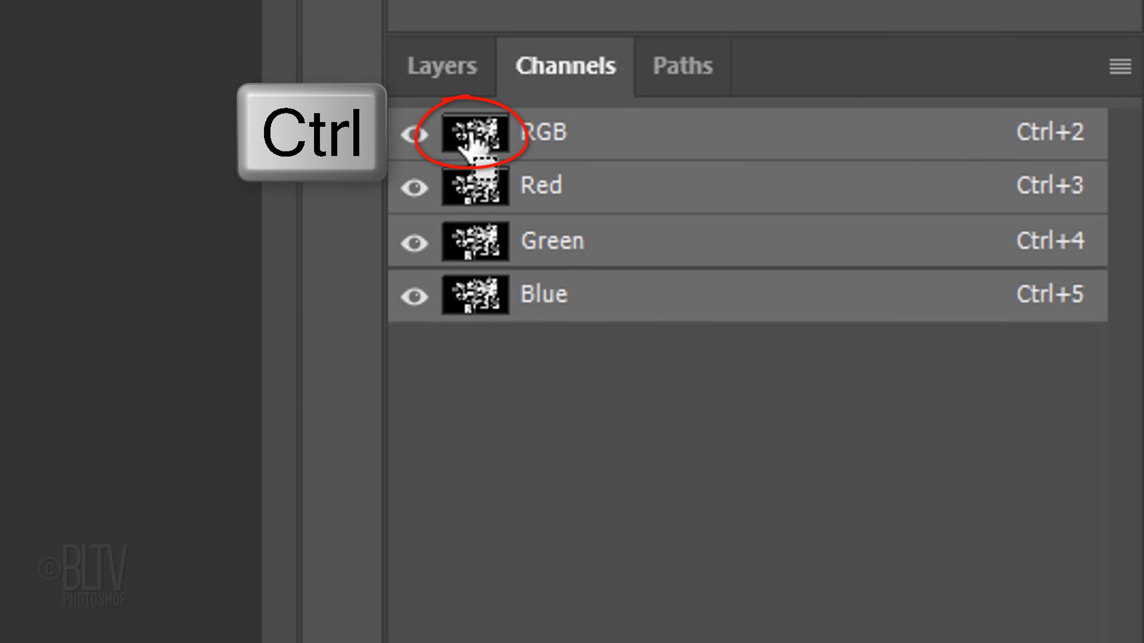
left_click(439, 65)
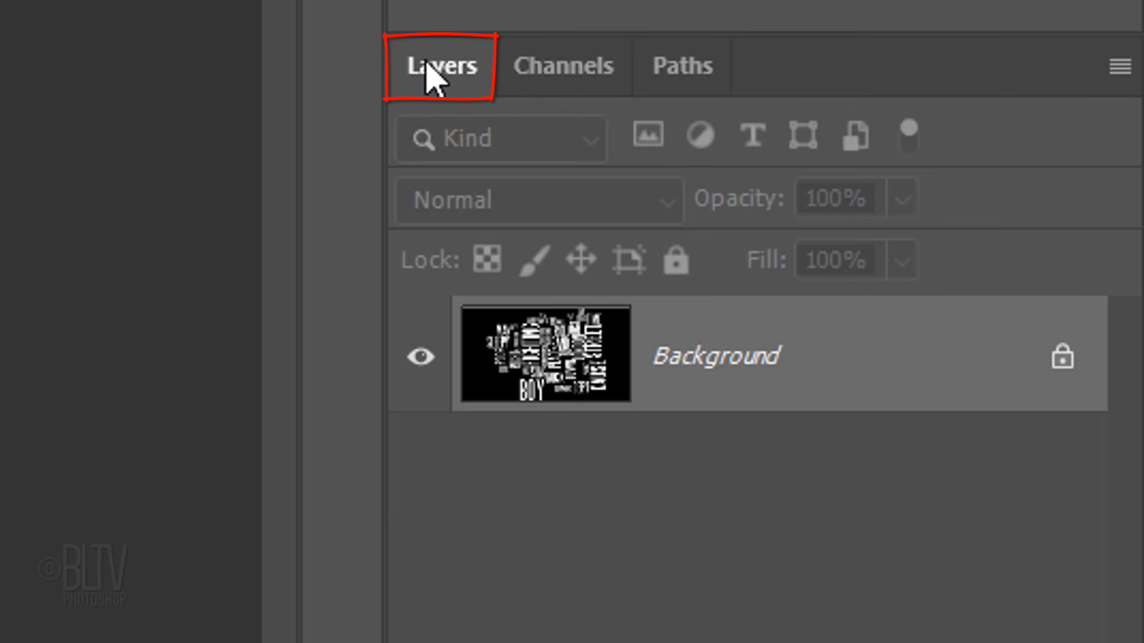
key("ctrl+j")
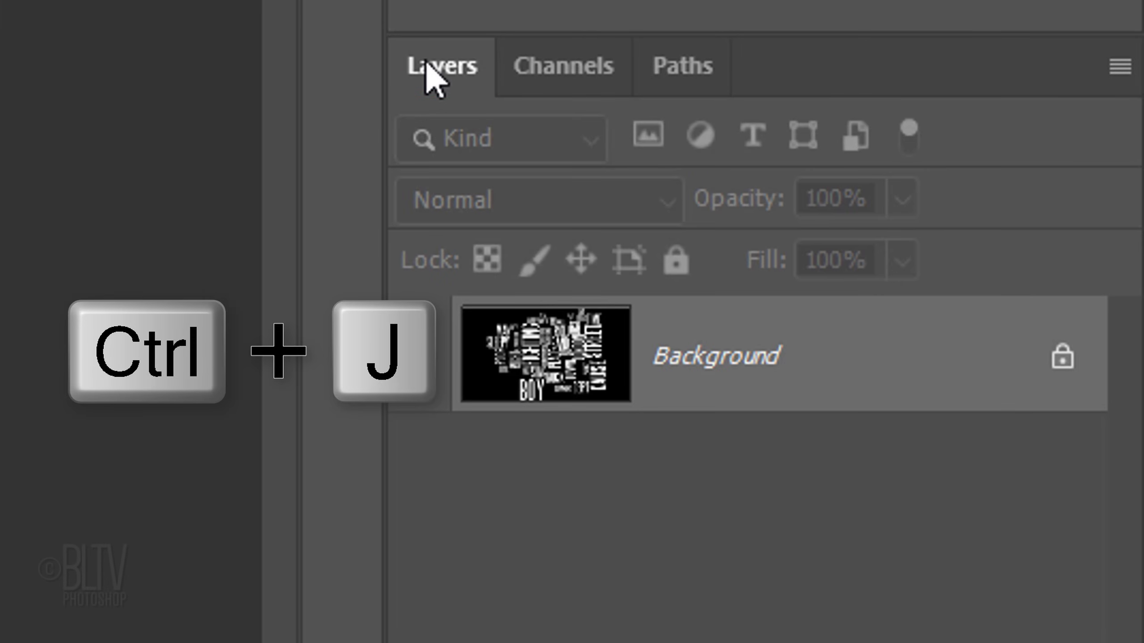
key("Ctrl+j")
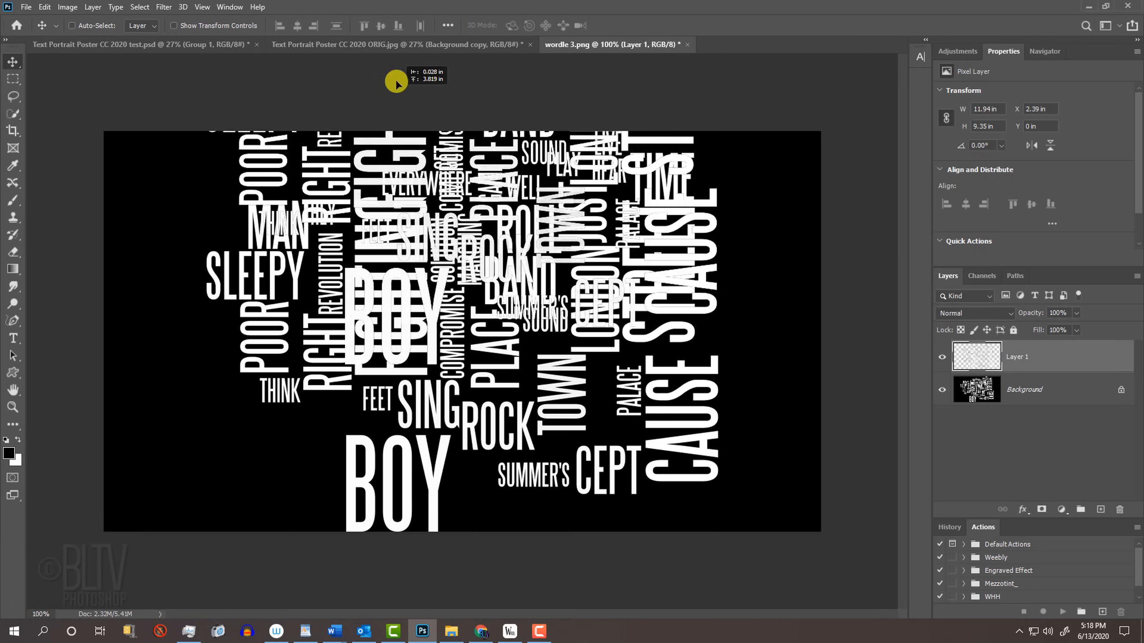
Step: Bring the word cloud into the portrait as Layer 2 and scale it evenly across the face
left_click(394, 44)
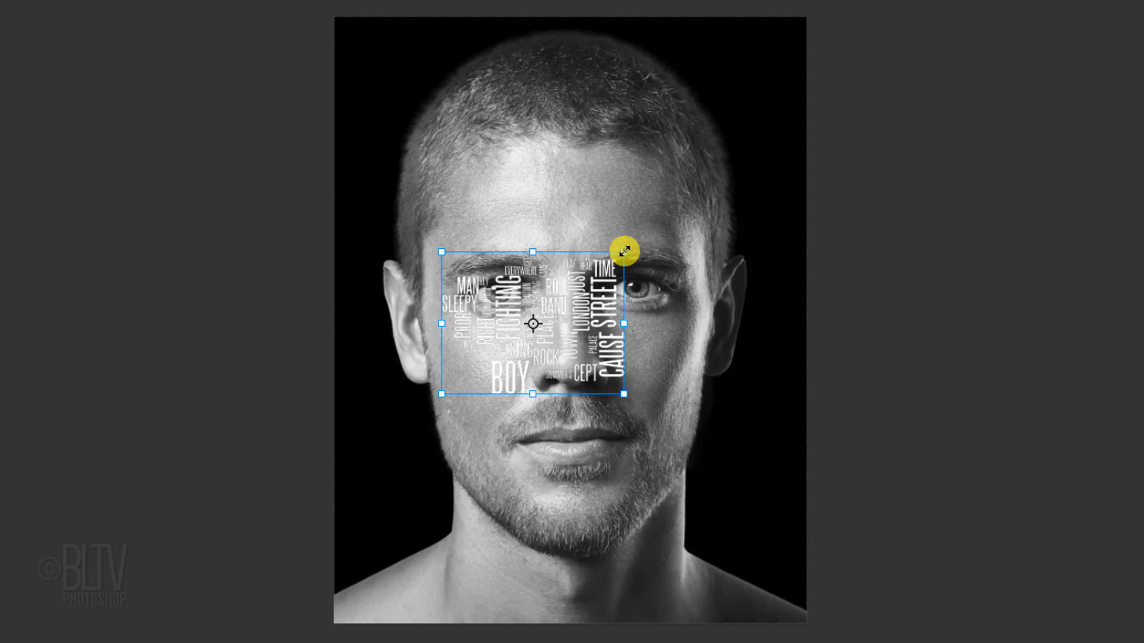
key("alt+shift")
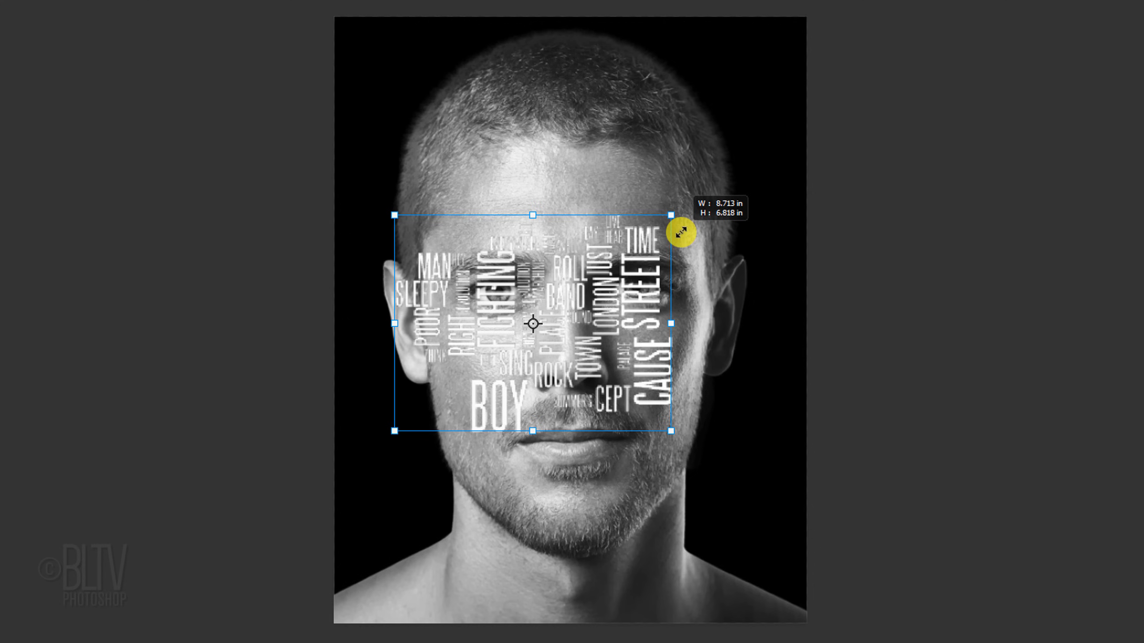
key("alt")
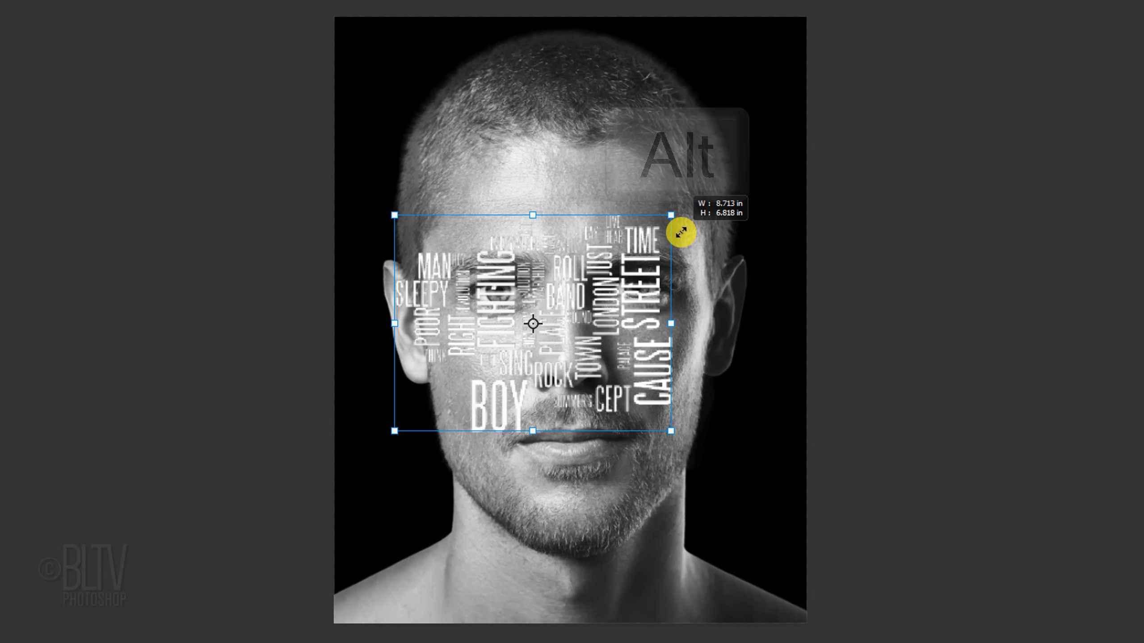
key("alt")
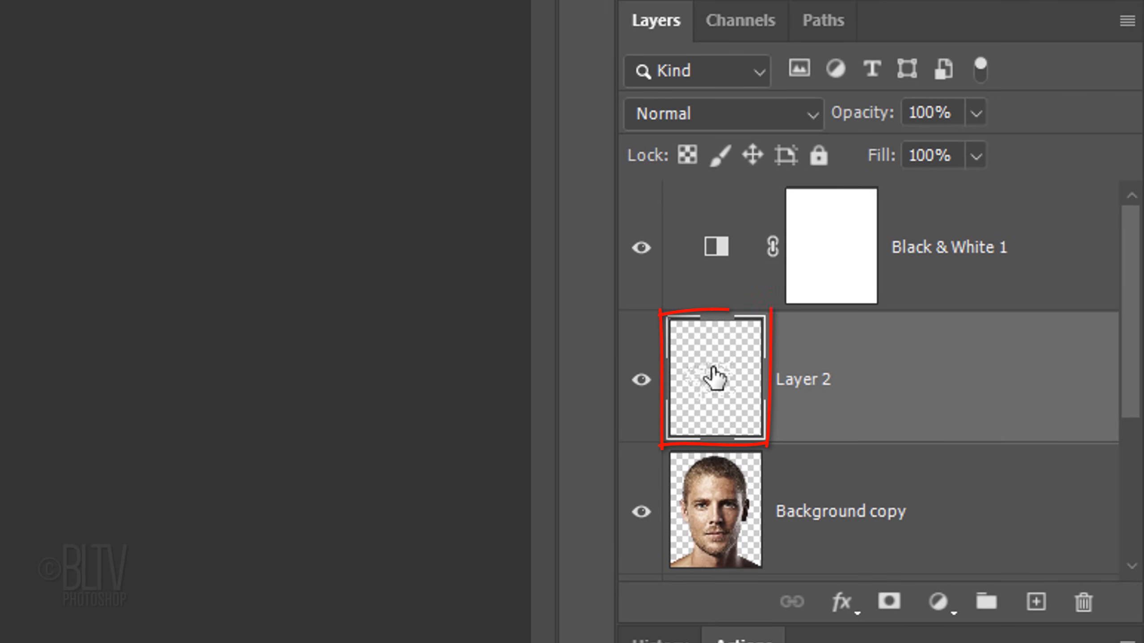
Step: Add a Drop Shadow to Layer 2: 57% opacity, 143° angle, 5 px distance, 4 px size
double_click(715, 379)
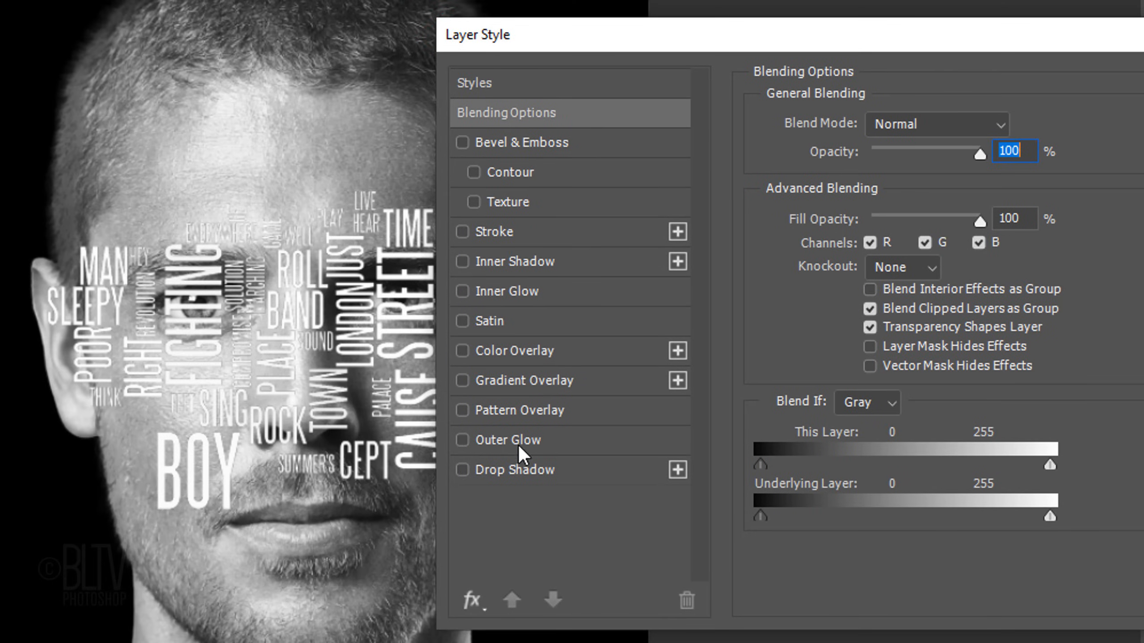
left_click(519, 470)
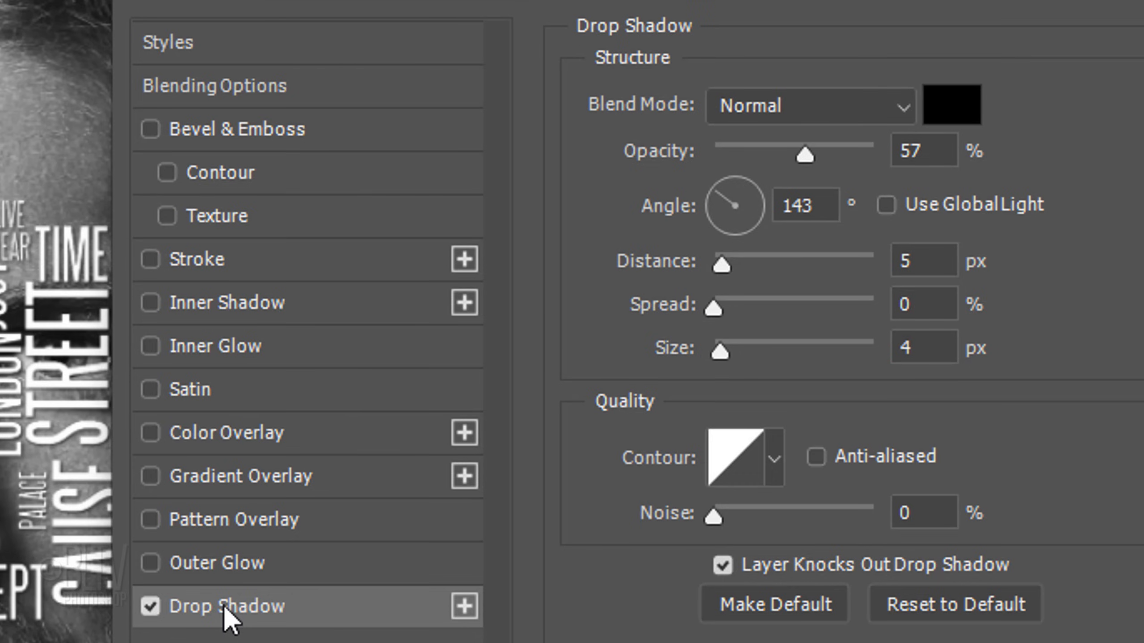
left_click(739, 457)
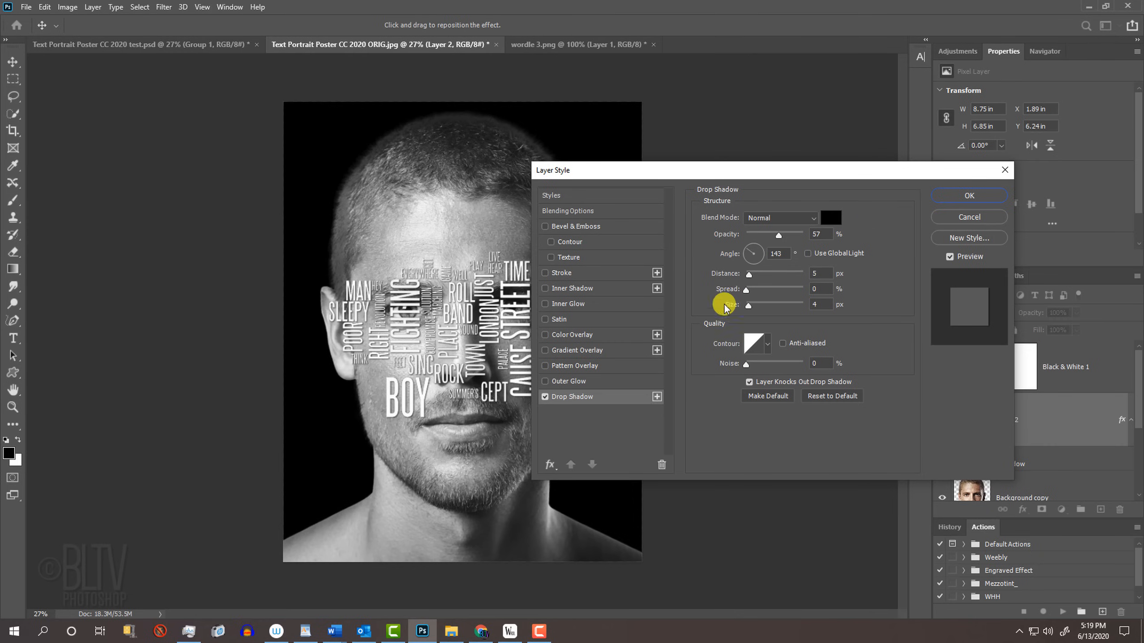
Step: Confirm the drop shadow in the Layer Style dialog with OK
left_click(969, 196)
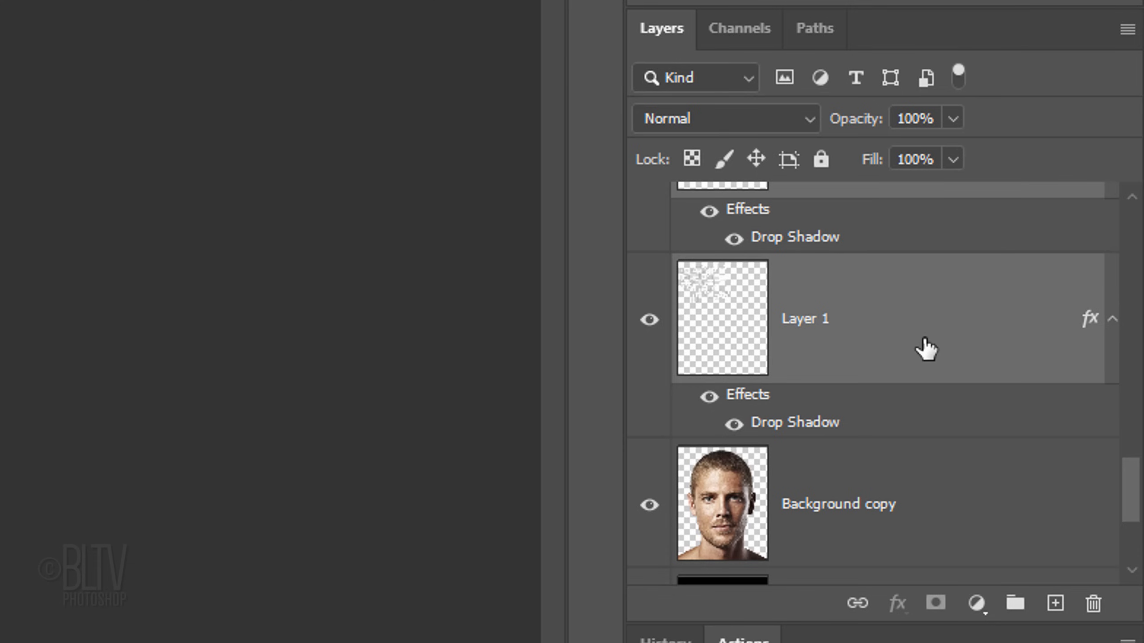
Step: Group the text layers, duplicate and transform the group, then merge both groups
key("ctrl+g")
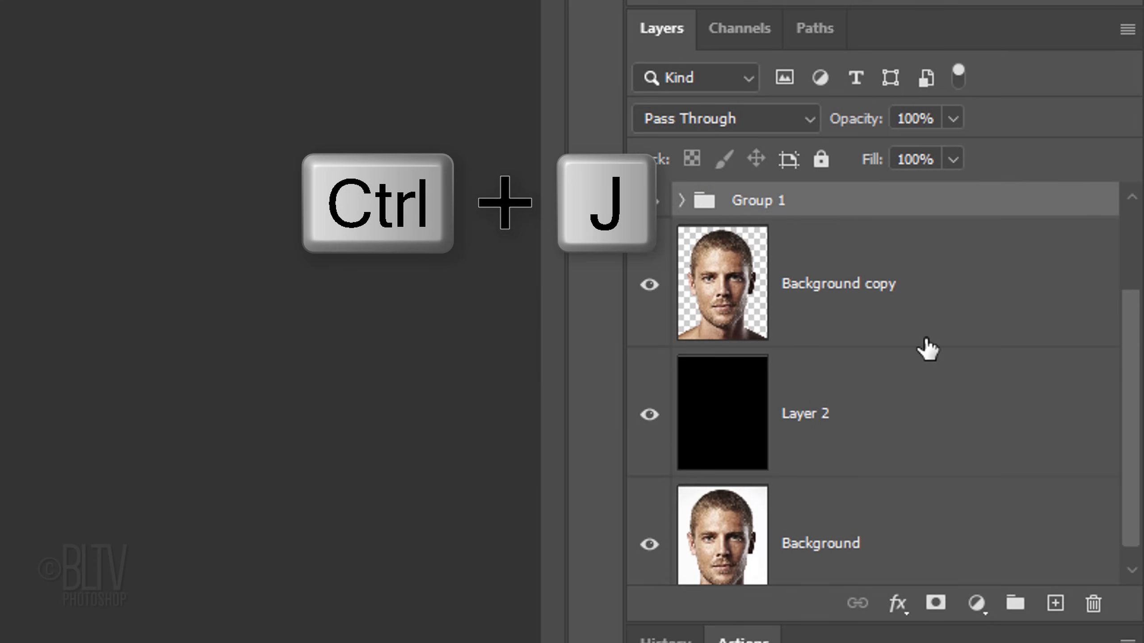
key("ctrl+j")
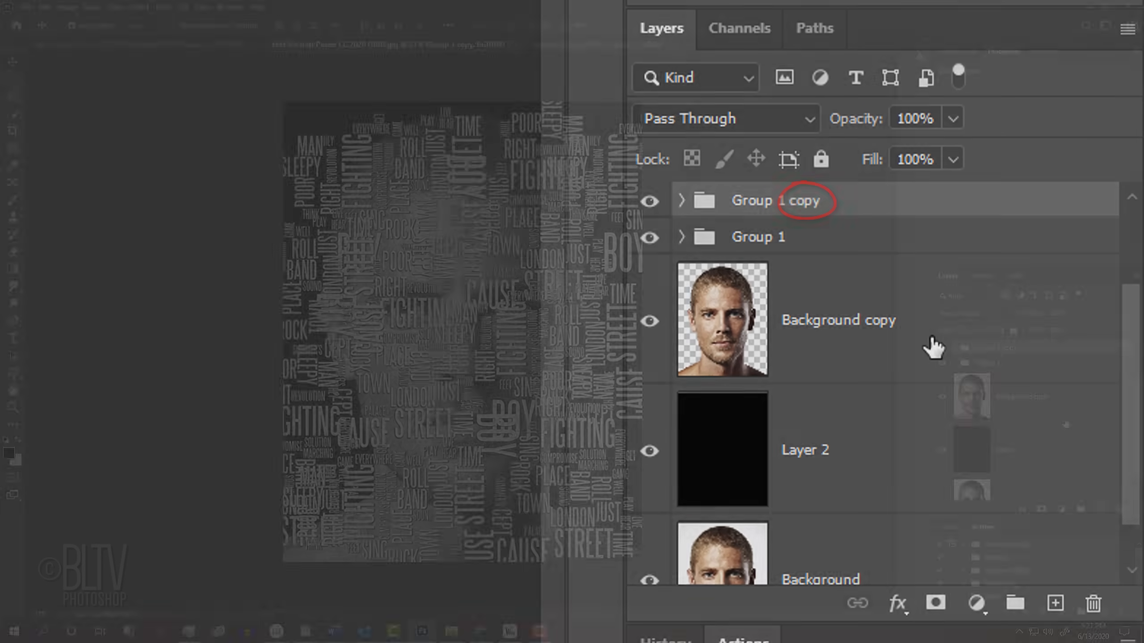
key("ctrl+t")
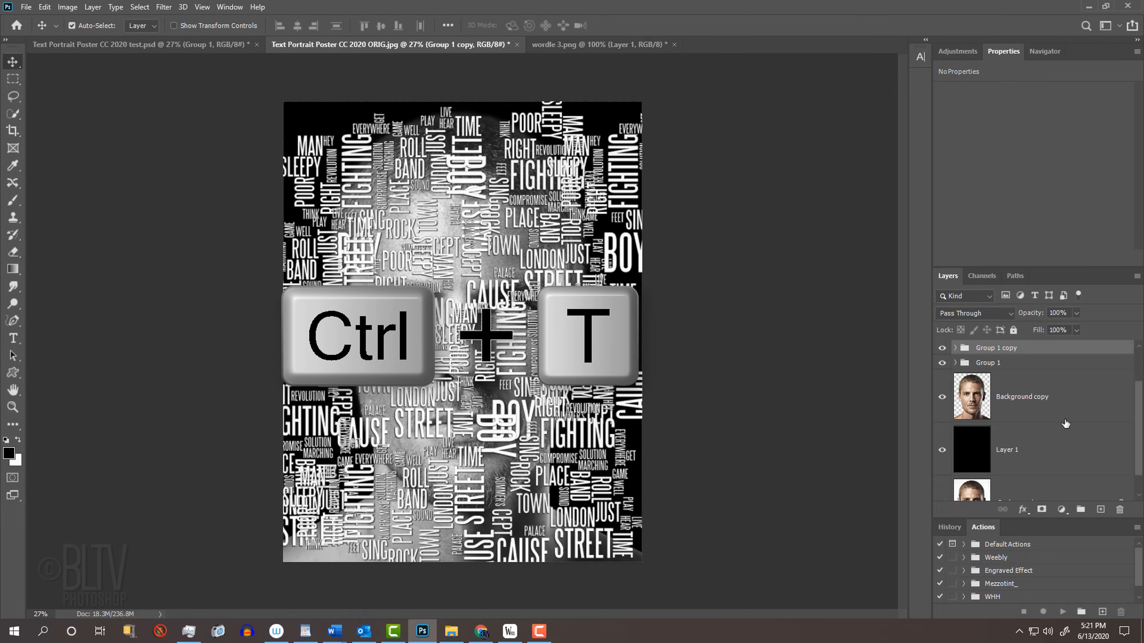
key("ctrl+t")
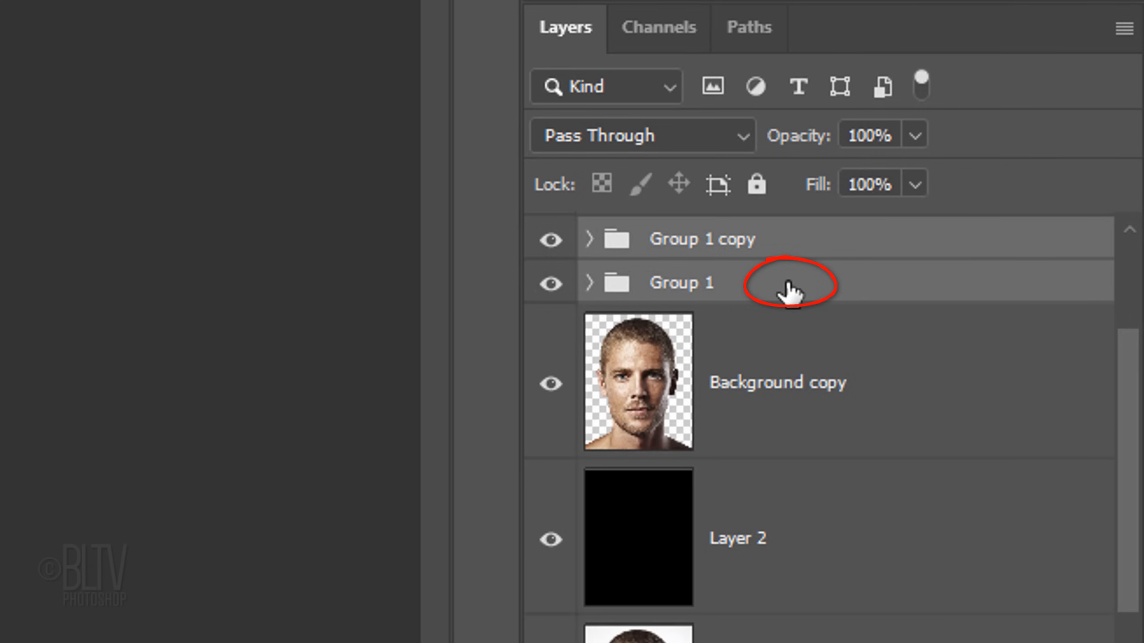
key("Ctrl+e")
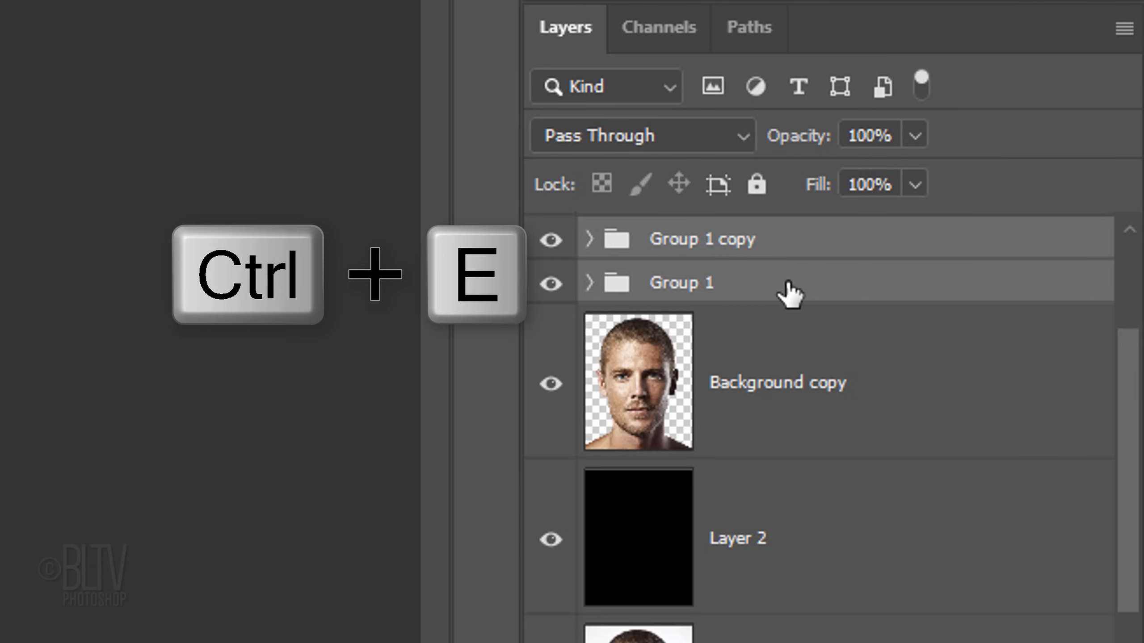
key("ctrl+e")
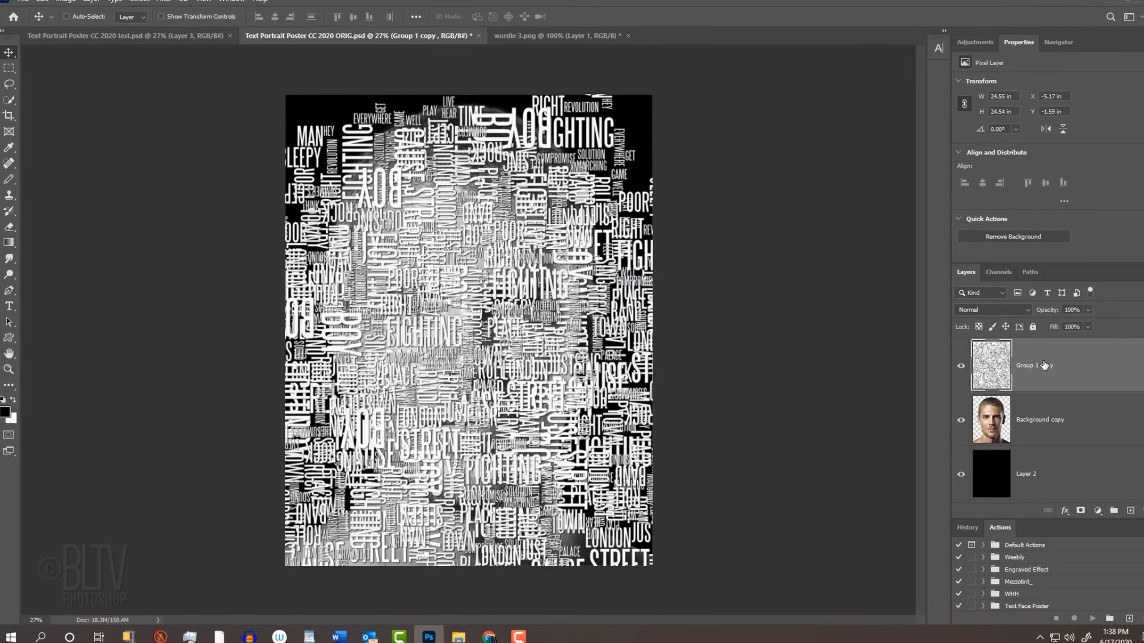
Step: Crop the image to the poster selection and deselect
left_click(232, 24)
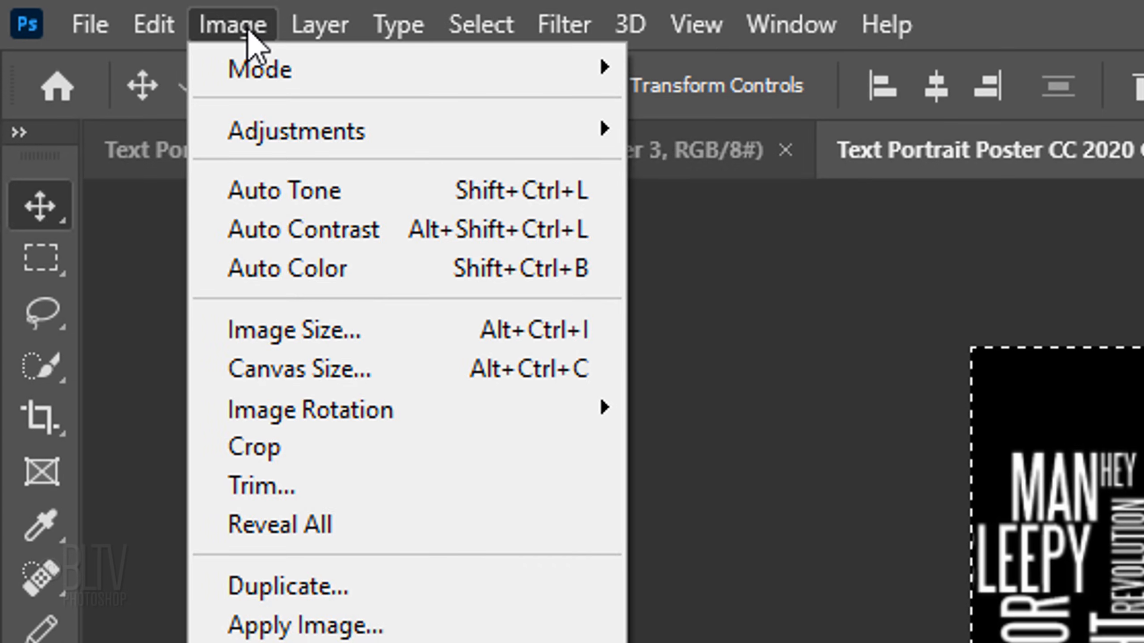
left_click(254, 446)
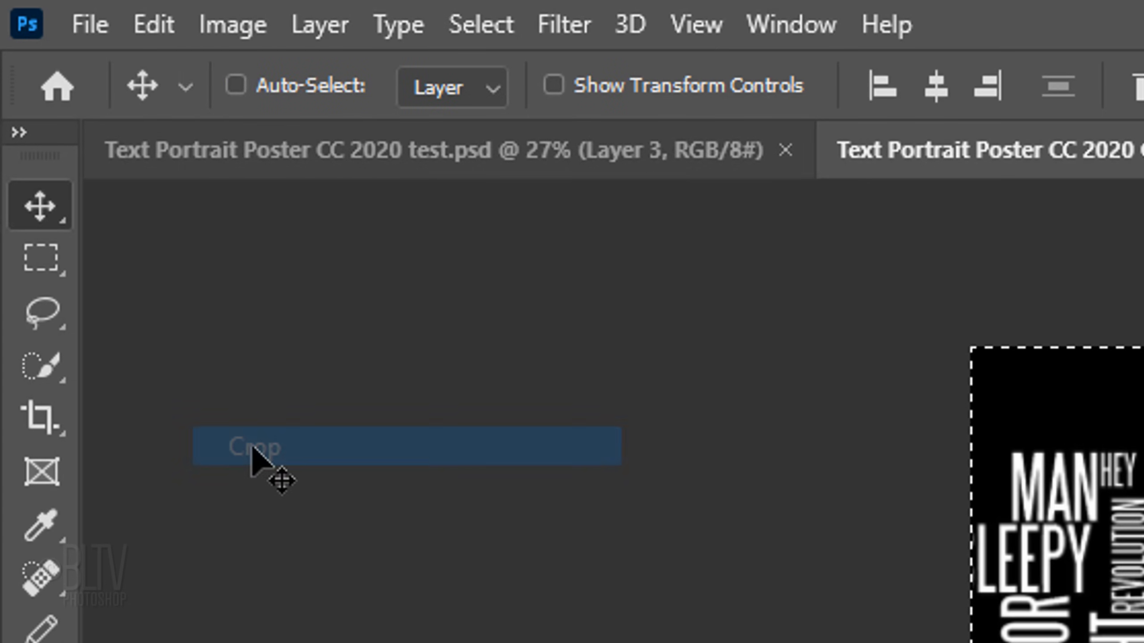
key("ctrl+d")
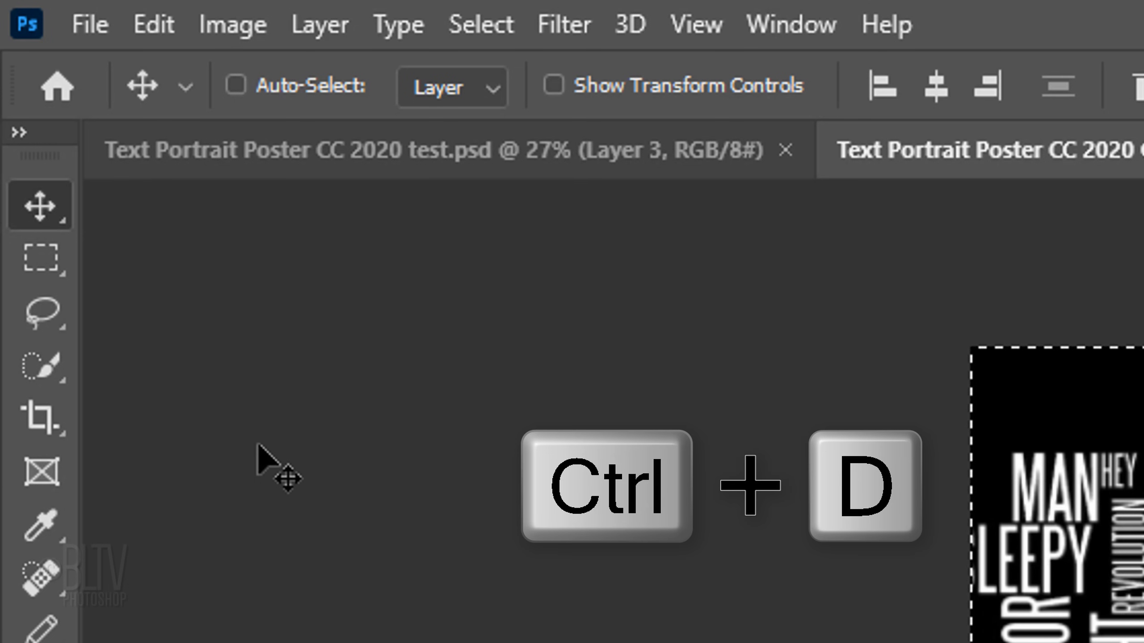
key("ctrl+d")
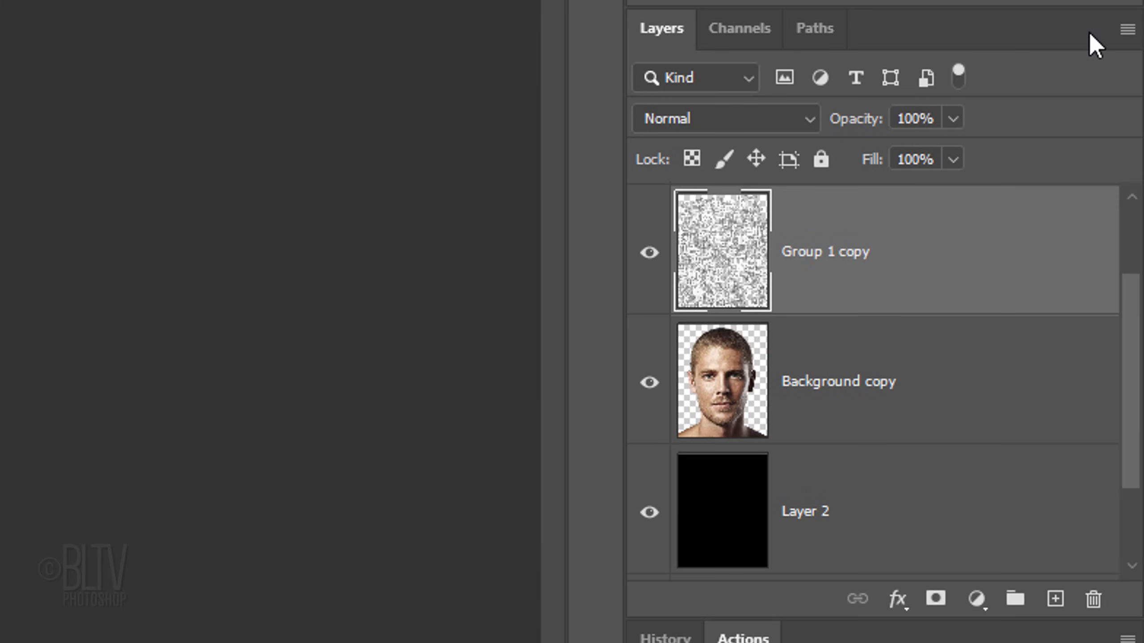
Step: Convert the merged Group 1 copy layer into a Smart Object
left_click(1126, 29)
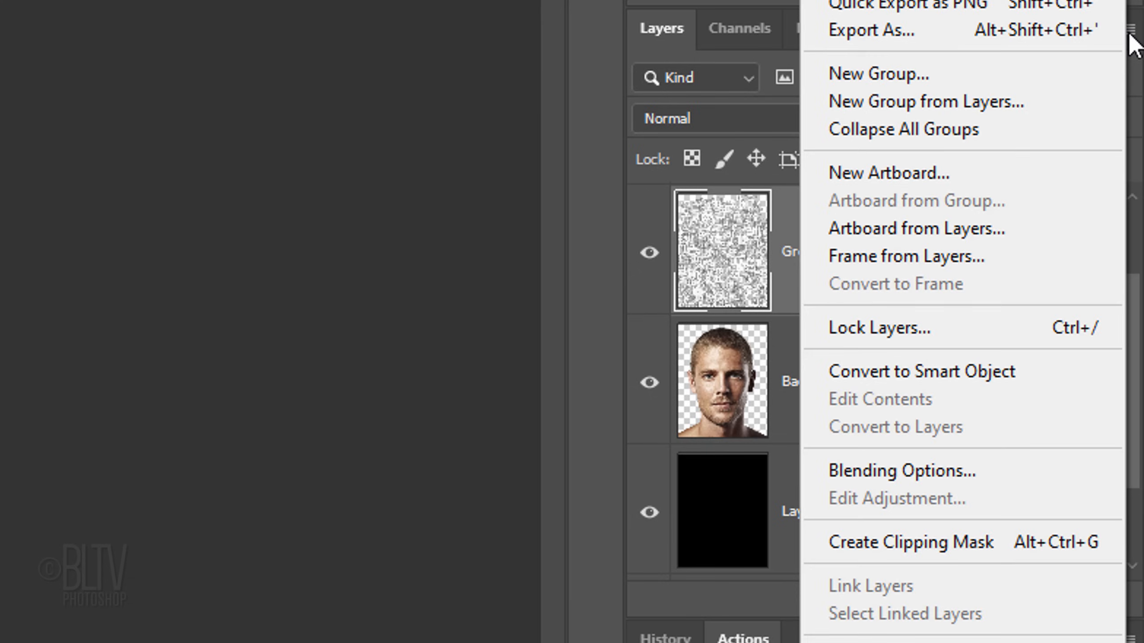
mouse_move(921, 371)
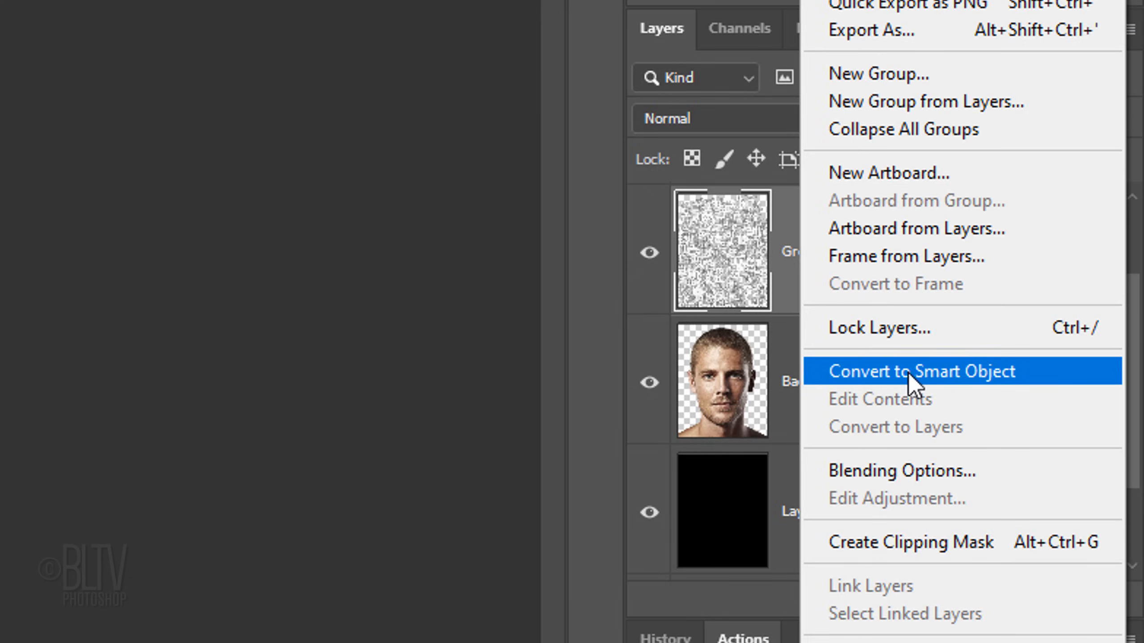
left_click(919, 371)
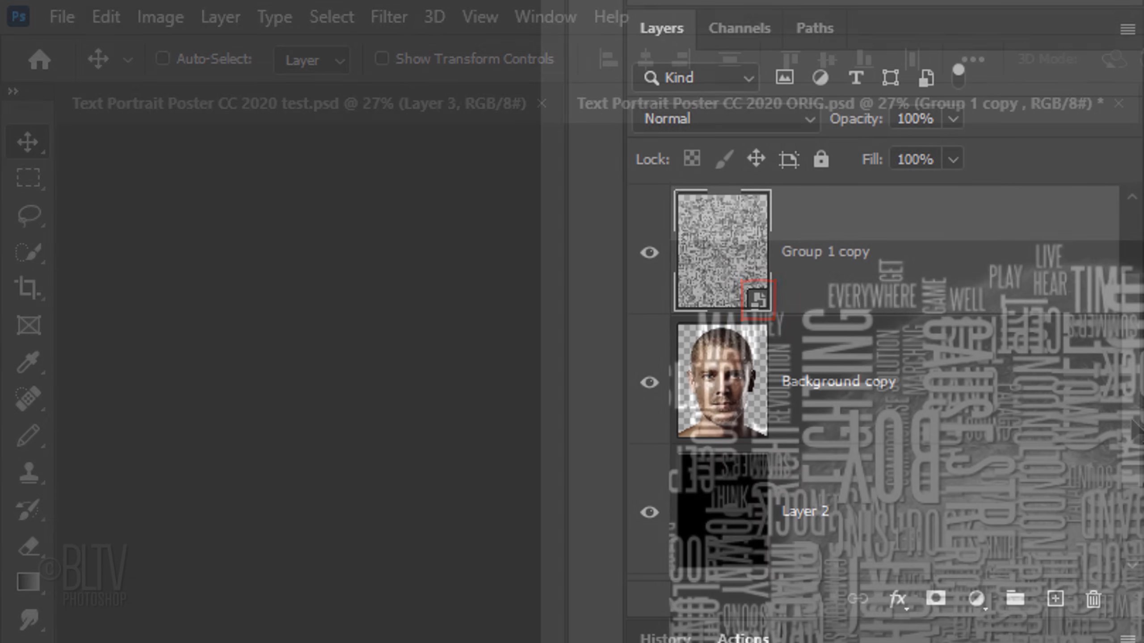
left_click(387, 16)
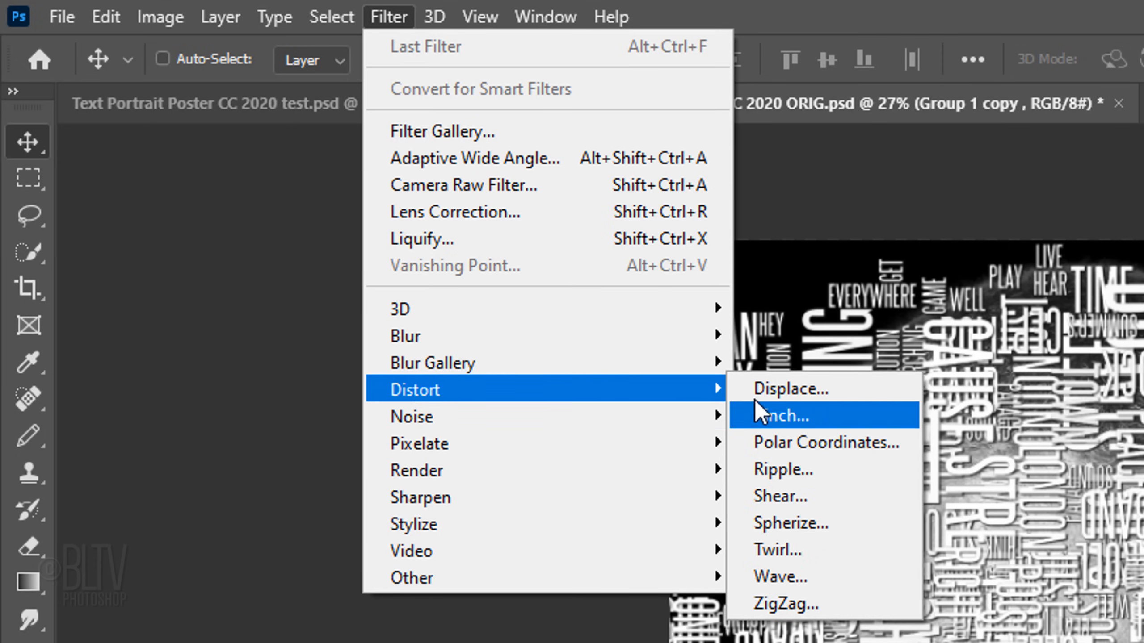
Step: Apply Displace at scale 20 to the word-cloud smart object using Displacement.psd
left_click(790, 387)
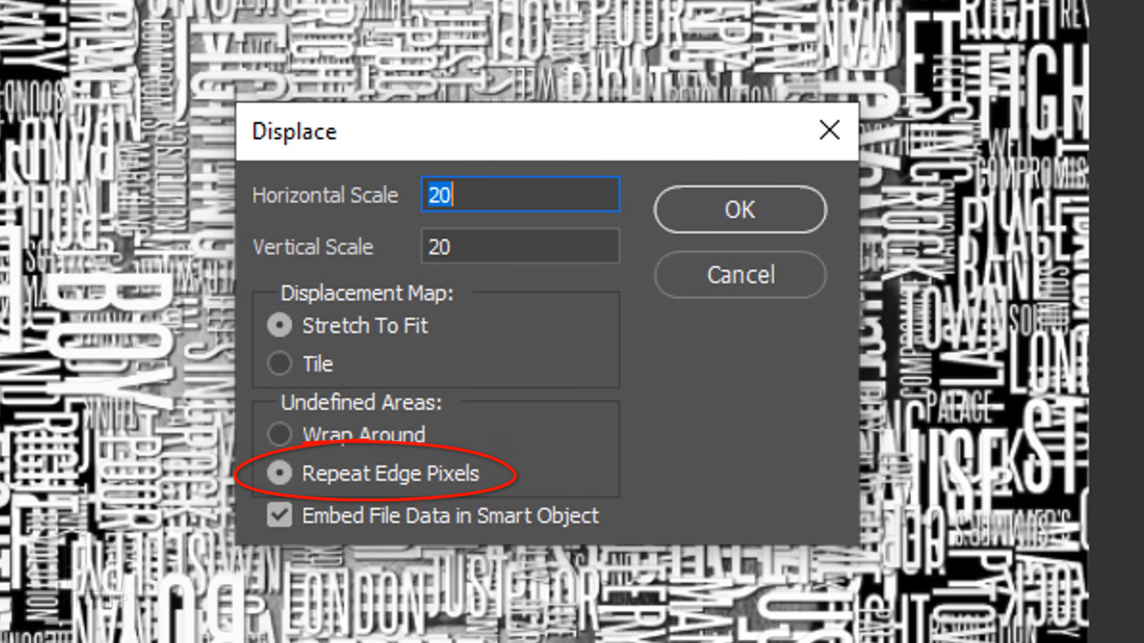
mouse_move(738, 217)
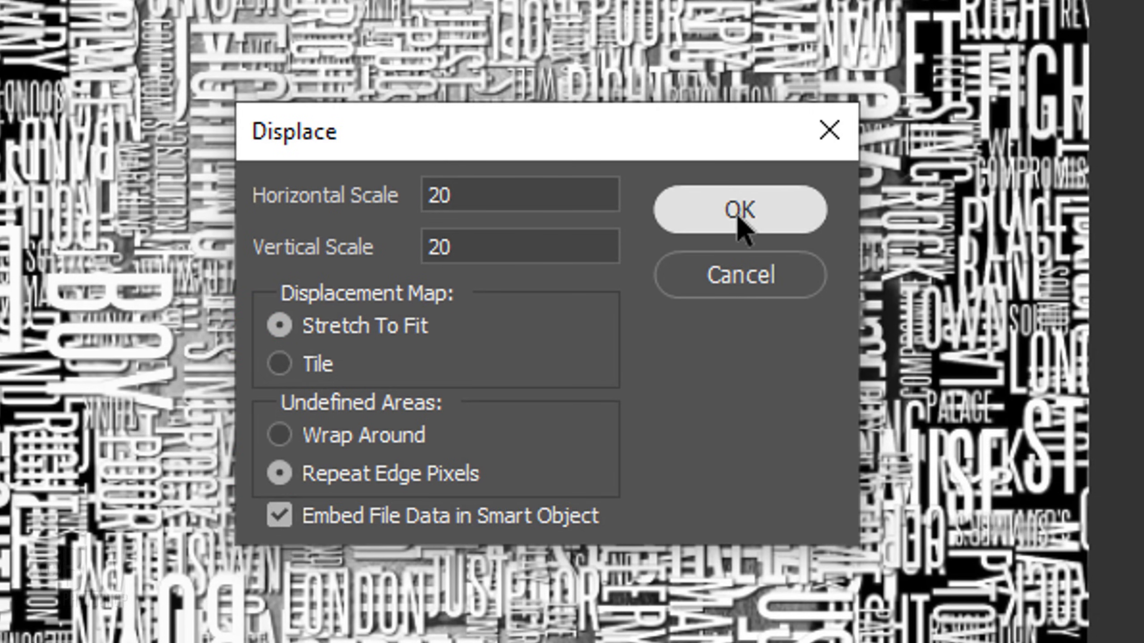
left_click(738, 210)
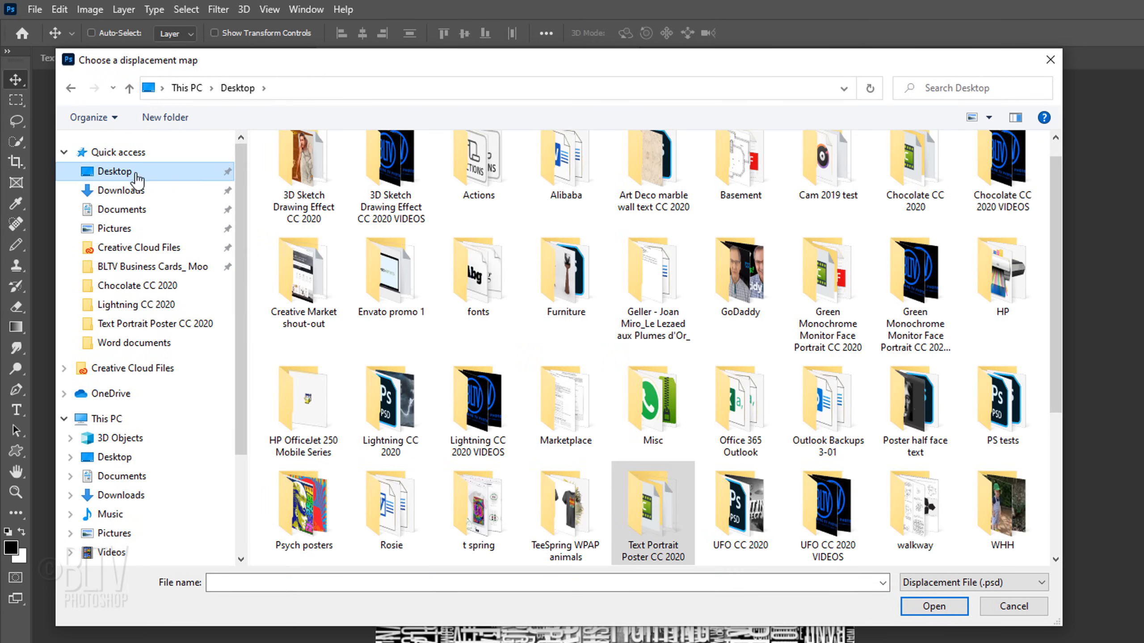
scroll("down", 3)
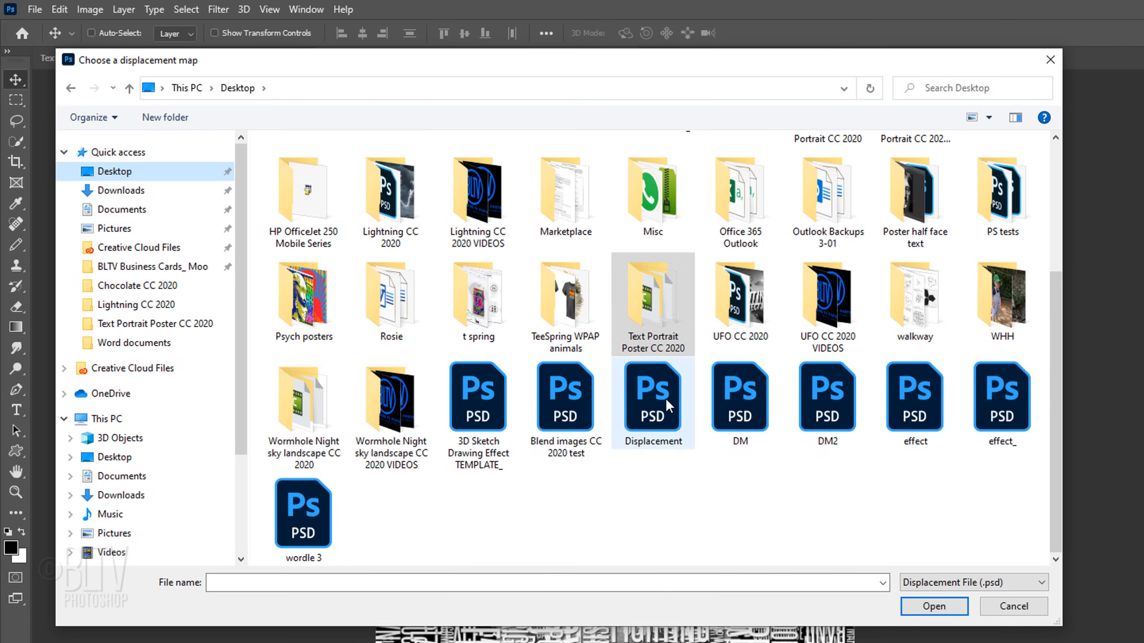
left_click(652, 396)
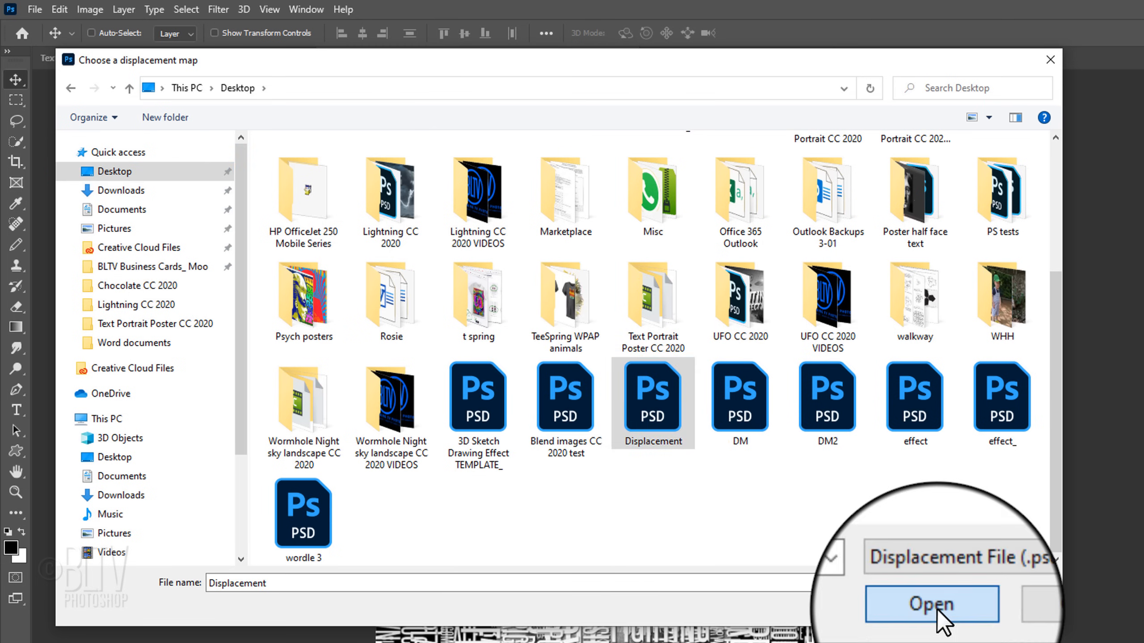
left_click(932, 604)
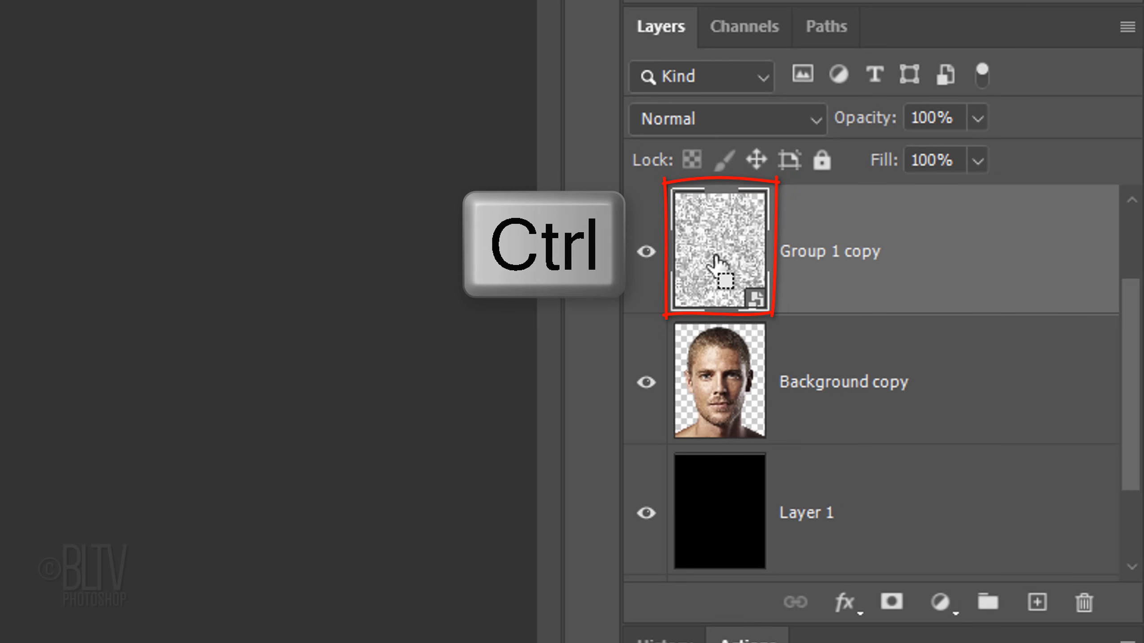
Step: Mask the head layer with the displaced text's selection and hide Group 1 copy
left_click(718, 381)
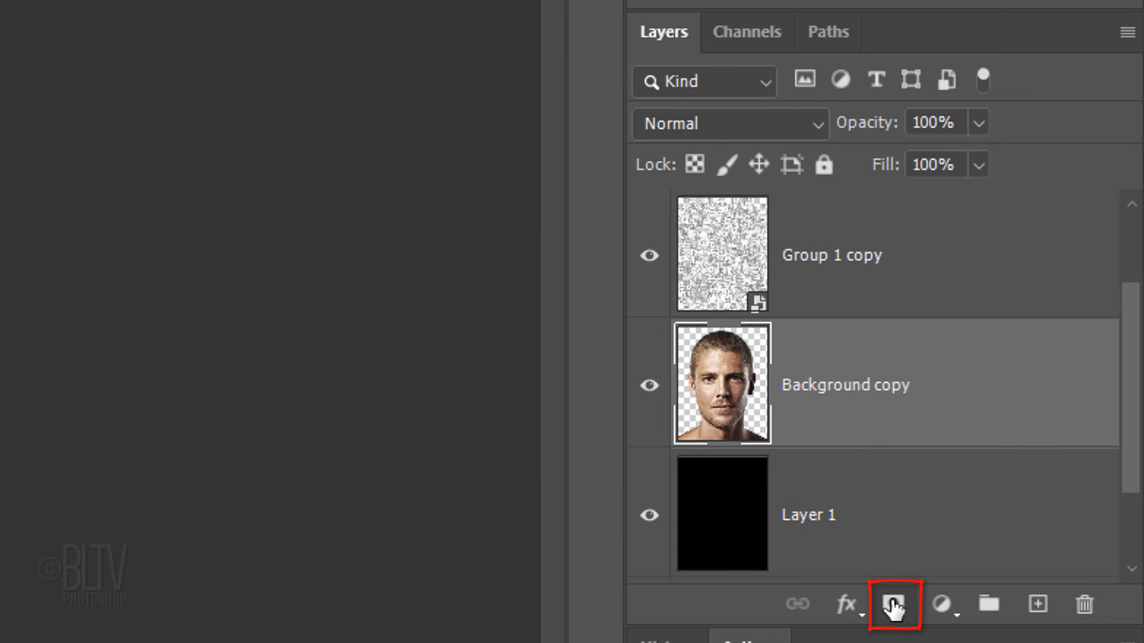
left_click(893, 604)
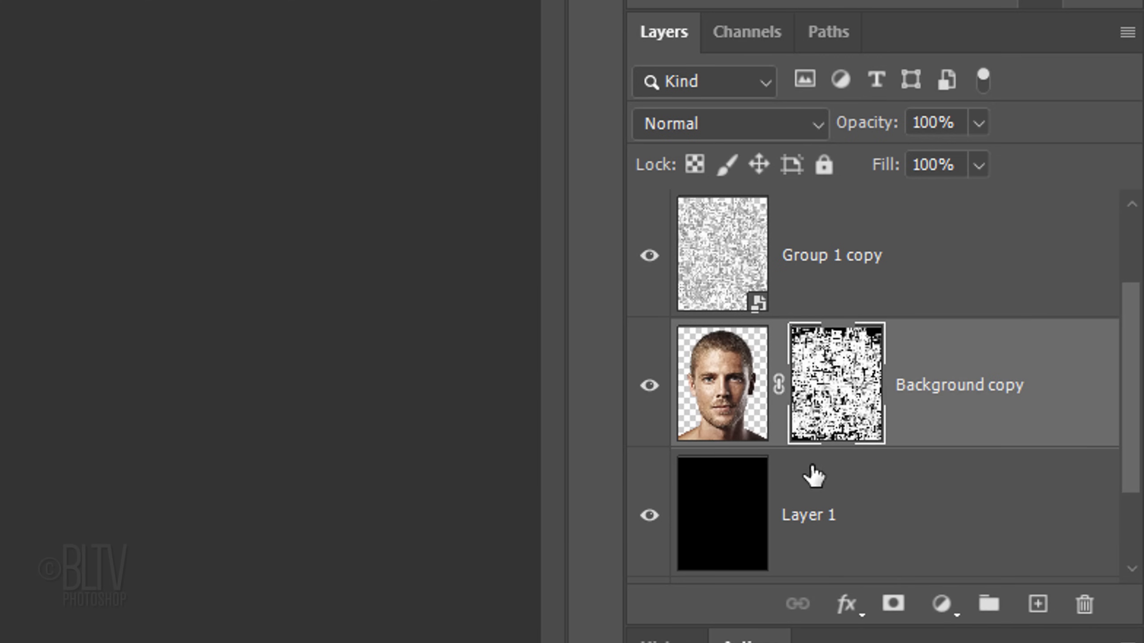
left_click(647, 255)
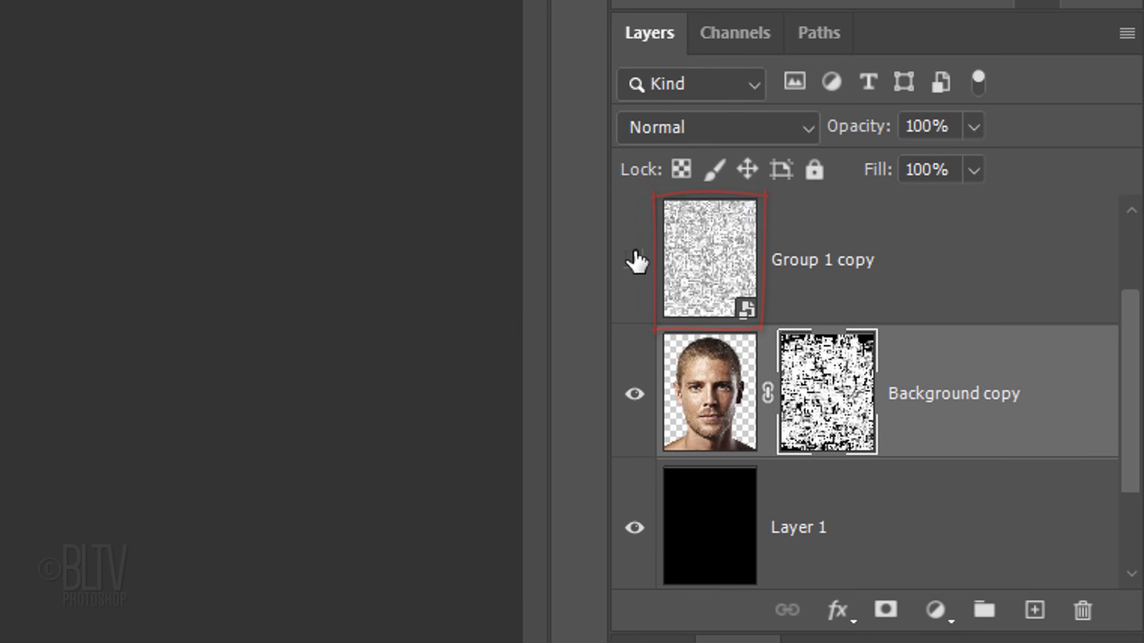
left_click(635, 259)
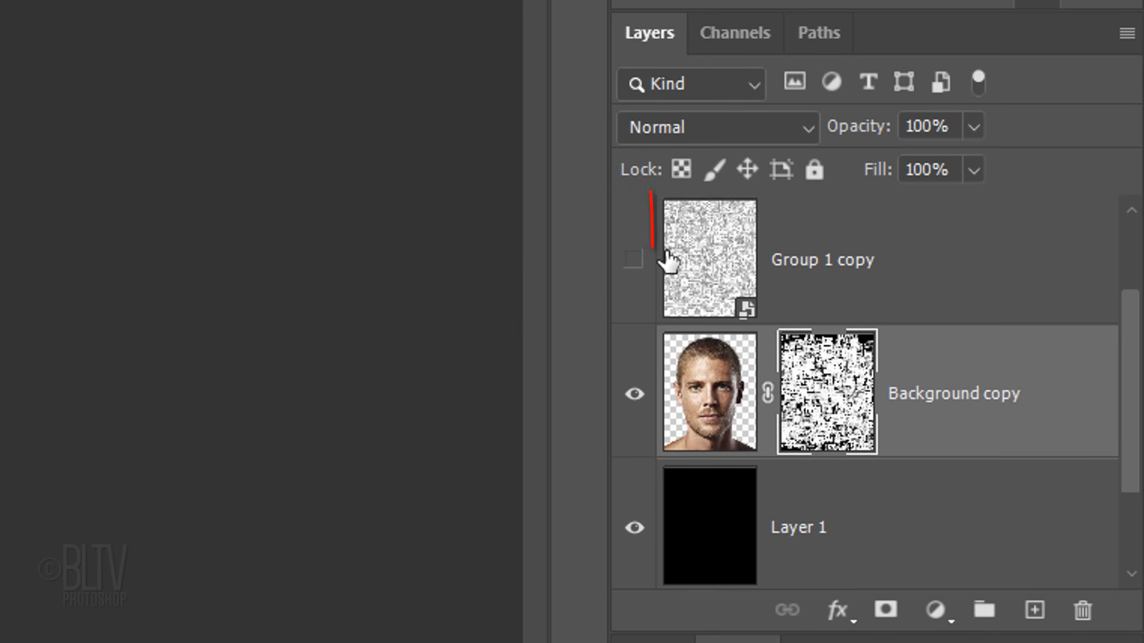
key("ctrl+]")
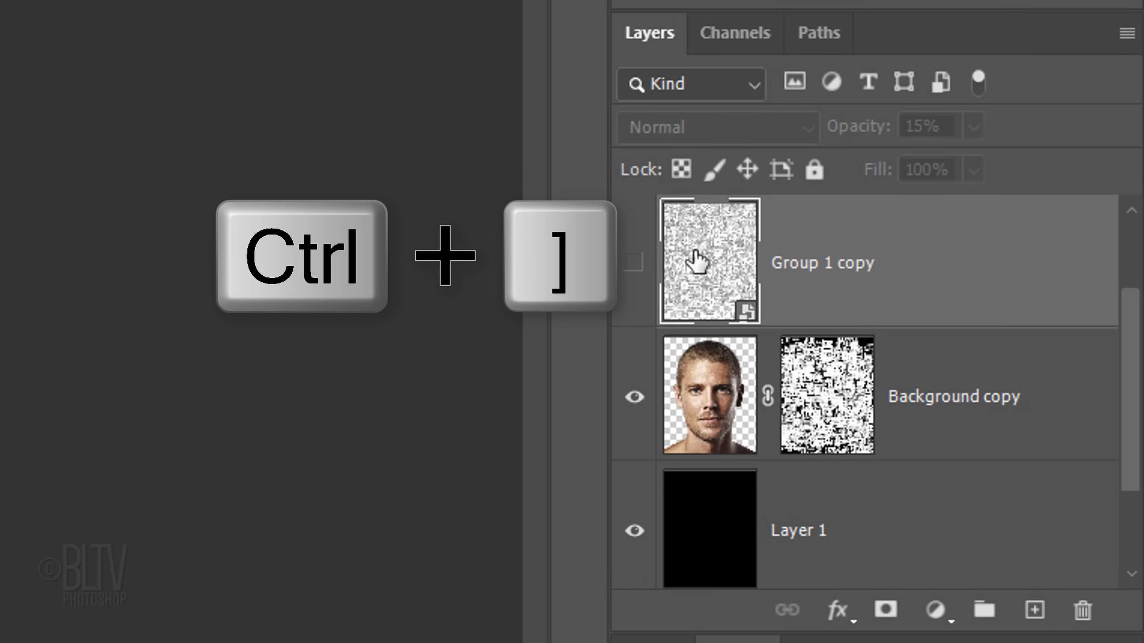
key("ctrl+]")
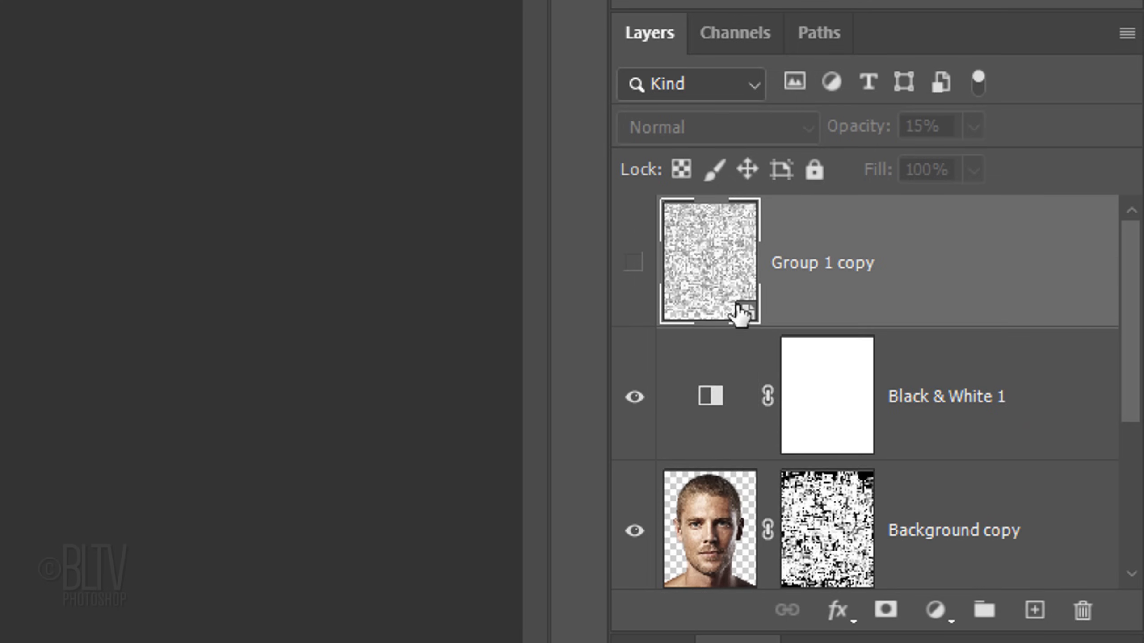
Step: Select Black & White 1 through Layer 1 and convert them into one smart object
left_click(827, 397)
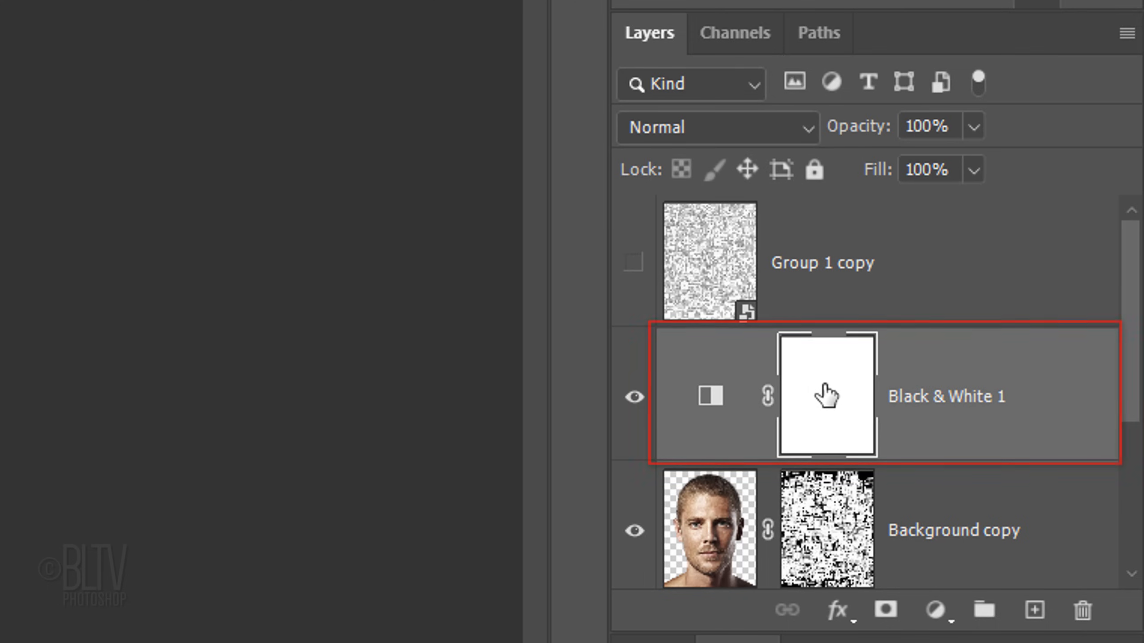
scroll("down", 3)
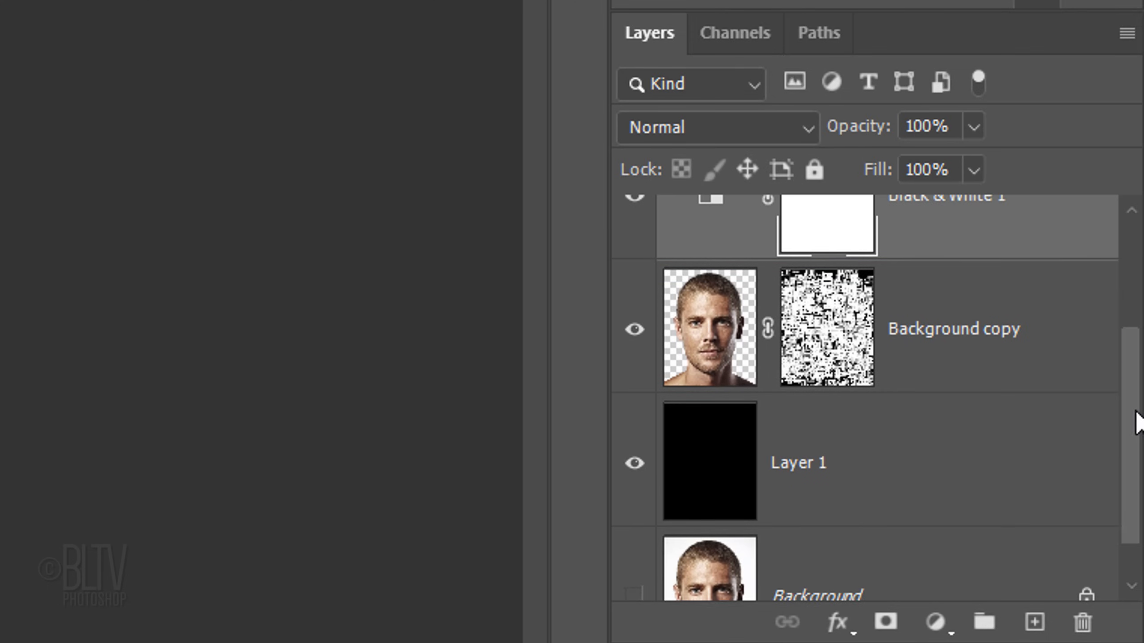
key("shift")
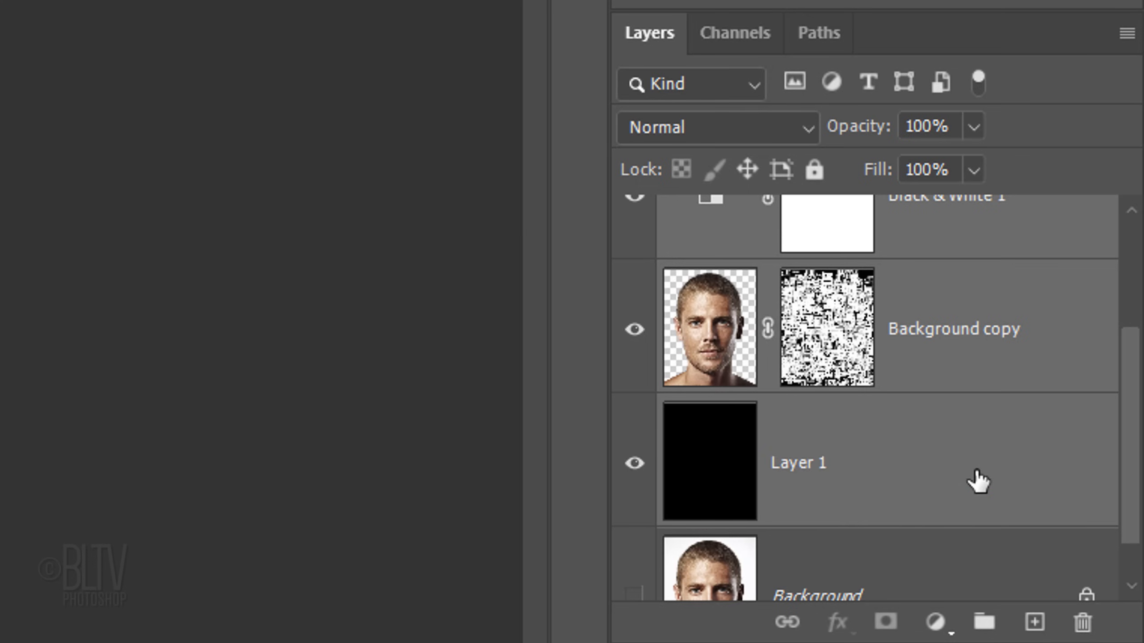
mouse_move(1127, 33)
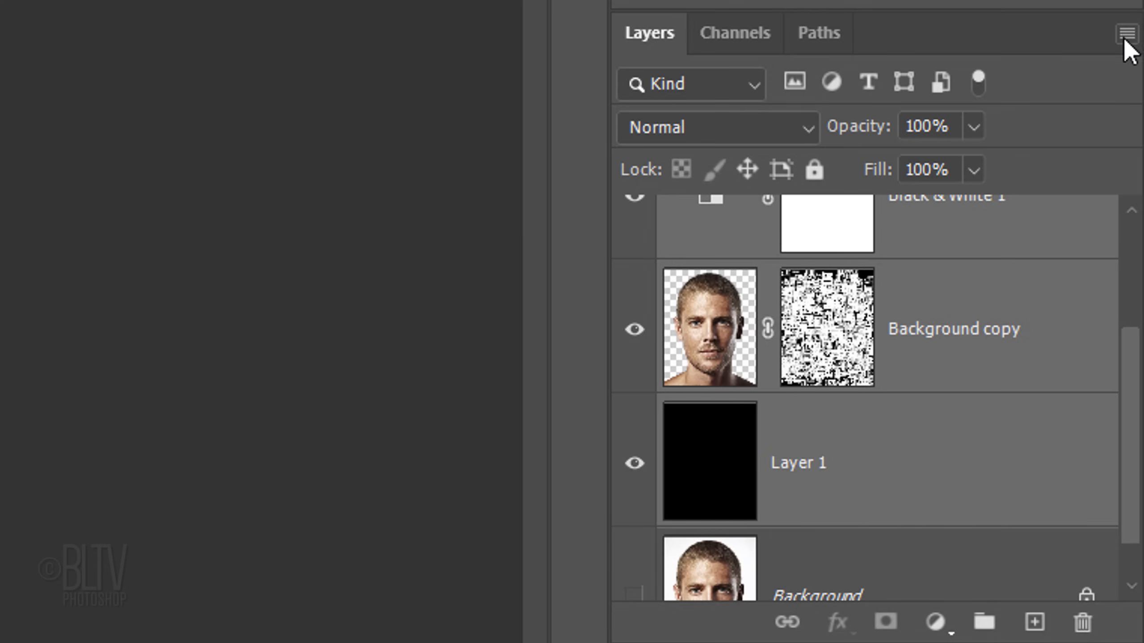
left_click(1126, 33)
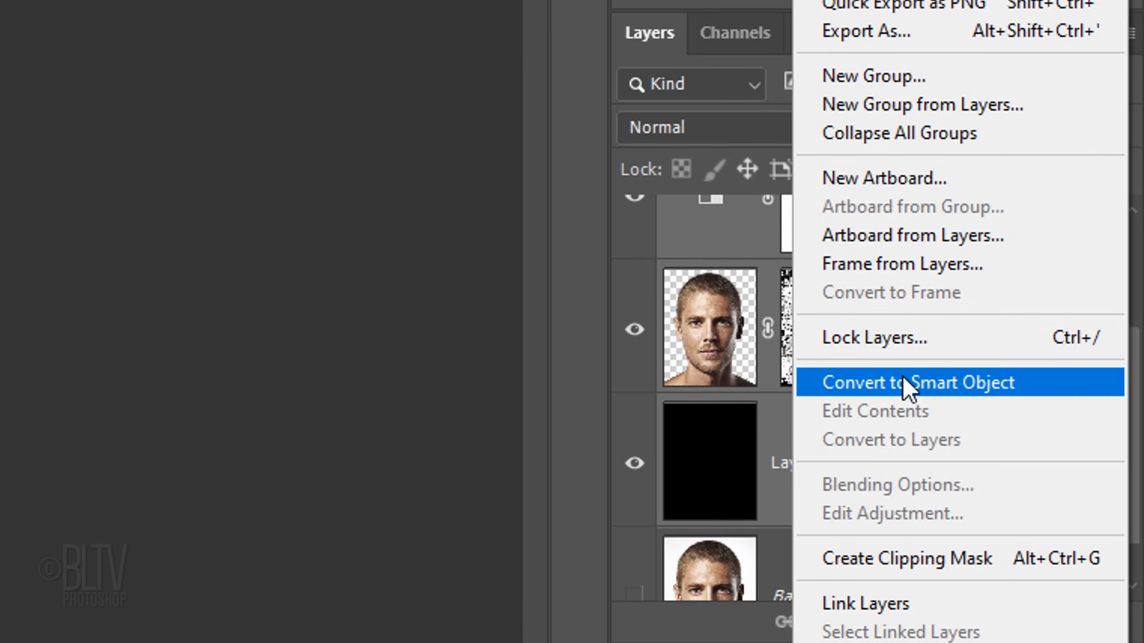
left_click(916, 382)
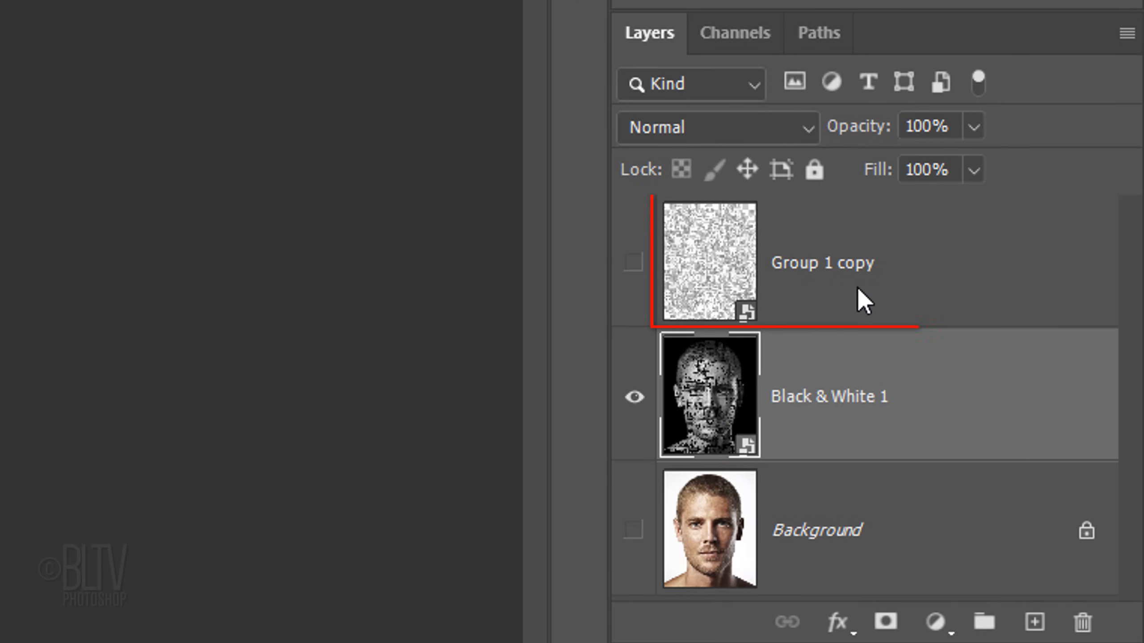
key("ctrl+j")
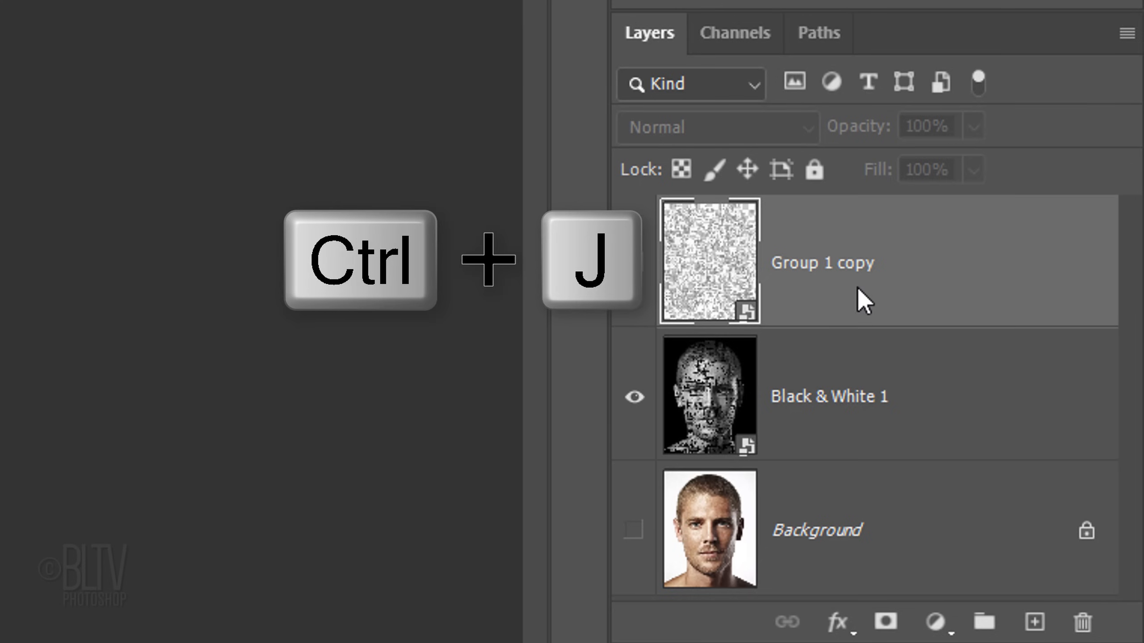
Step: Duplicate the text layer, move the original below the portrait, and make it visible
key("ctrl+j")
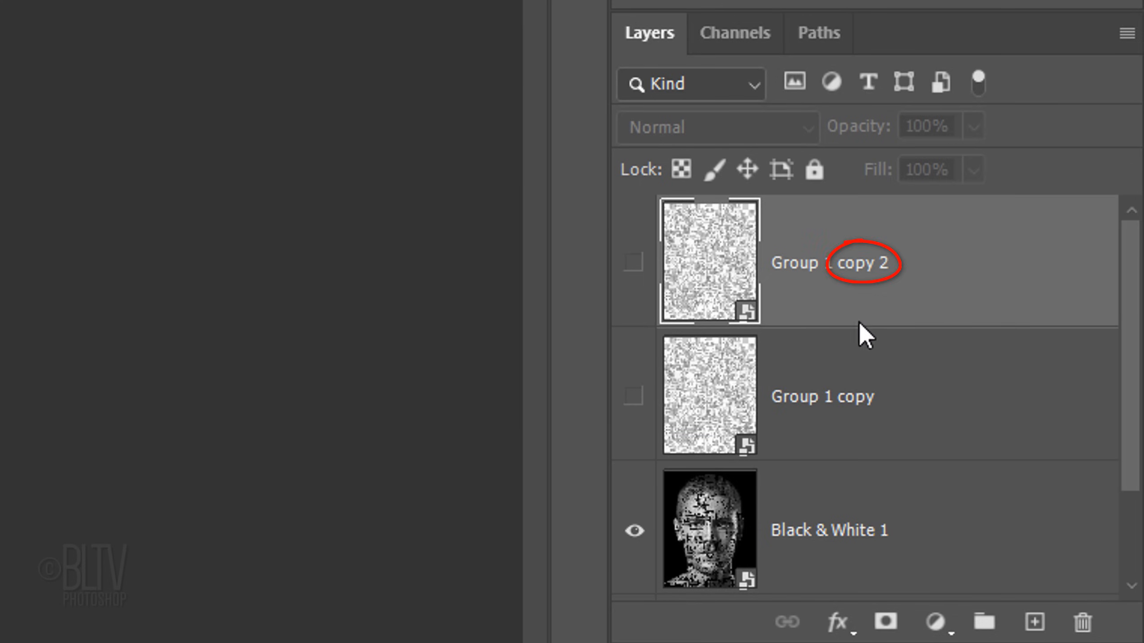
left_click(821, 397)
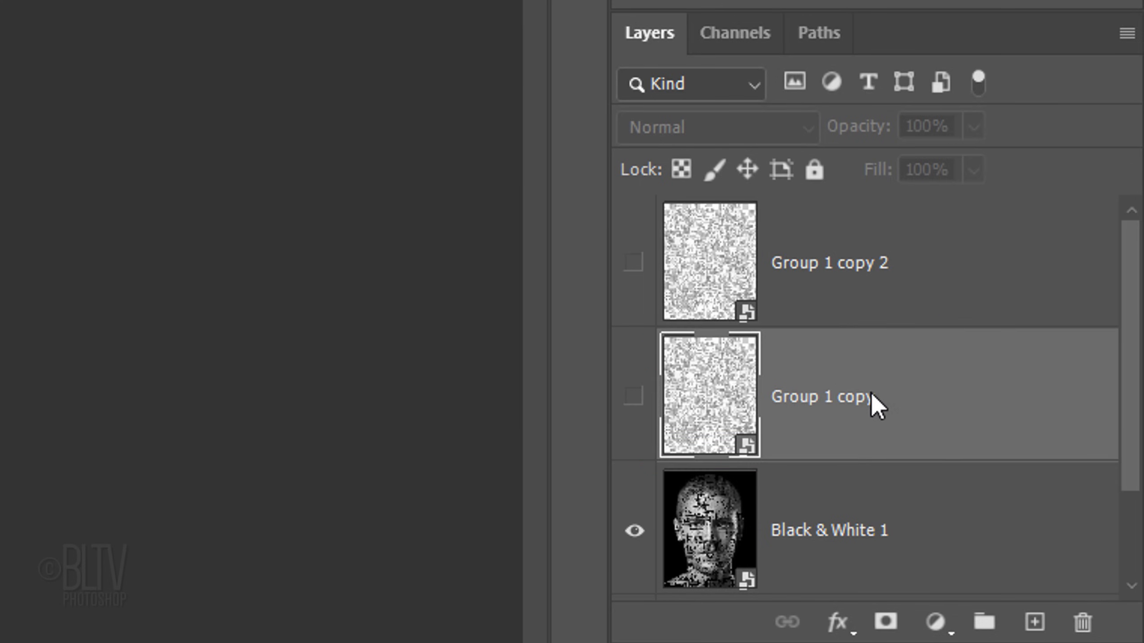
key("ctrl+[")
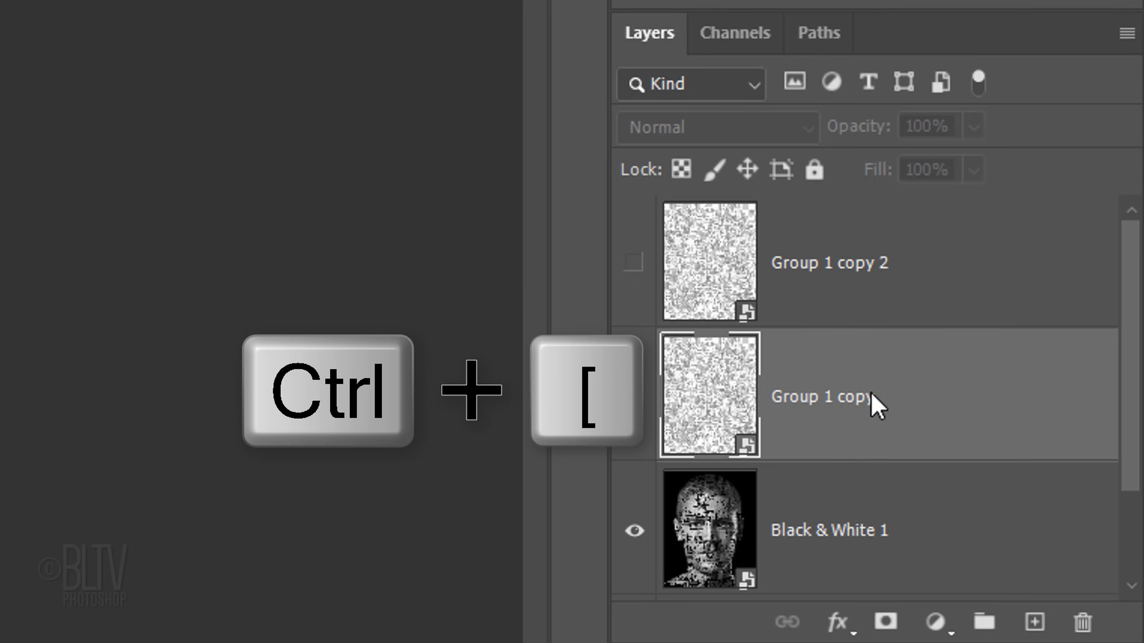
key("ctrl+[")
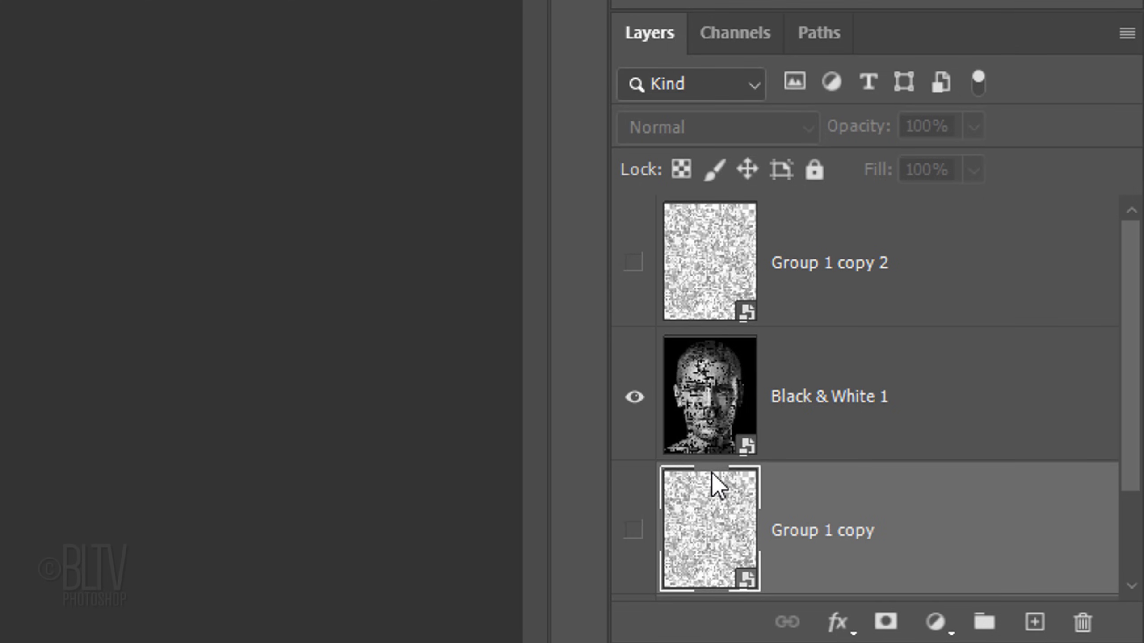
left_click(634, 529)
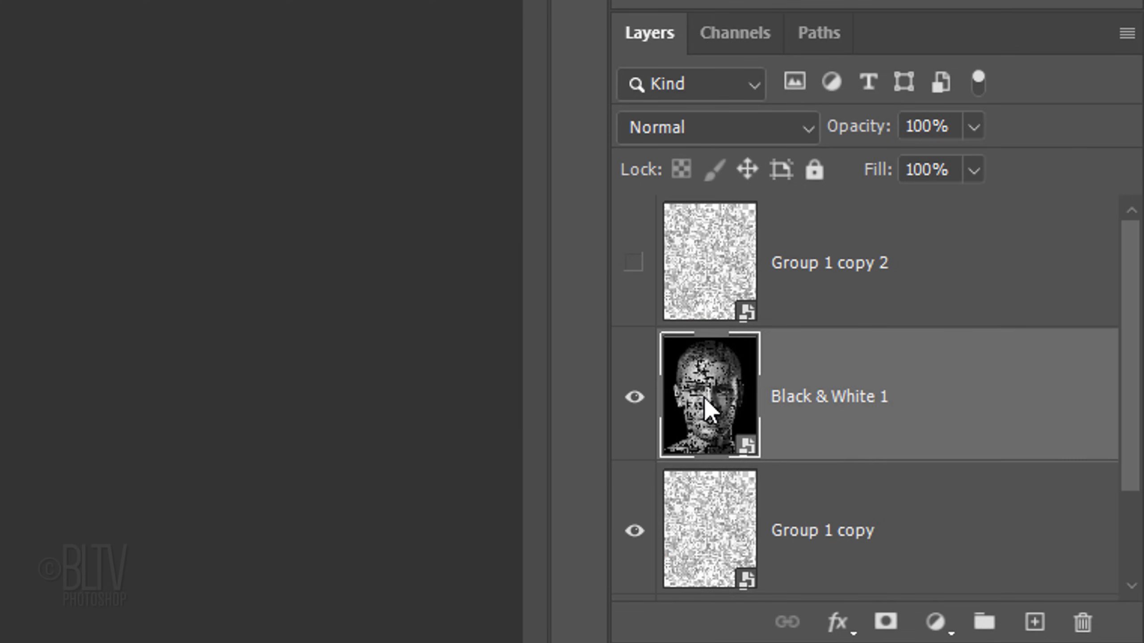
Step: Set a blending mode on the Black & White 1 portrait smart object
left_click(715, 126)
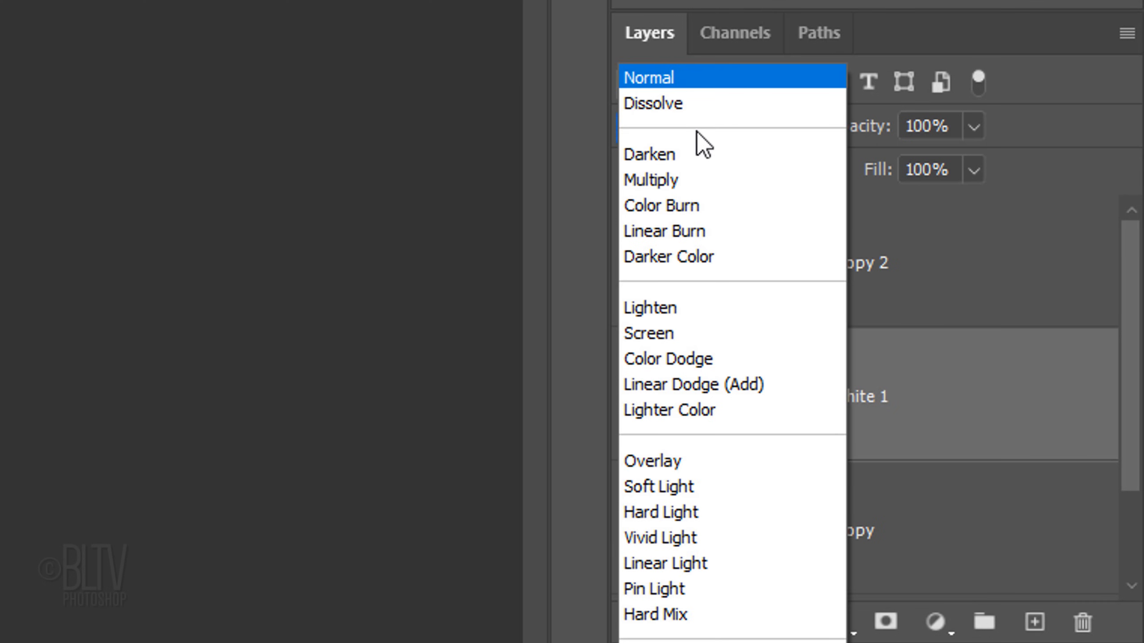
left_click(664, 232)
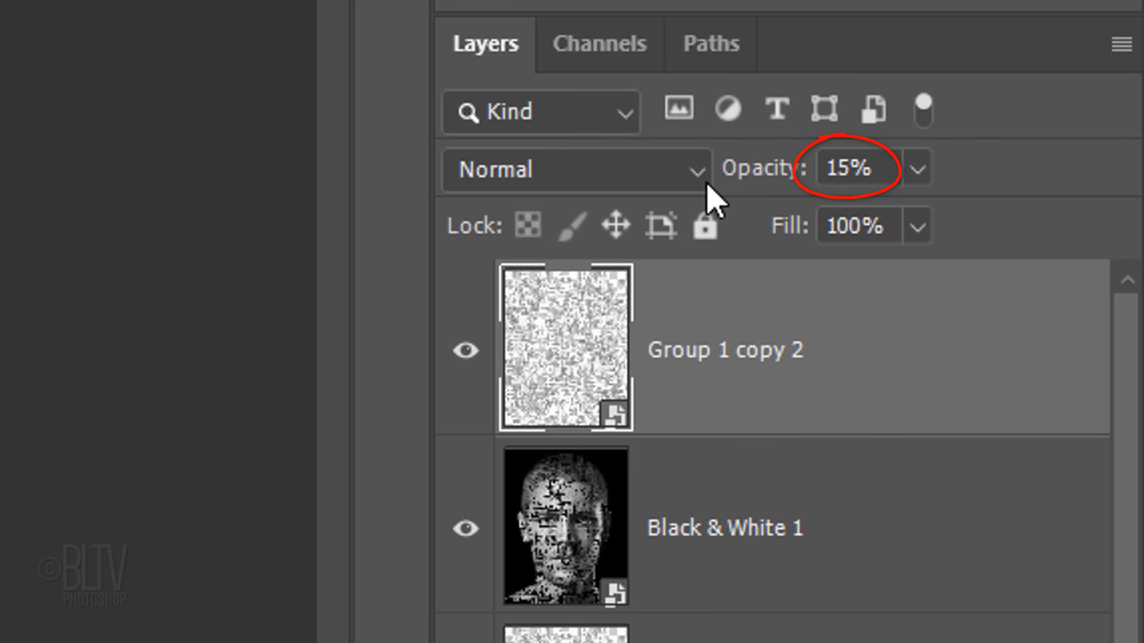
left_click(598, 43)
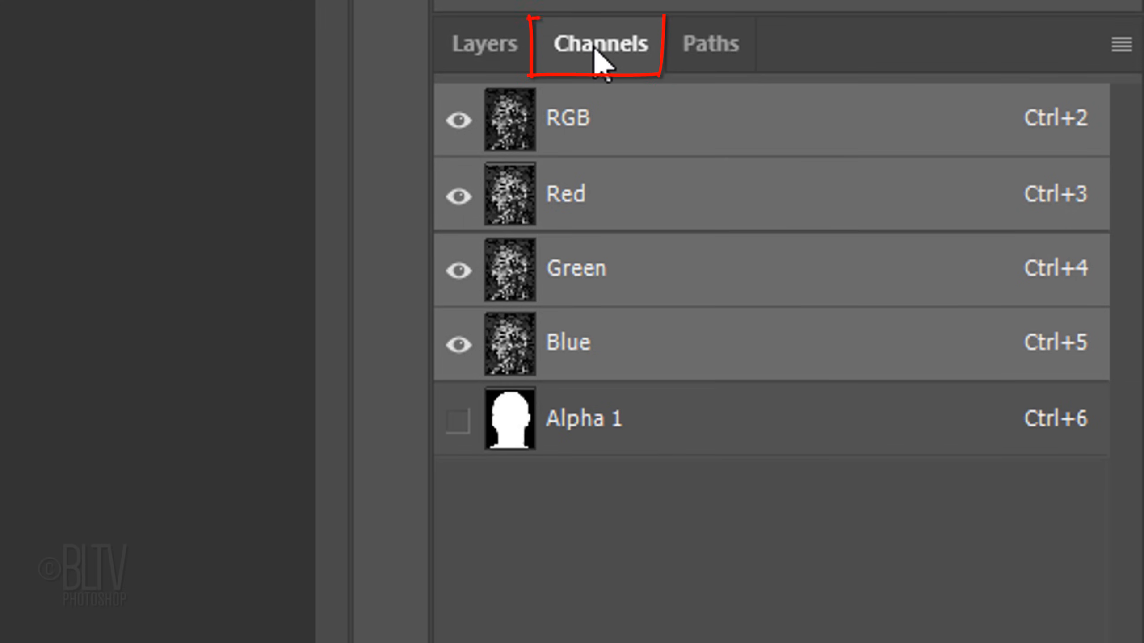
Step: Load Alpha 1 as a selection and add an inverted layer mask to Group 1 copy 2
left_click(510, 419)
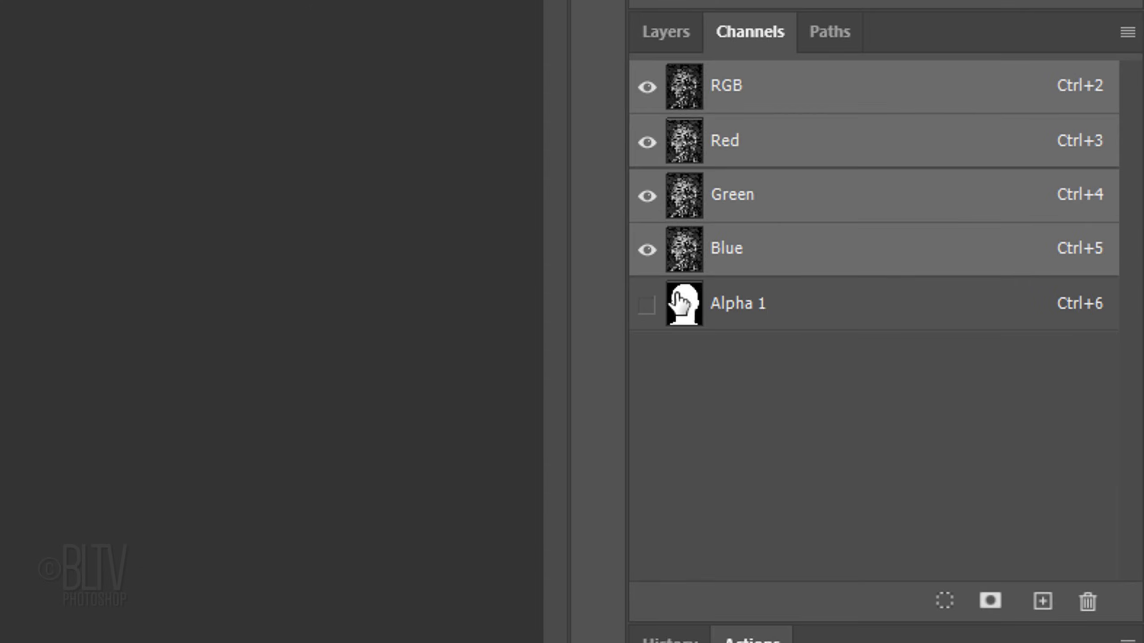
left_click(664, 32)
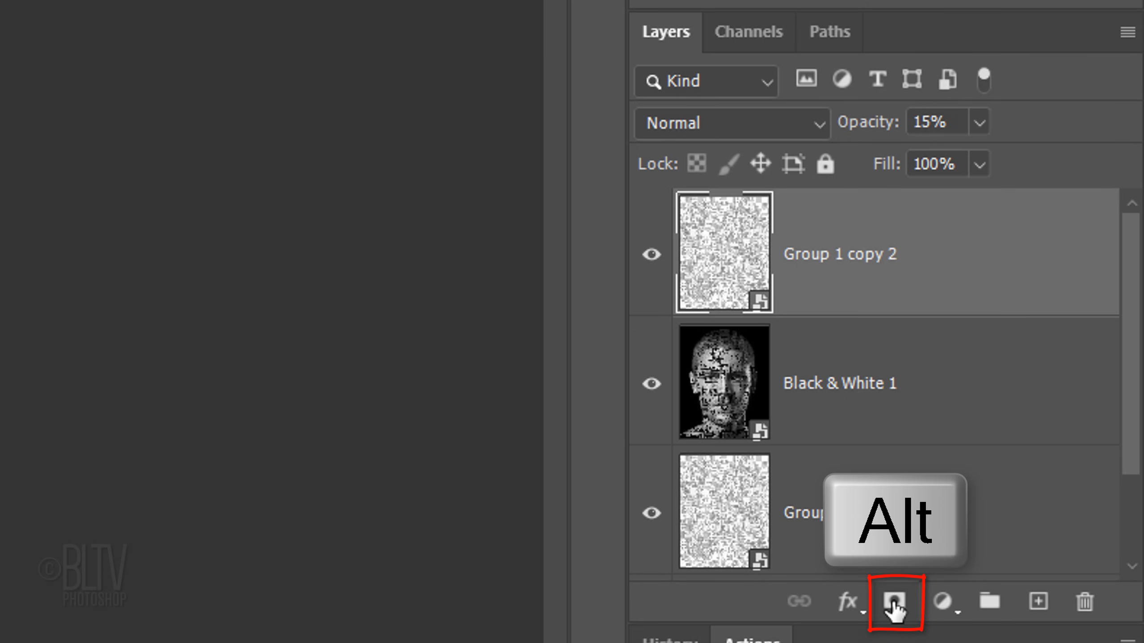
left_click(892, 602)
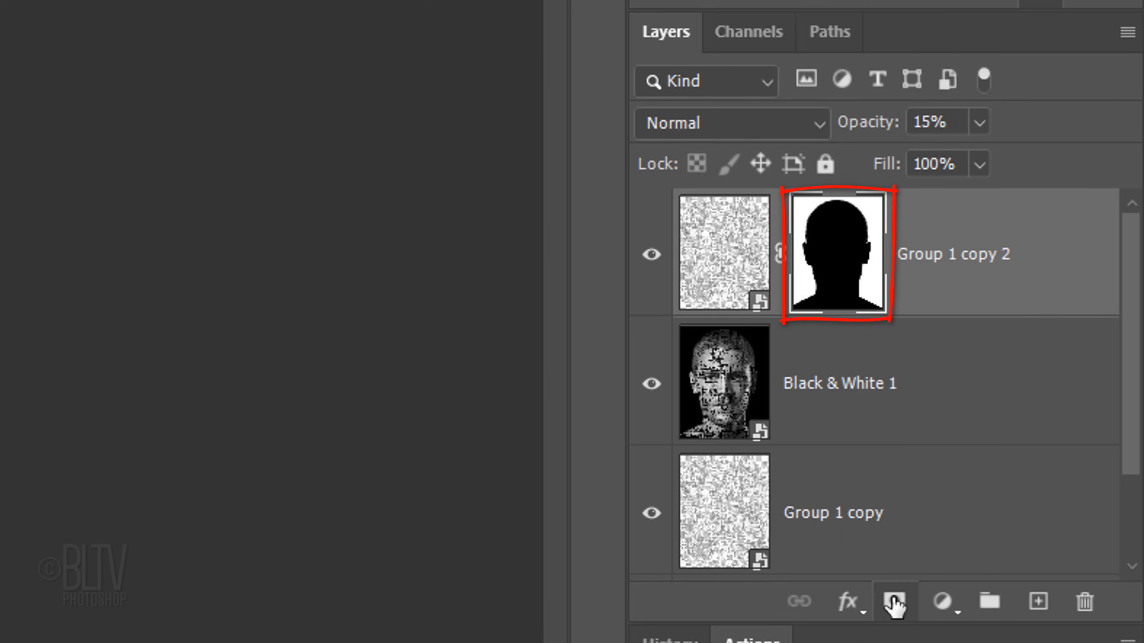